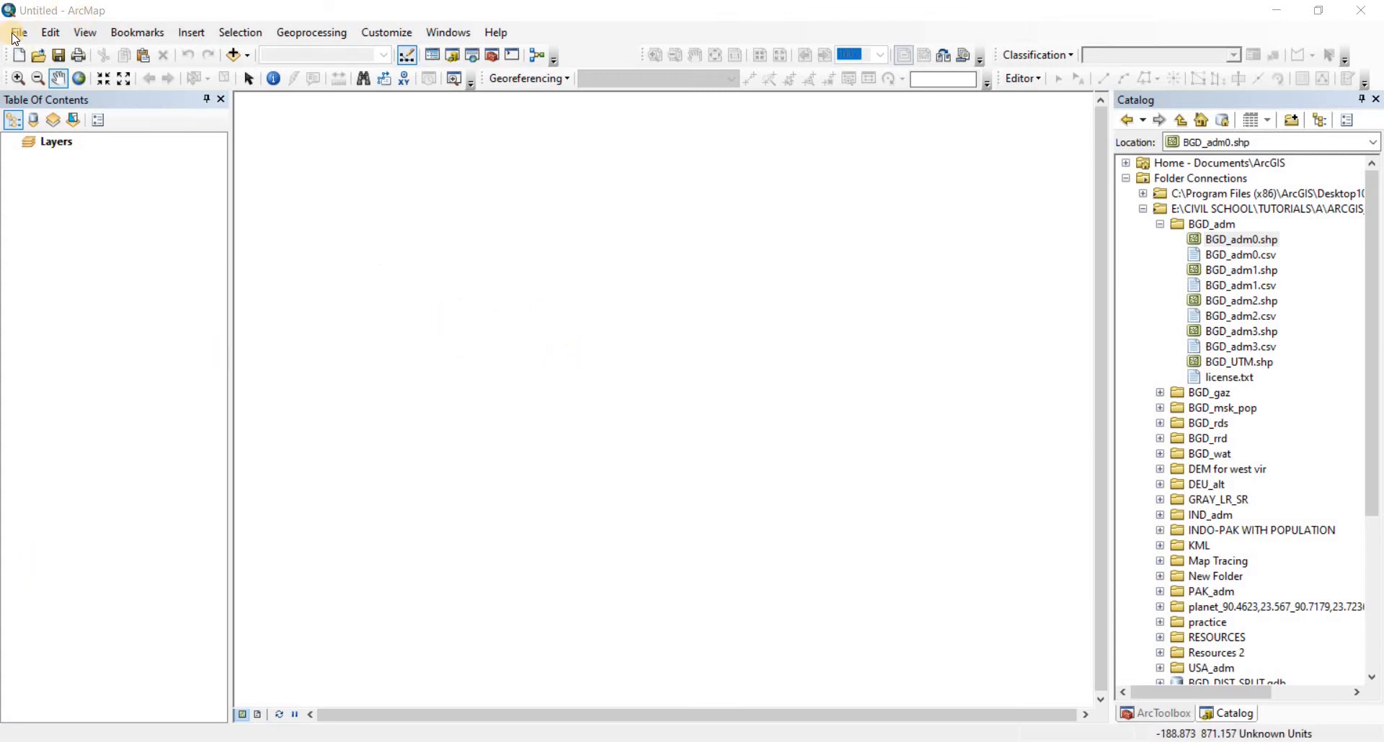
Start a new map document from the blank template
click(19, 55)
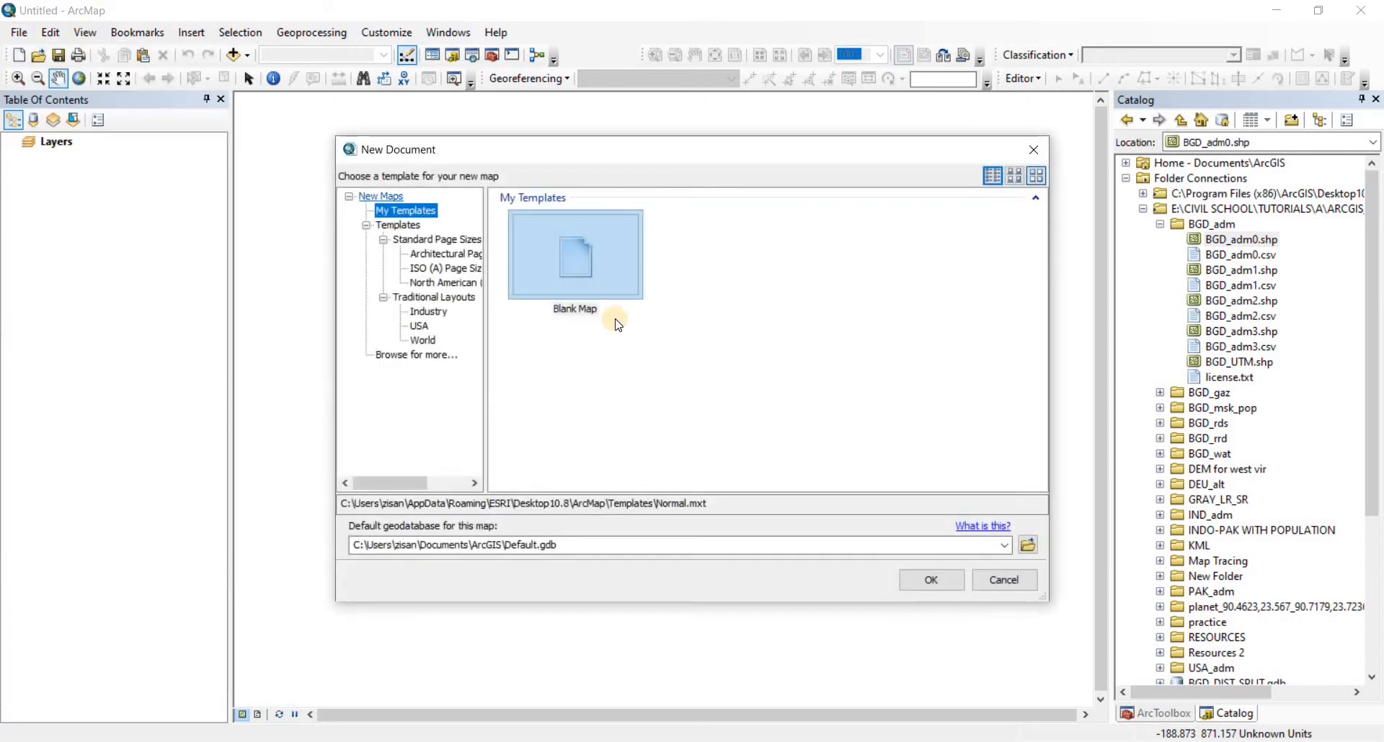
click(931, 579)
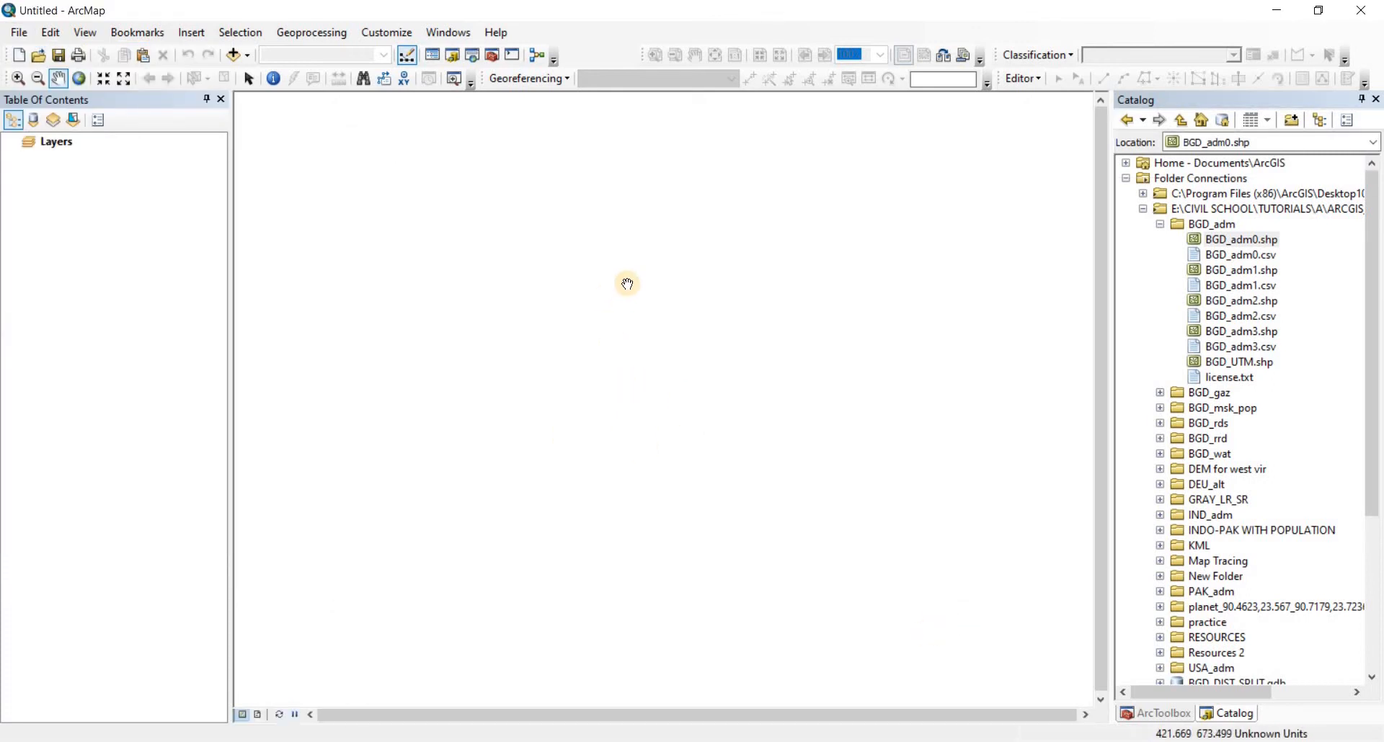
mouse_move(1186, 730)
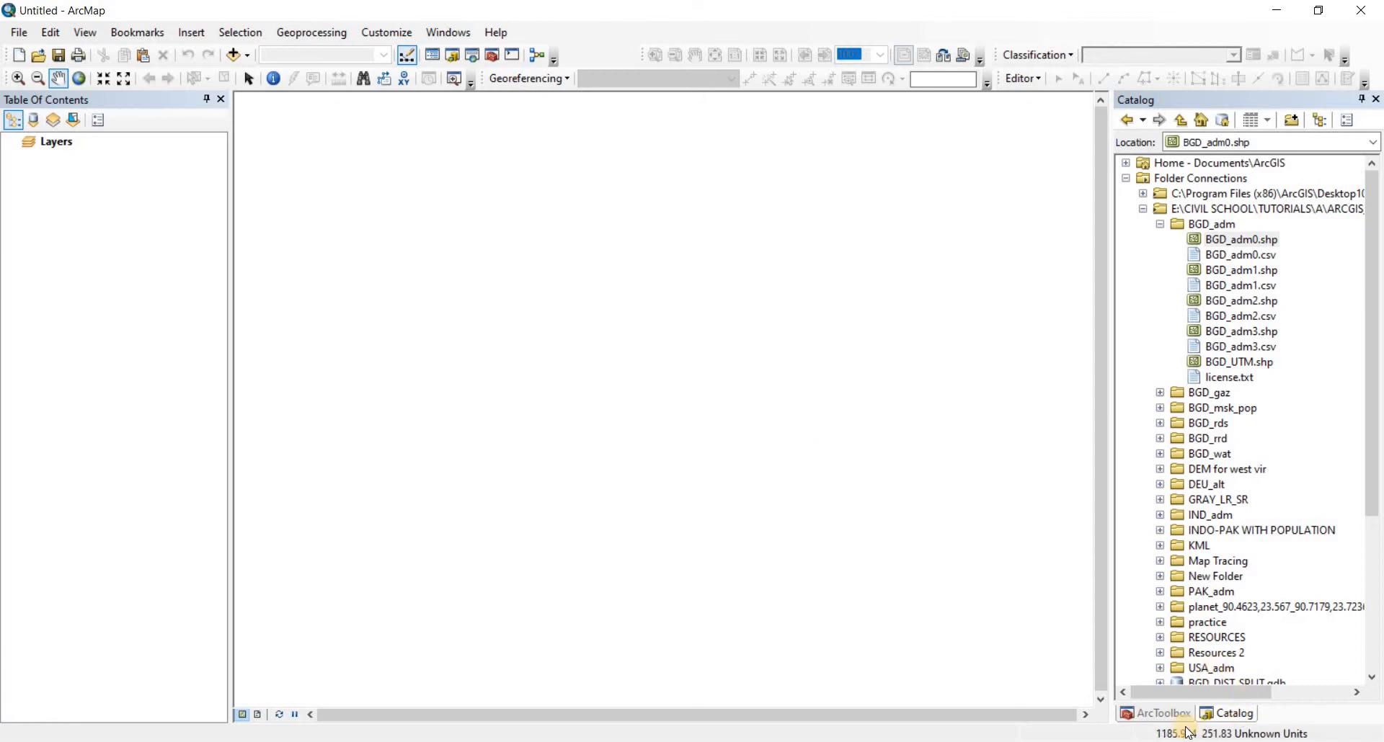
mouse_move(1027, 368)
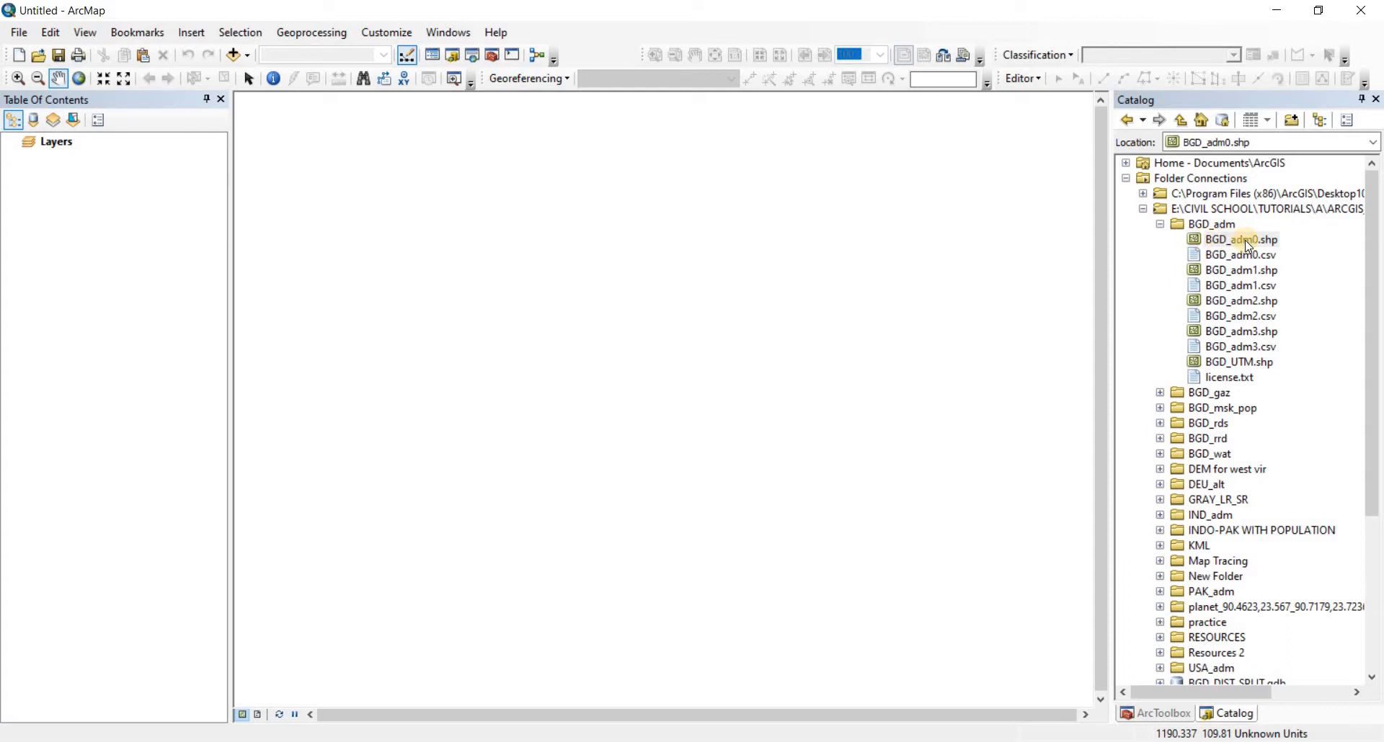
Add the BGD_adm0 Bangladesh boundary shapefile from the Catalog and pan to the country
click(1239, 239)
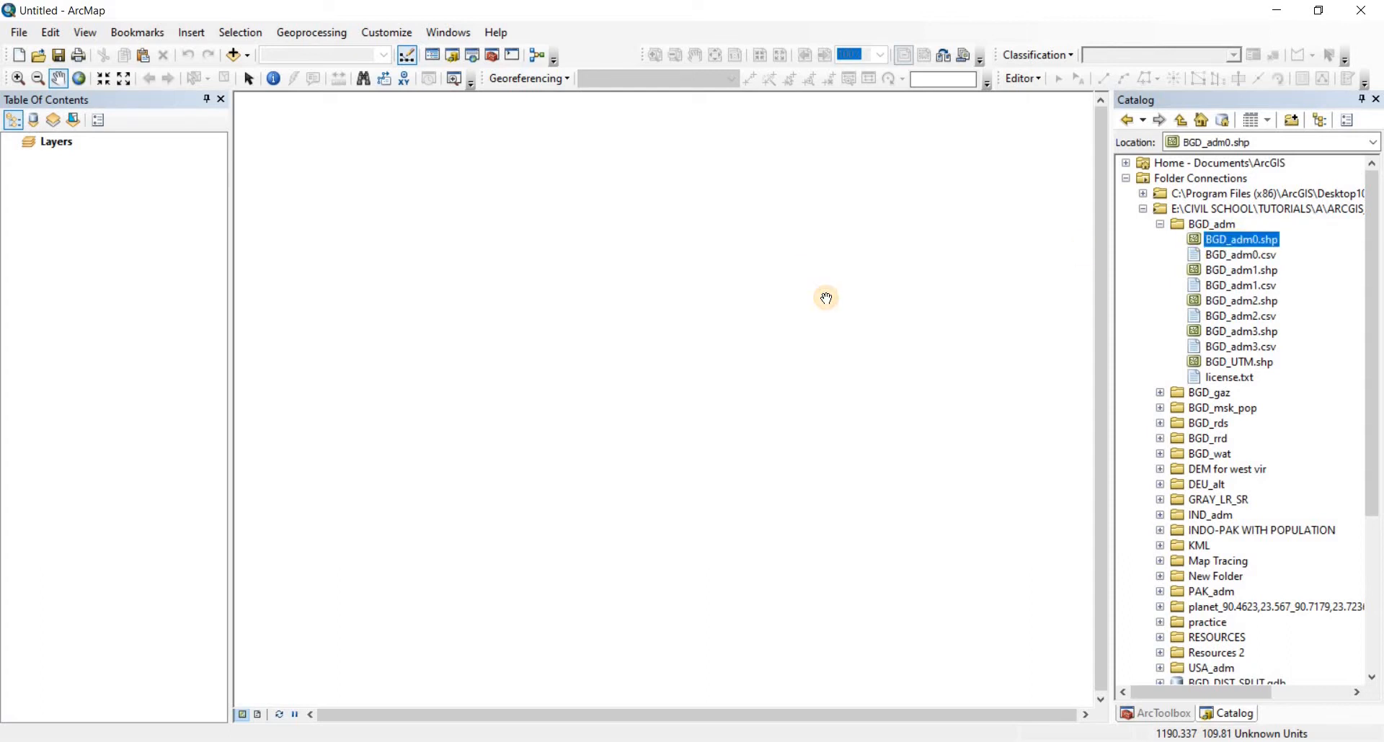
double_click(1240, 238)
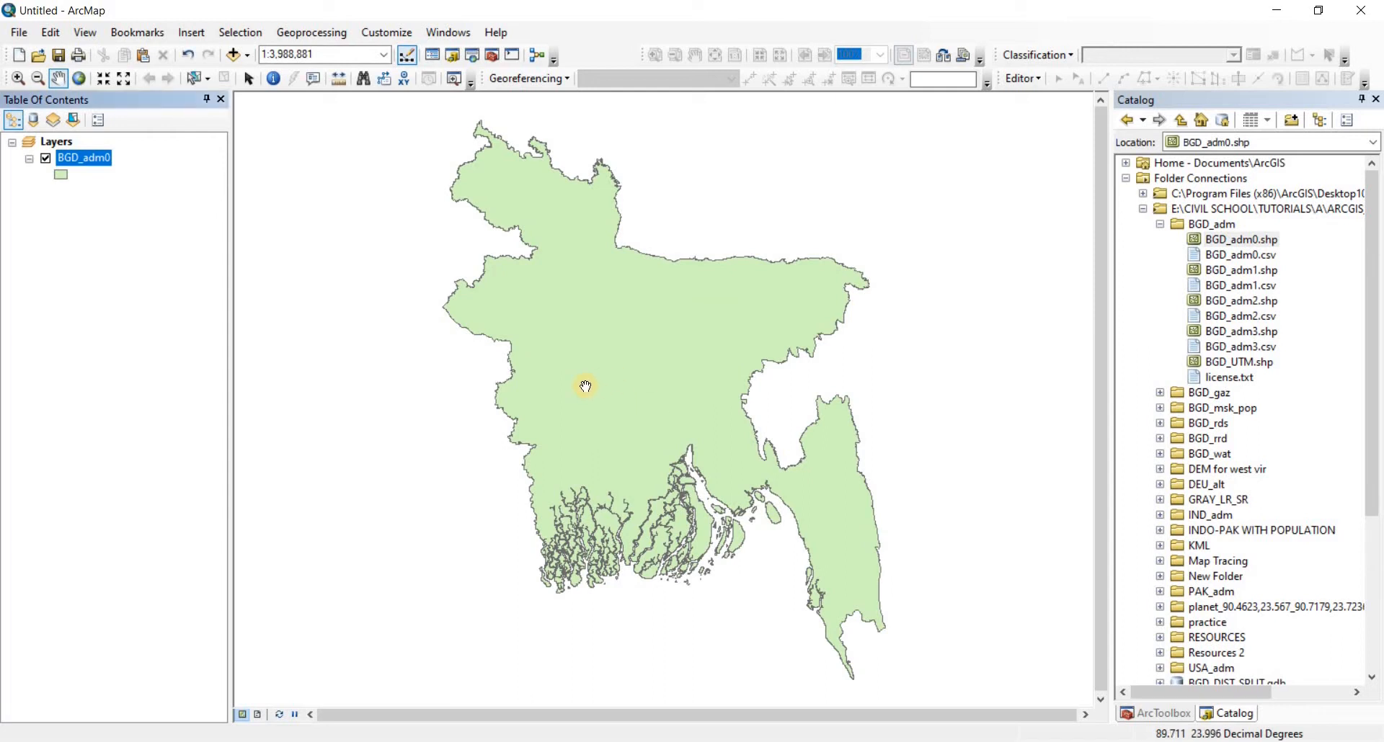
mouse_move(1032, 556)
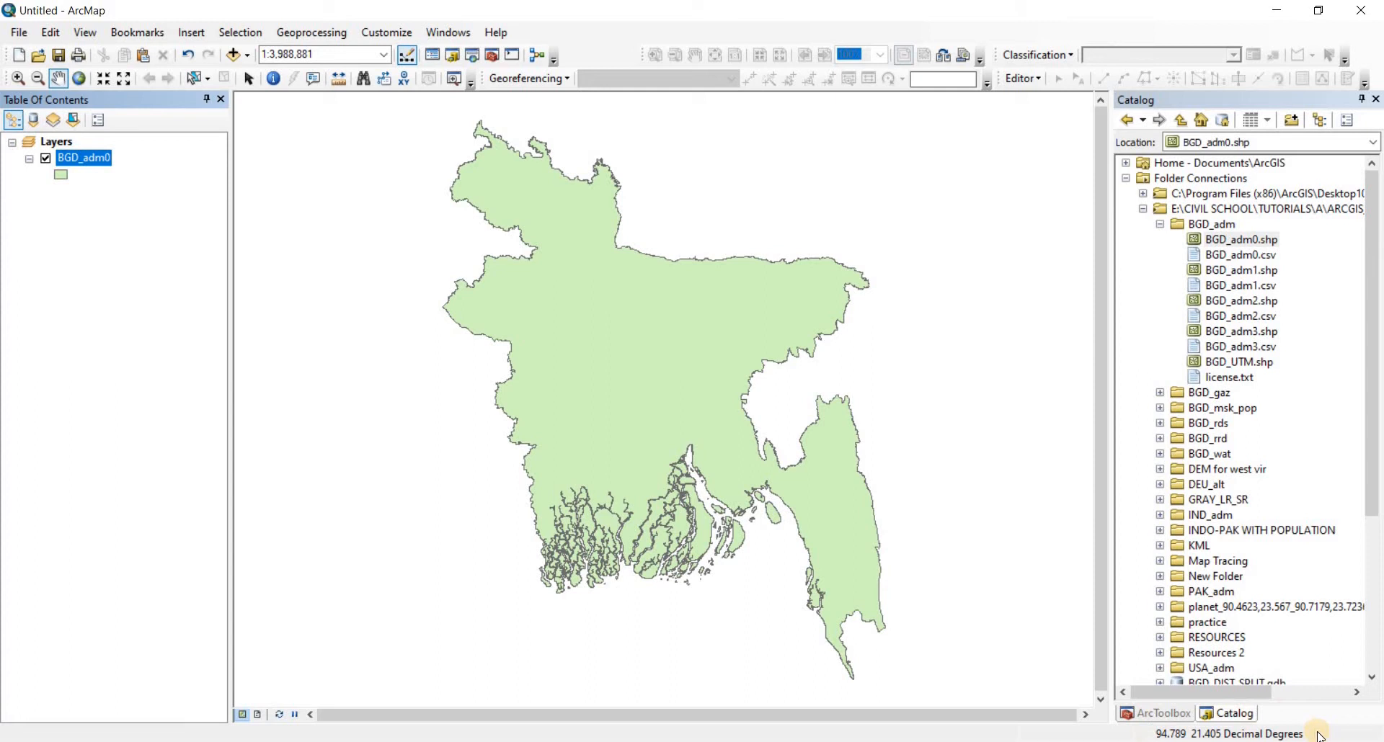
mouse_move(598, 288)
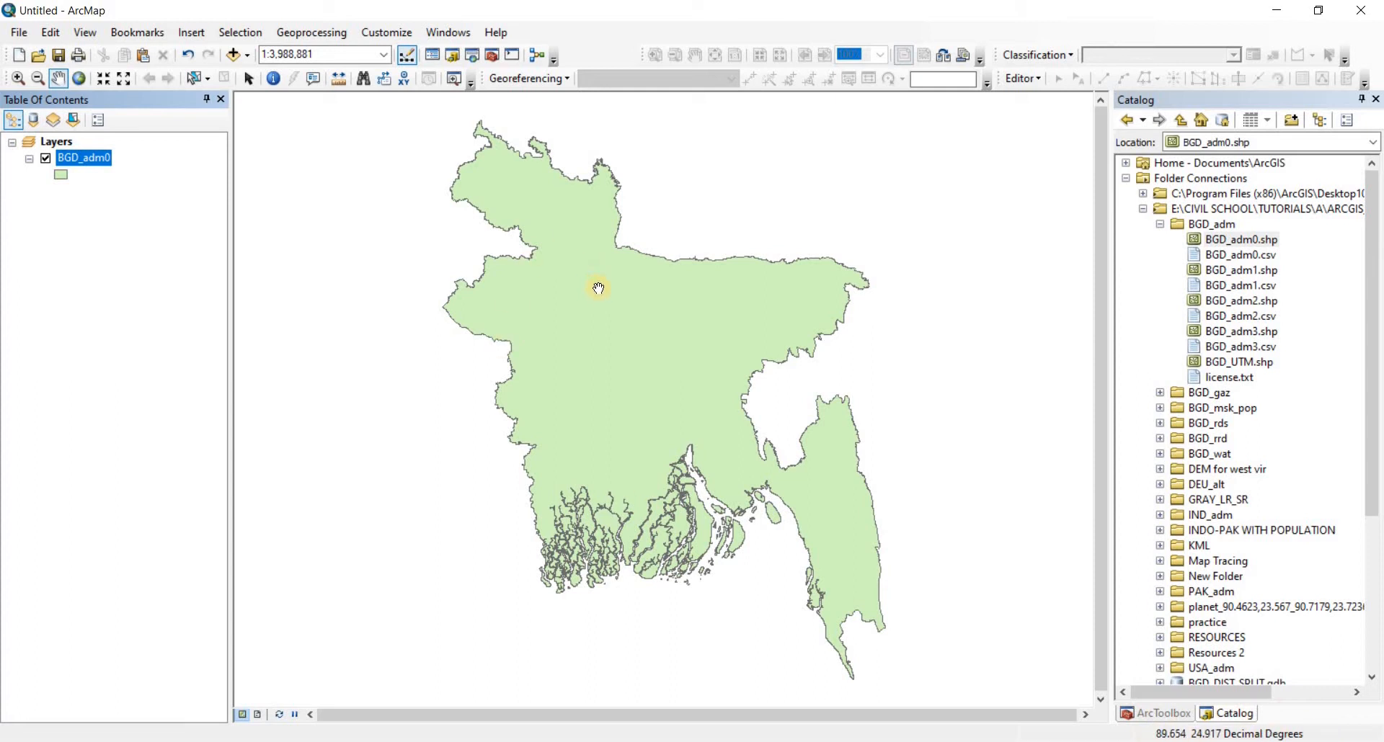
mouse_move(579, 307)
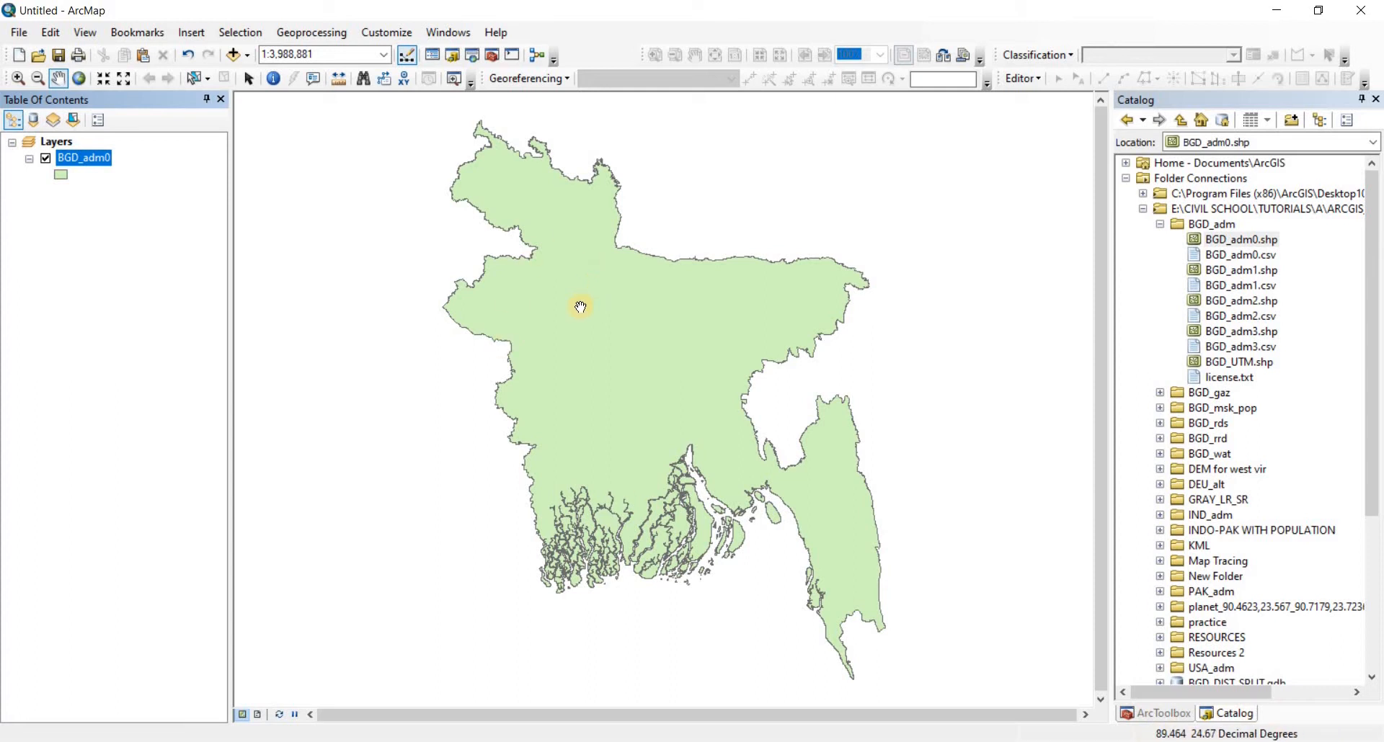
mouse_move(579, 318)
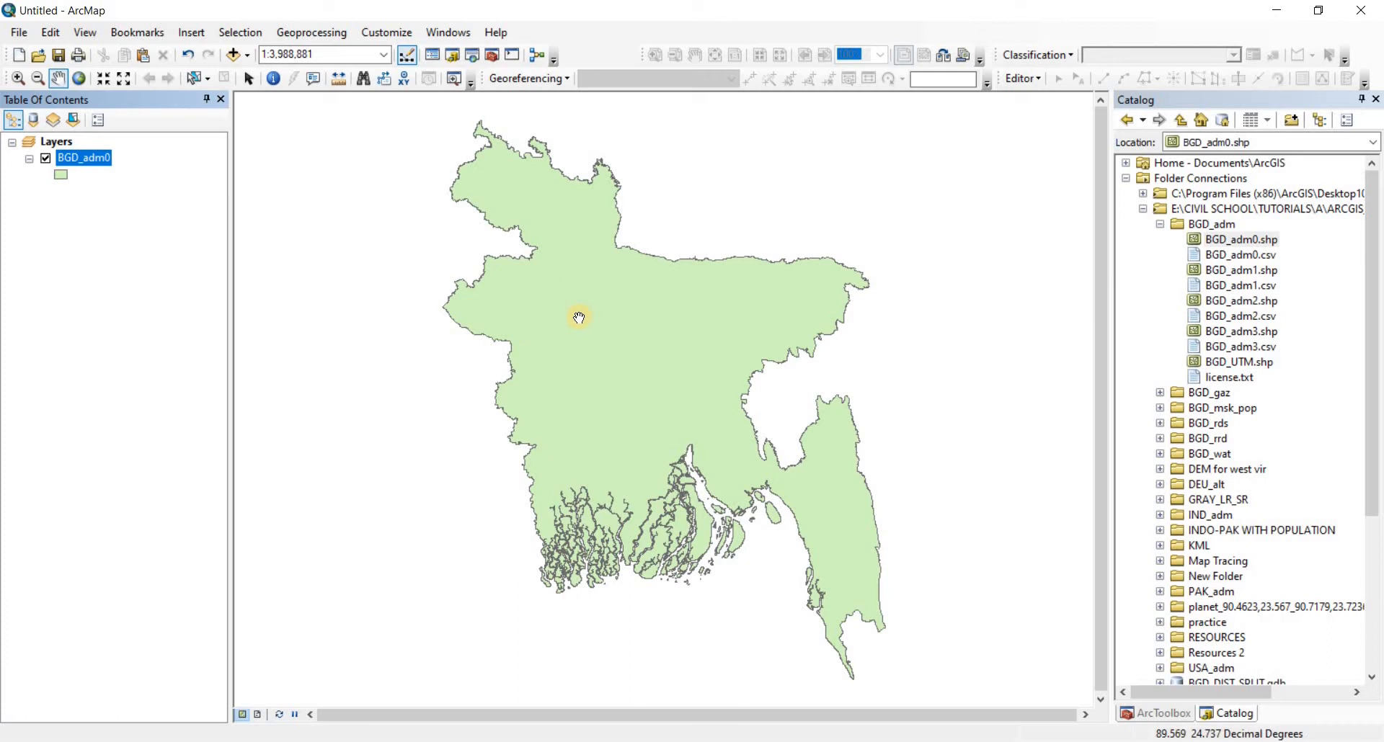
mouse_move(586, 194)
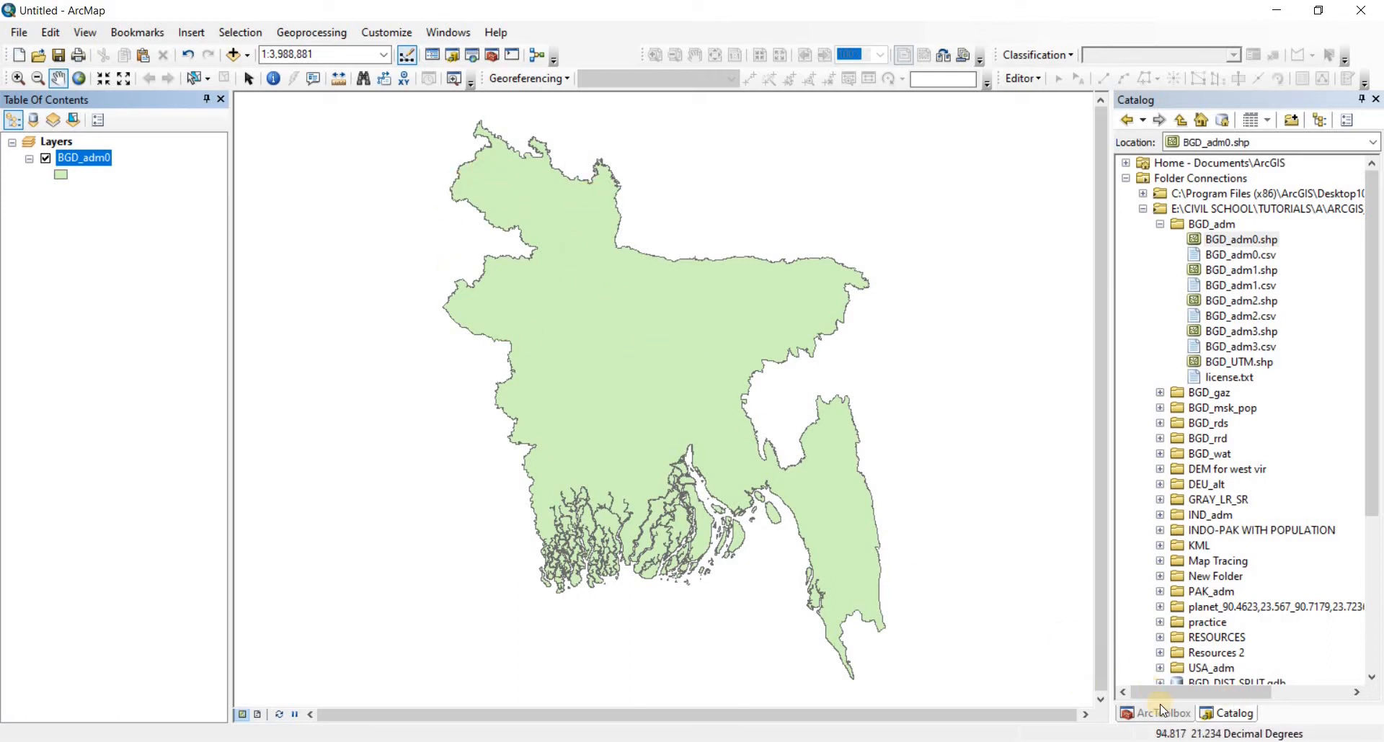
mouse_move(647, 262)
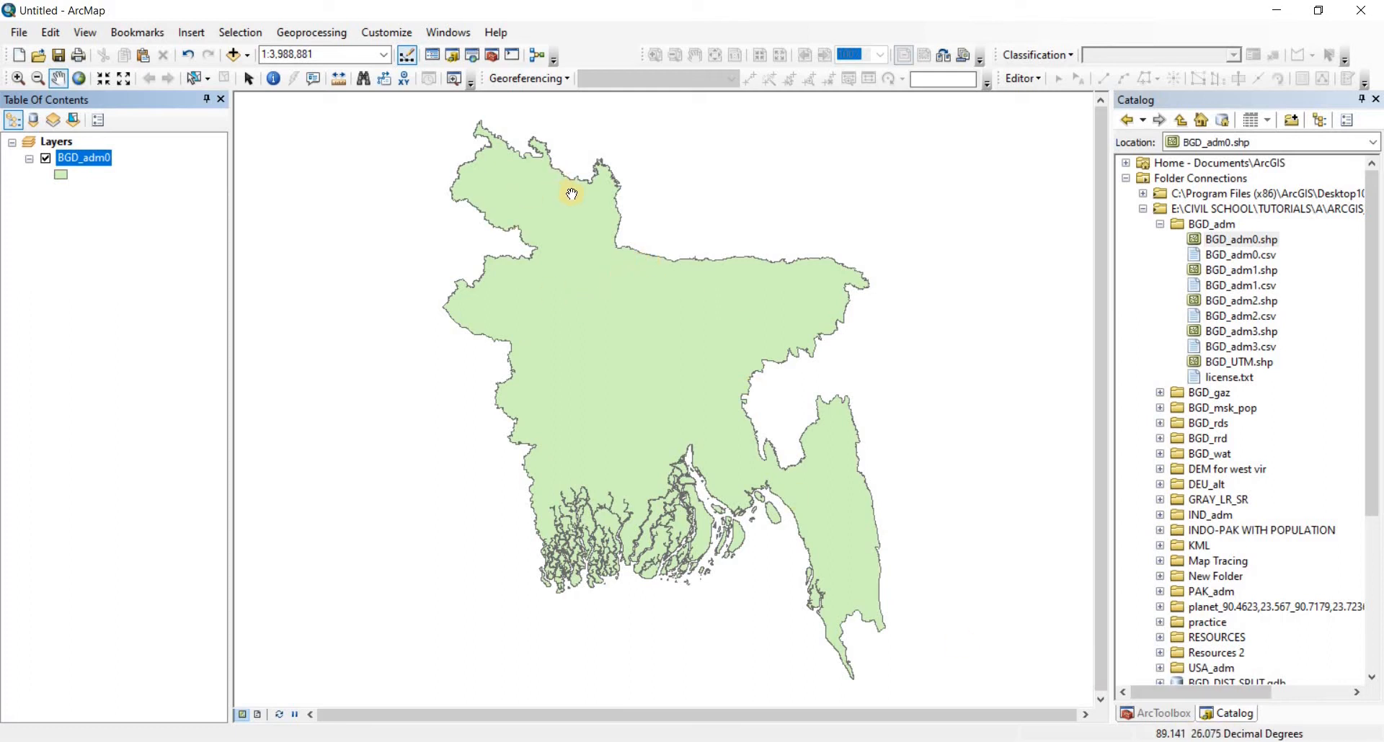
mouse_move(477, 199)
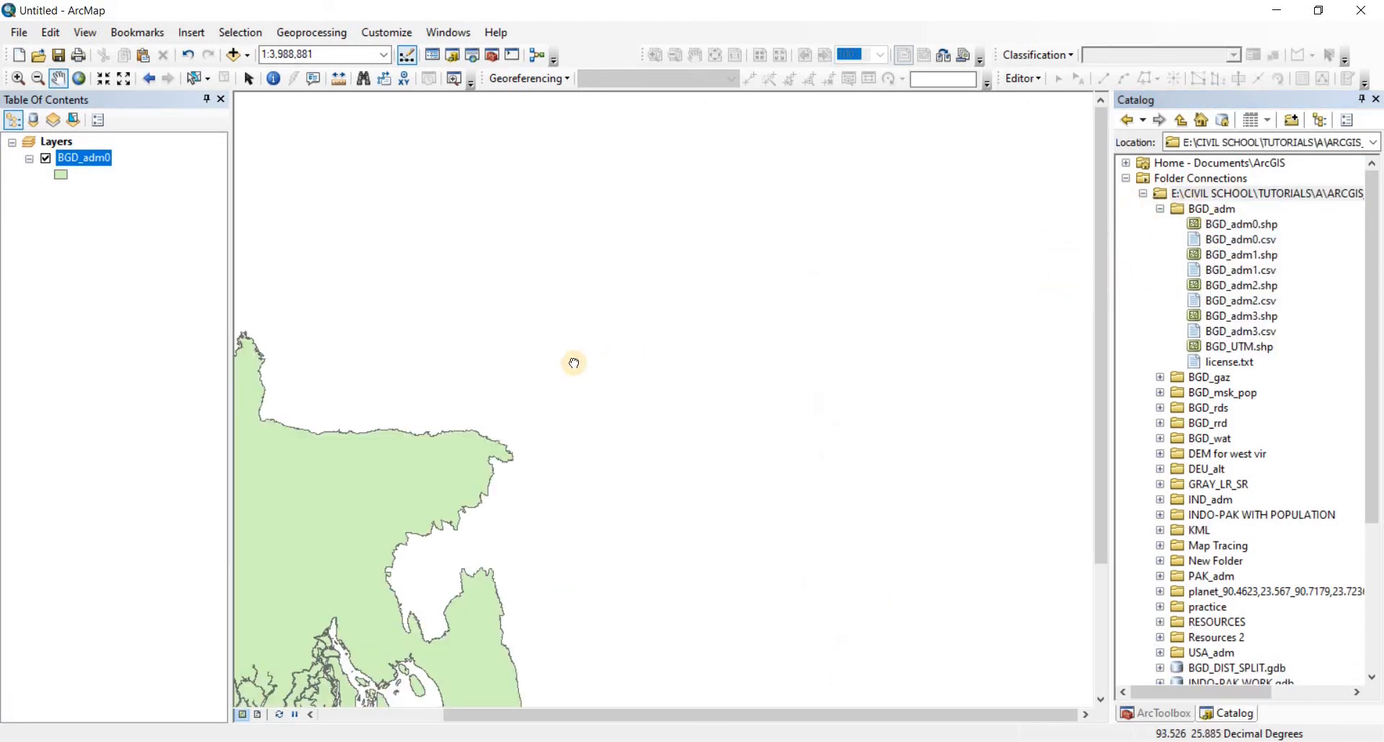
drag(573, 362, 836, 316)
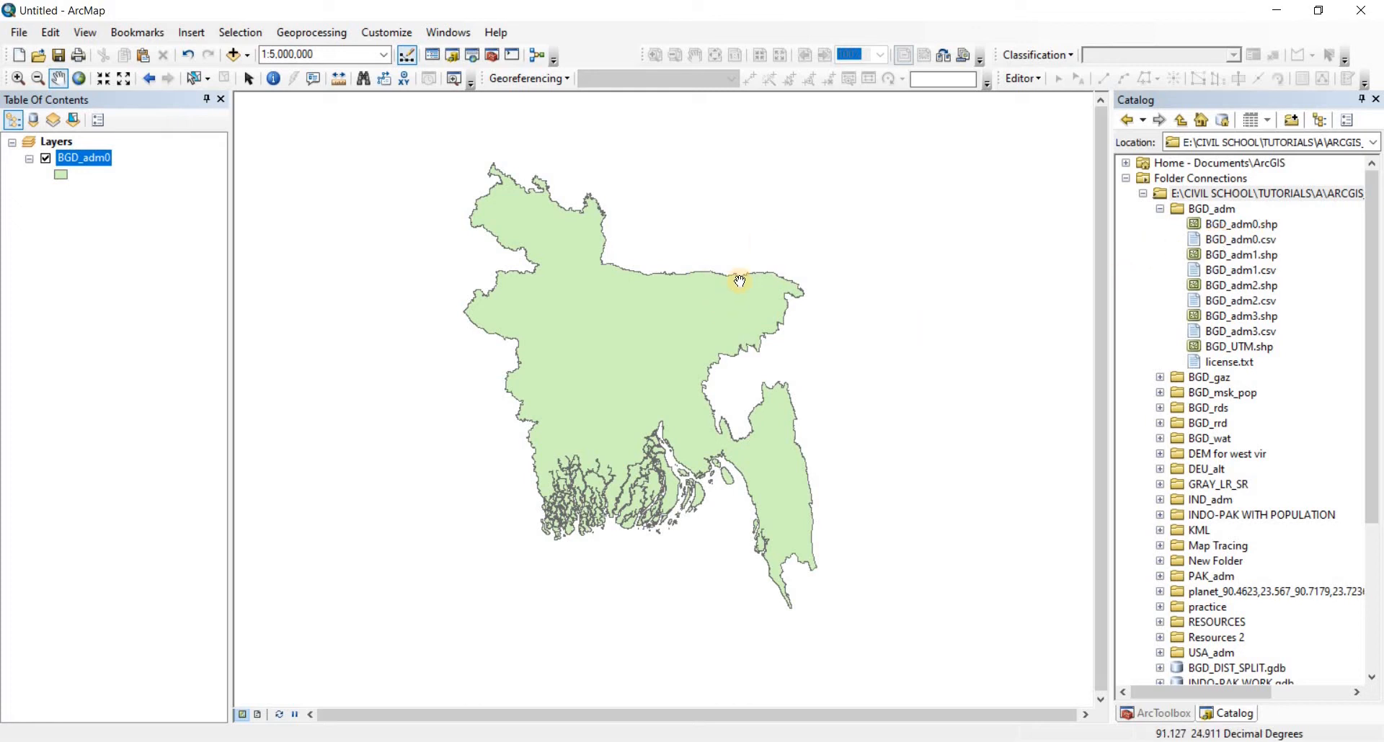
mouse_move(718, 238)
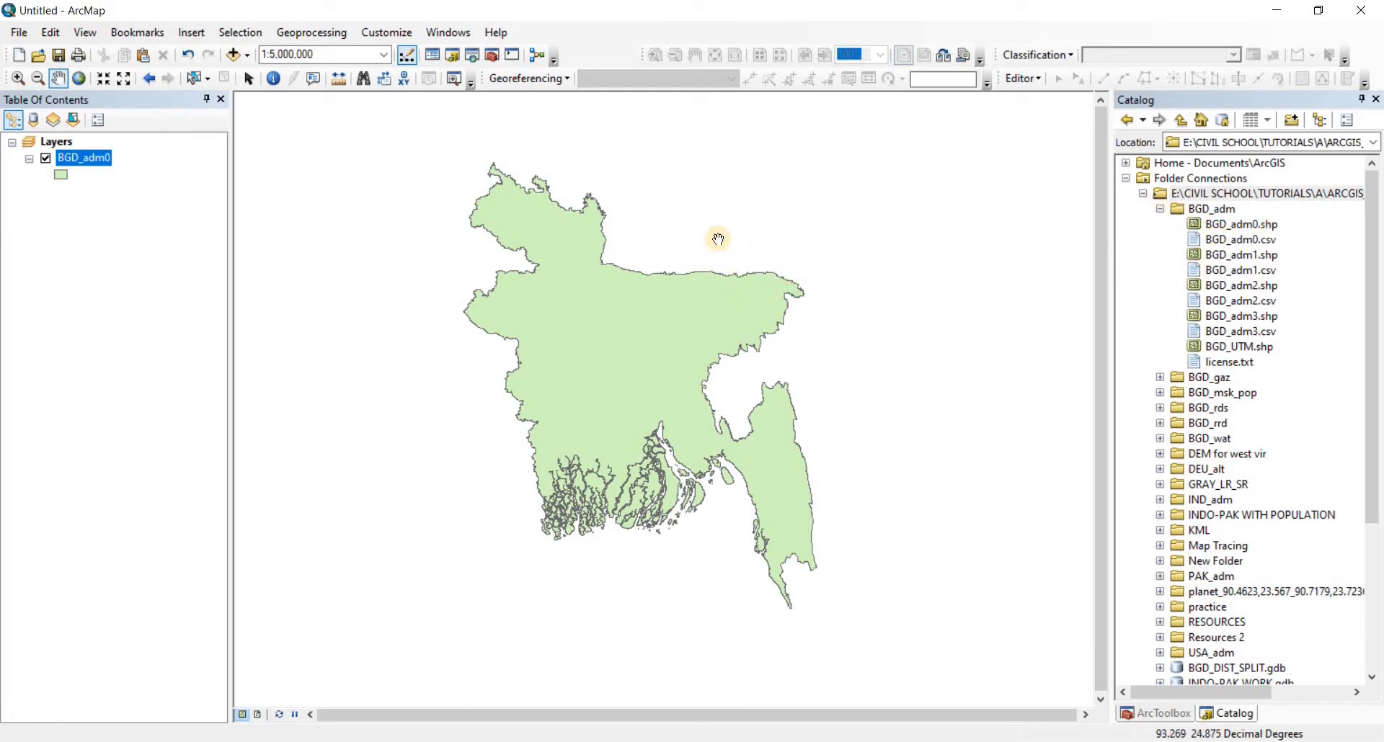
mouse_move(761, 223)
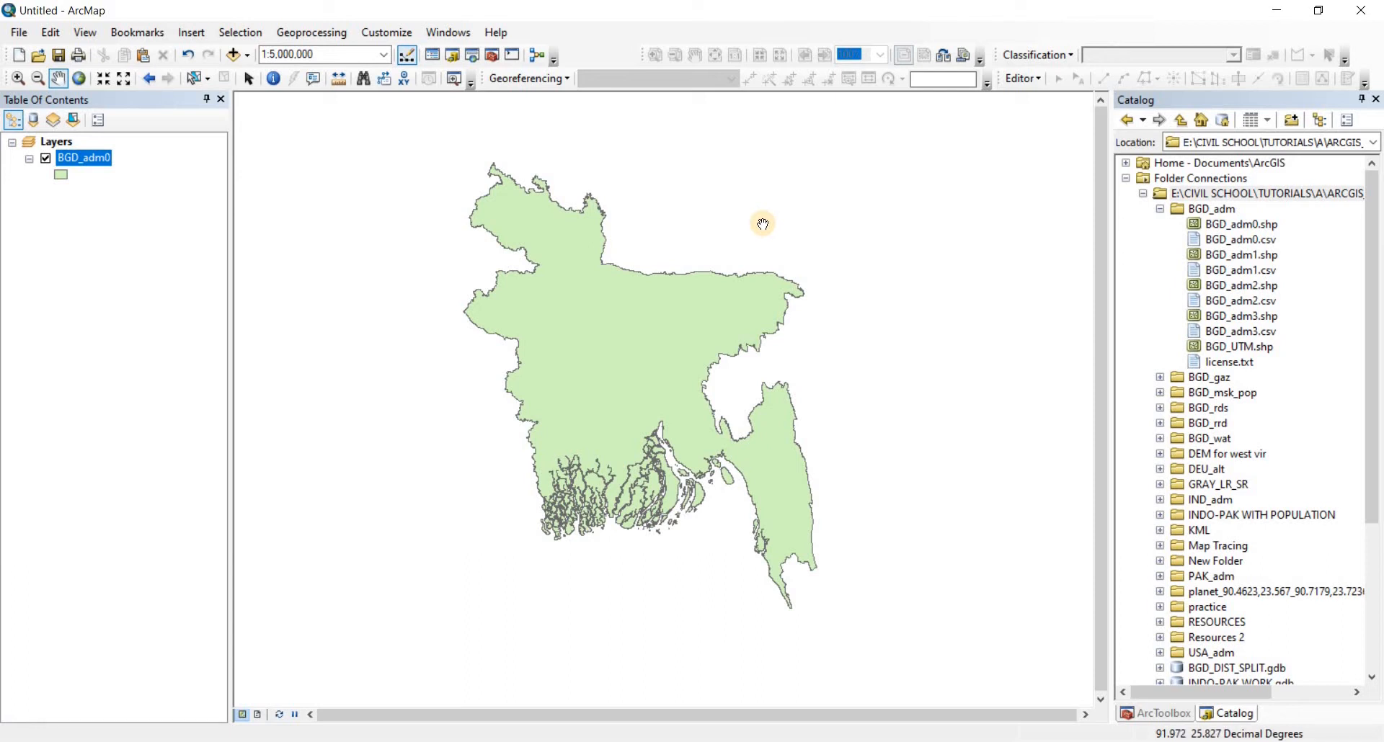
mouse_move(892, 238)
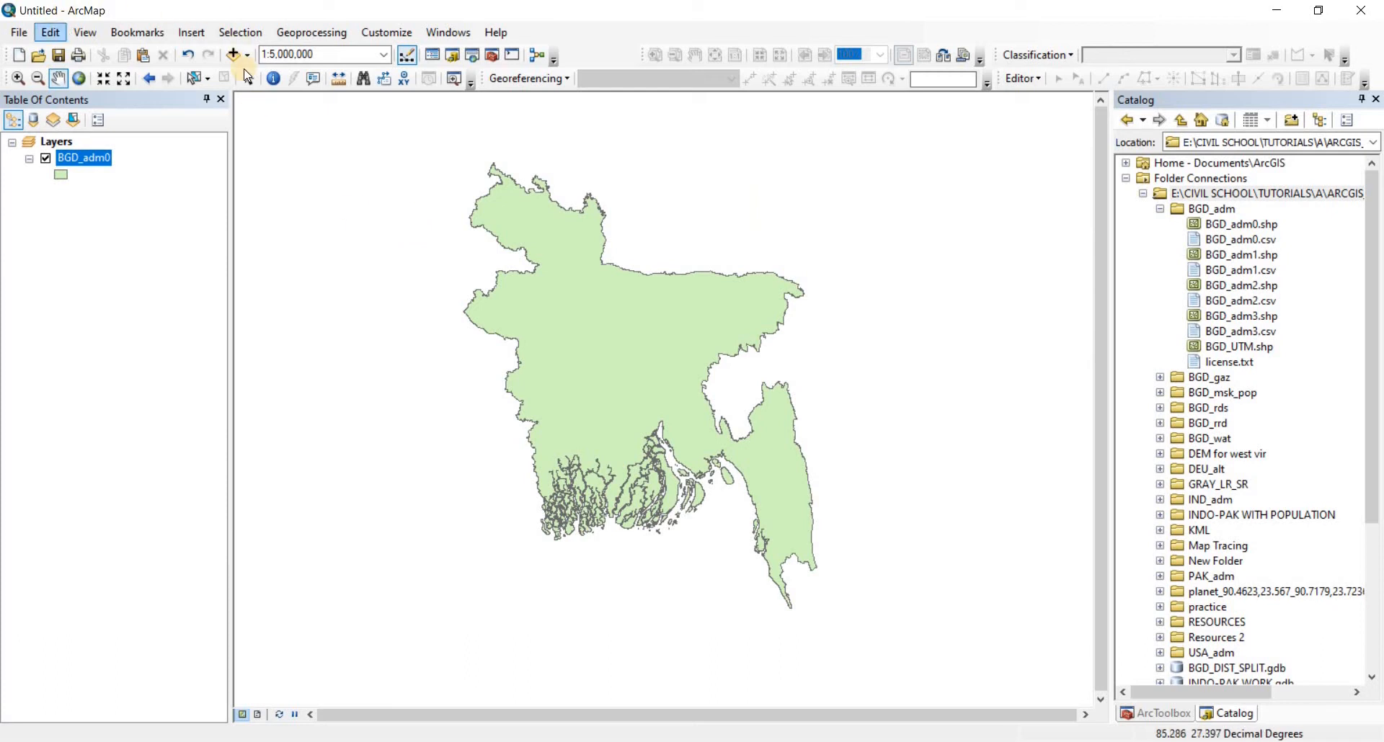
From Add Data, begin a folder connection and browse into Program Files (x86)\ArcGIS\Desktop10.8
click(231, 55)
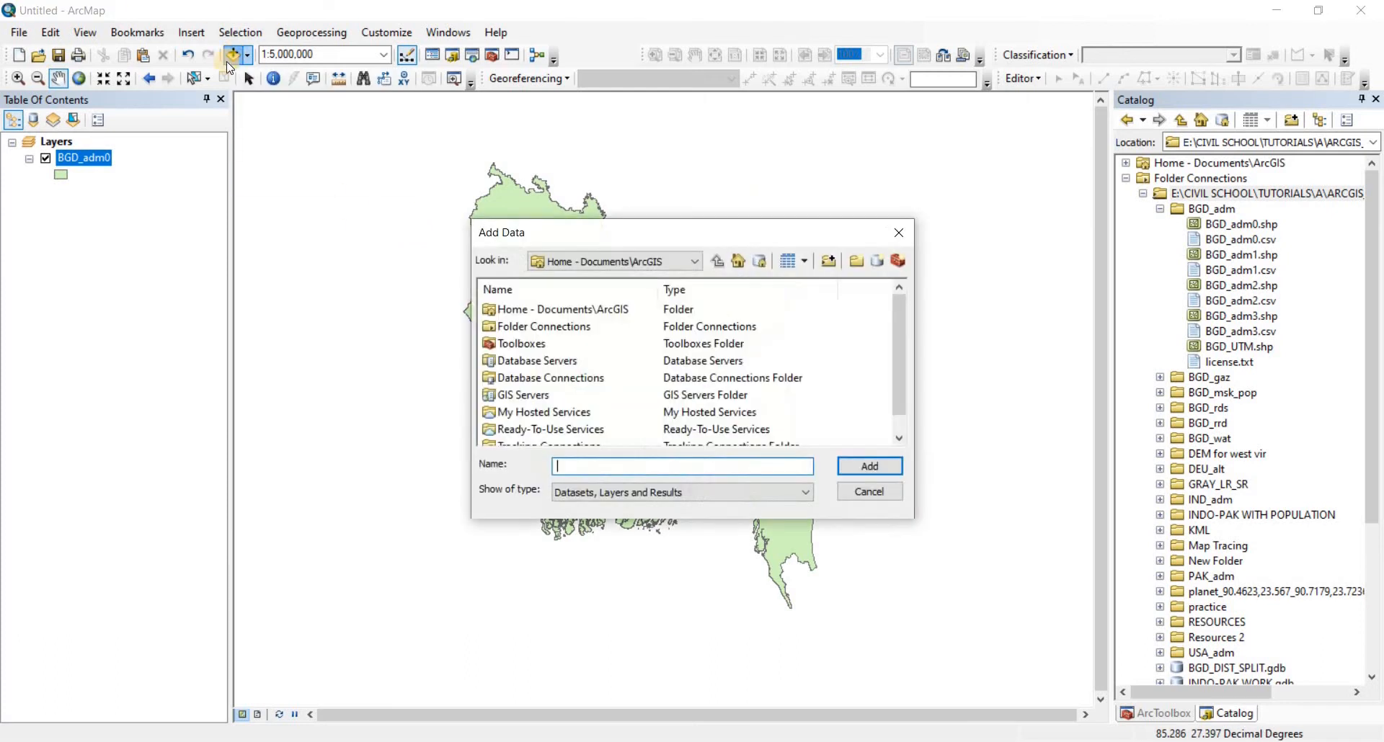
click(695, 261)
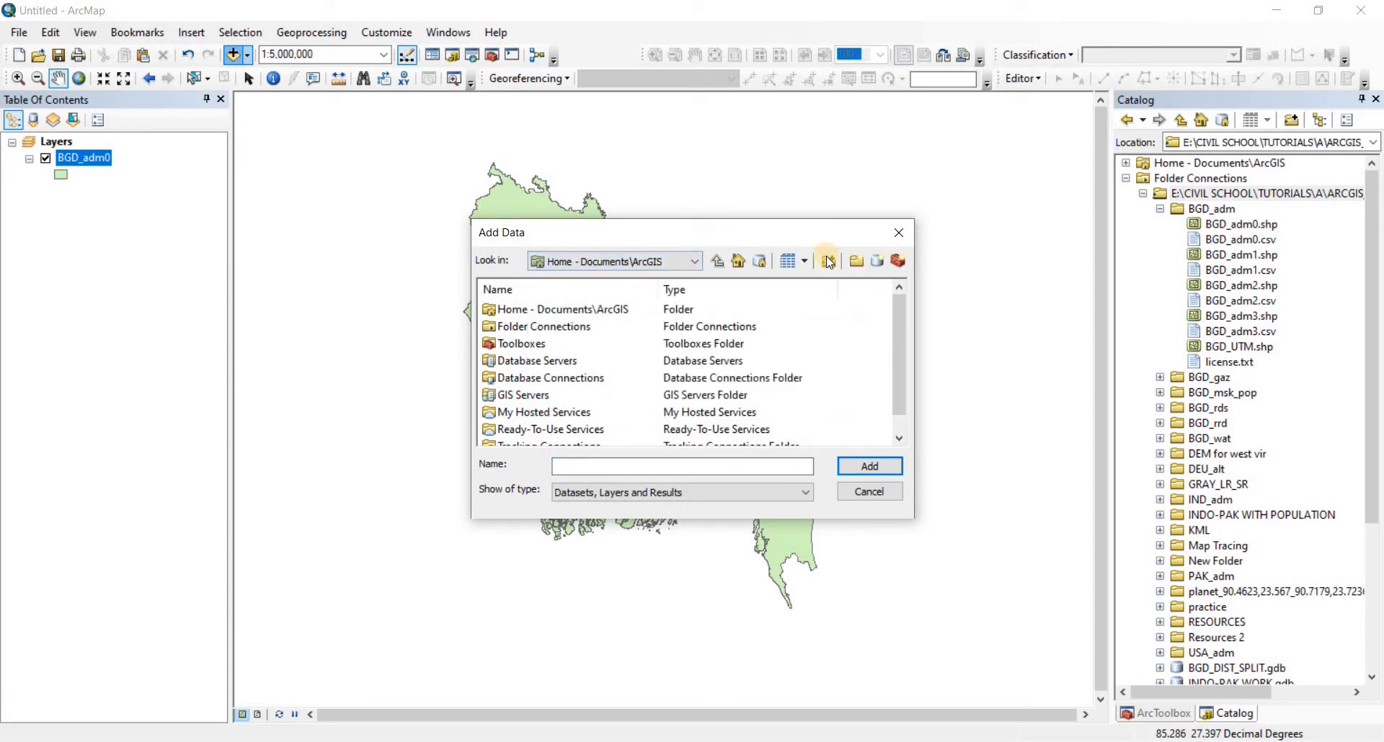
click(828, 261)
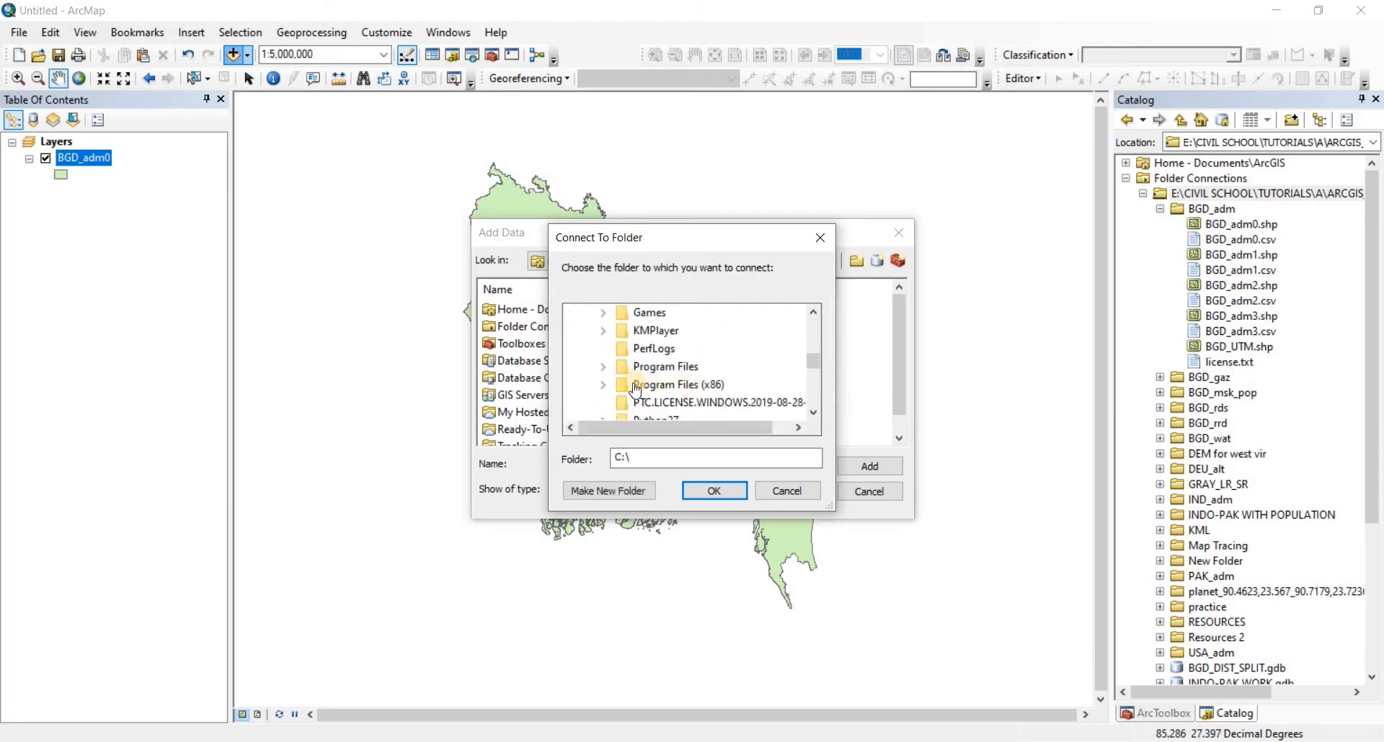
mouse_move(674, 383)
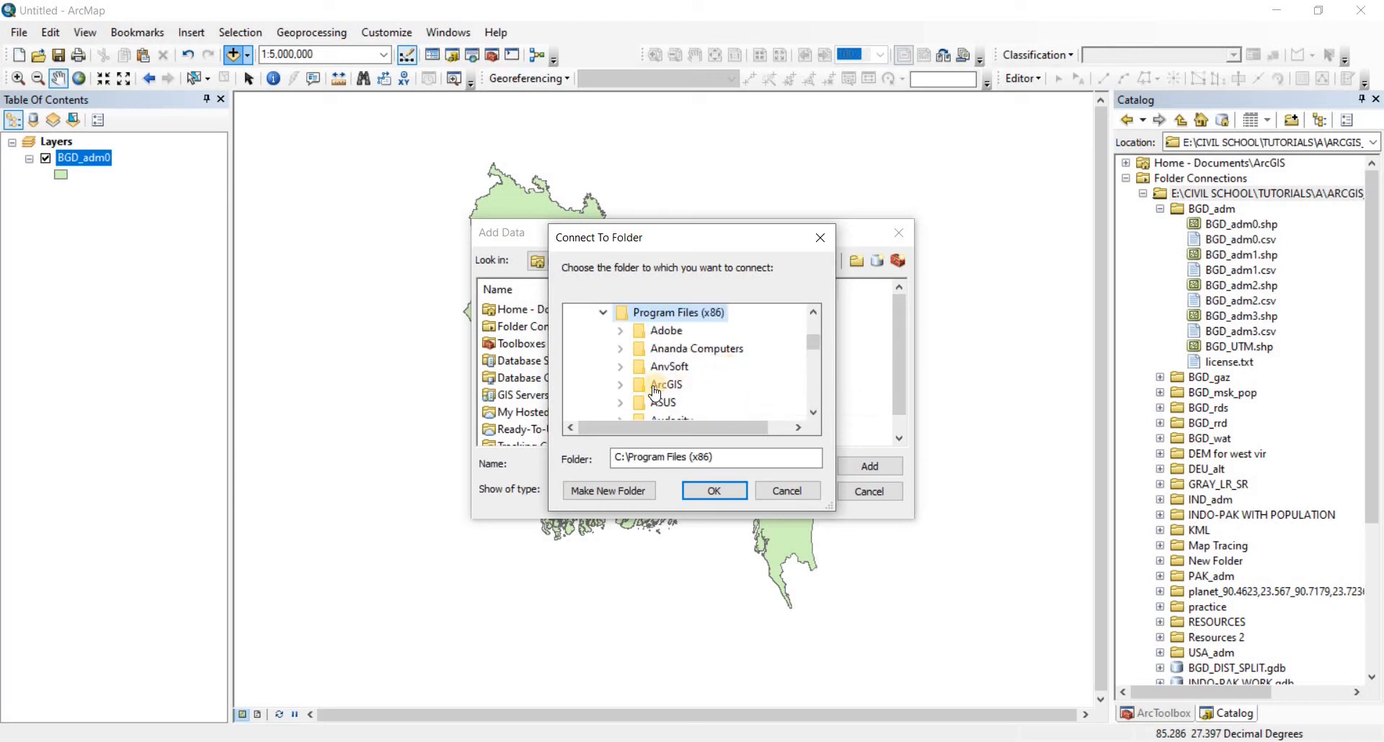
click(666, 385)
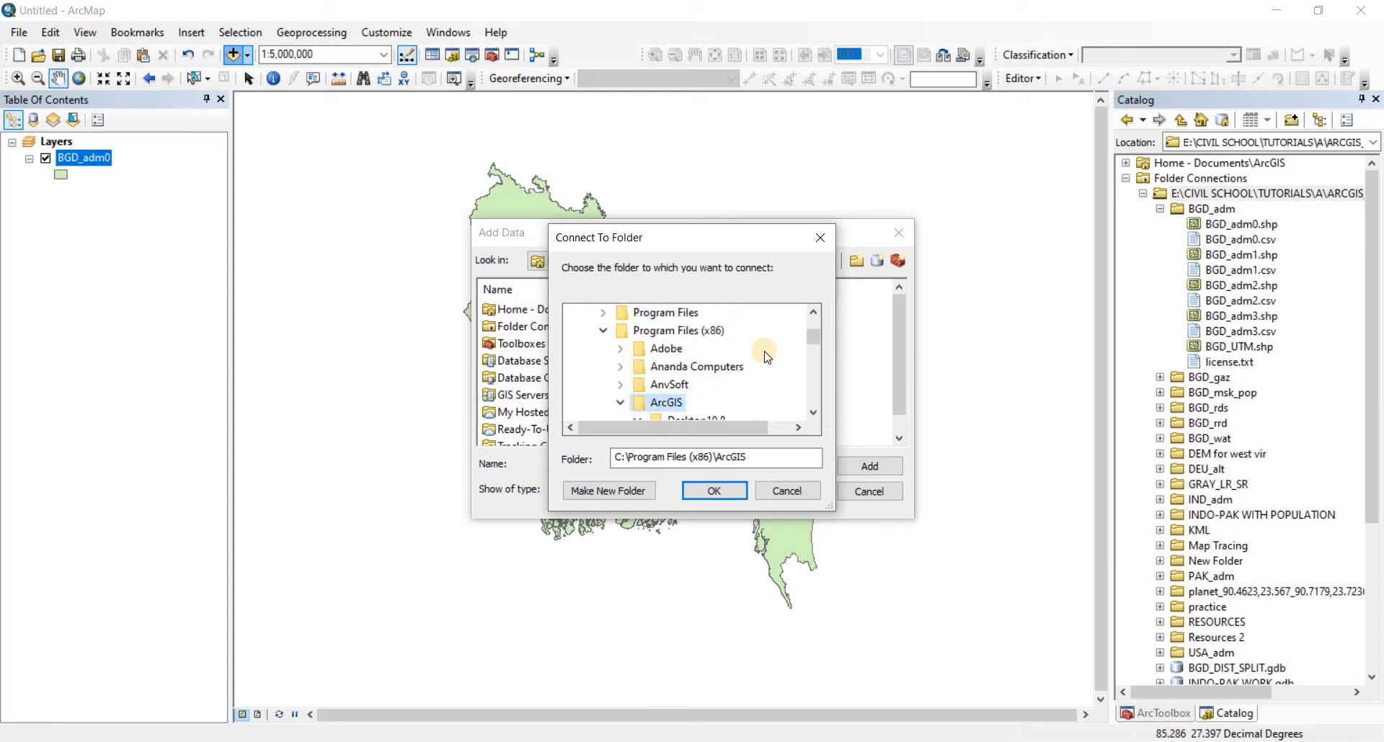
click(621, 403)
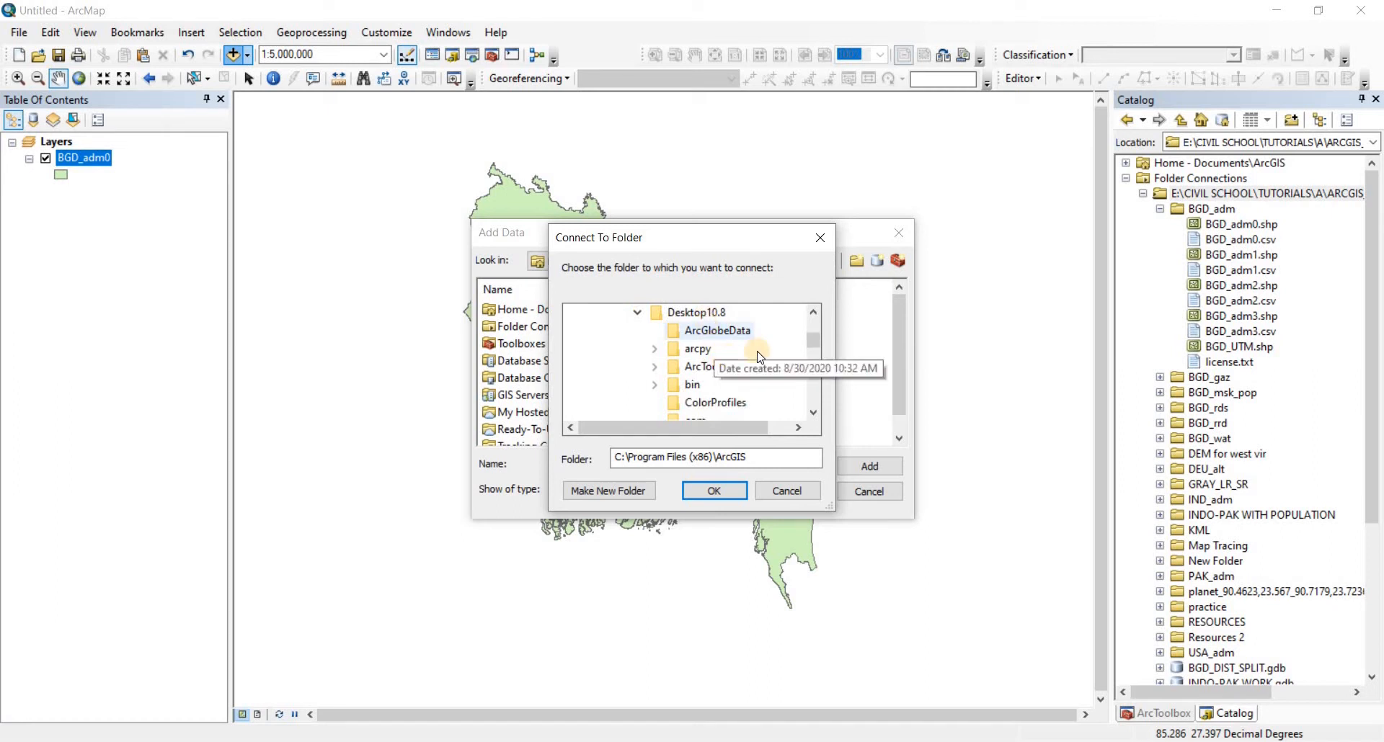
Connect the Desktop10.8 Reference Systems folder so its reference shapefiles are listed
scroll(down, 3)
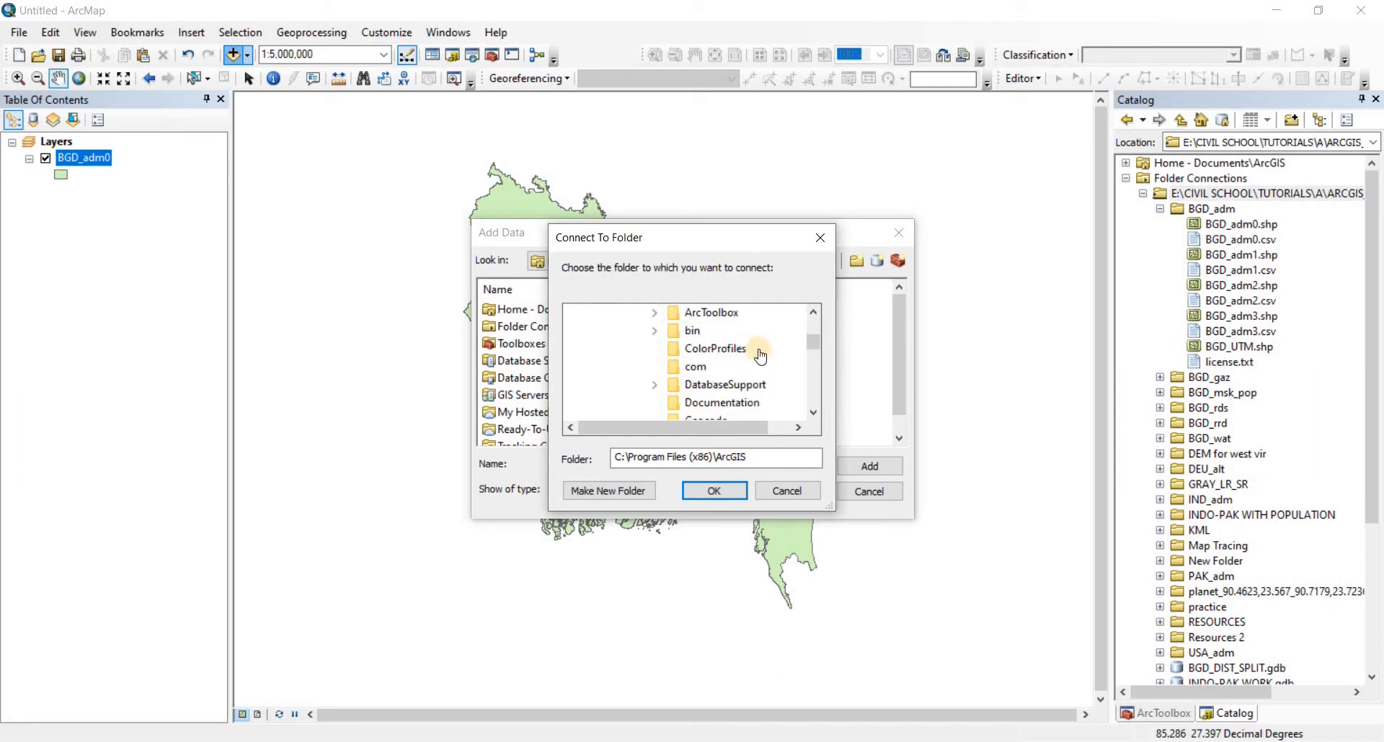
scroll(down, 3)
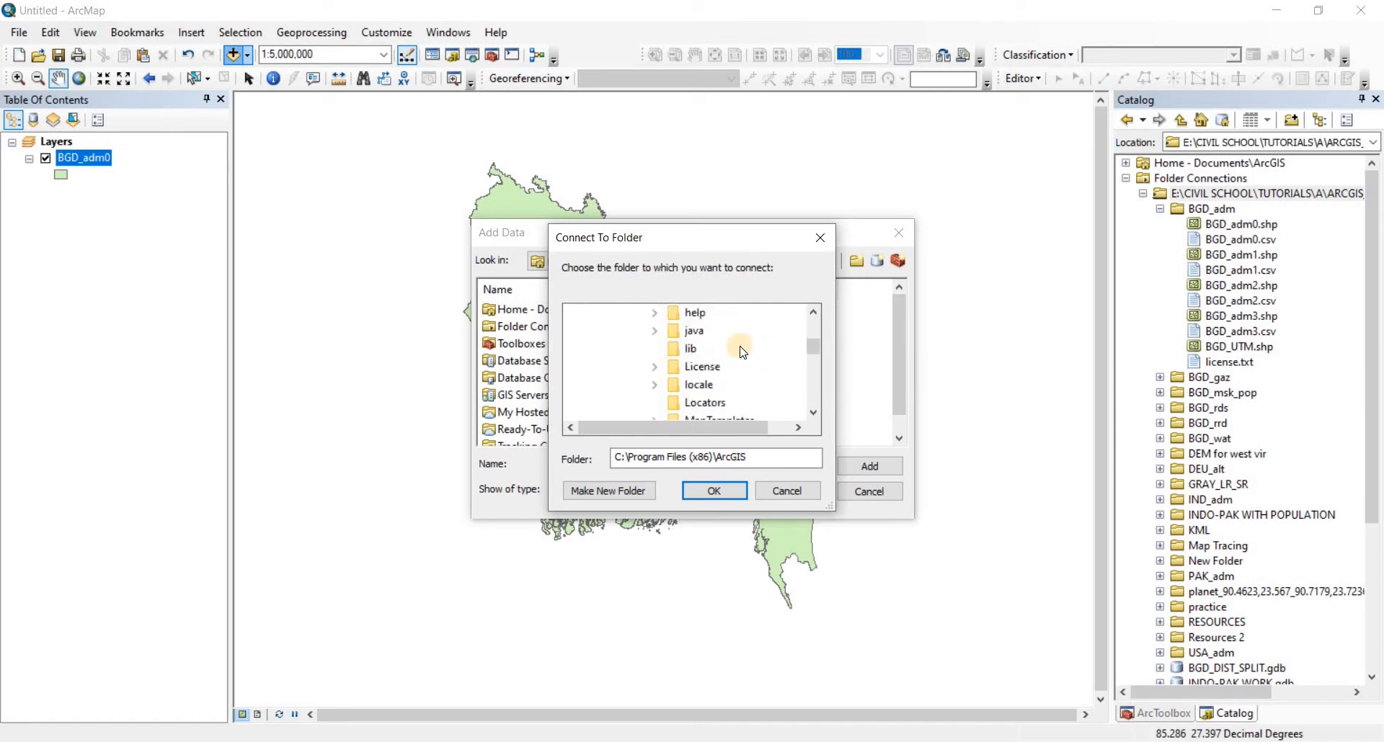
scroll(down, 3)
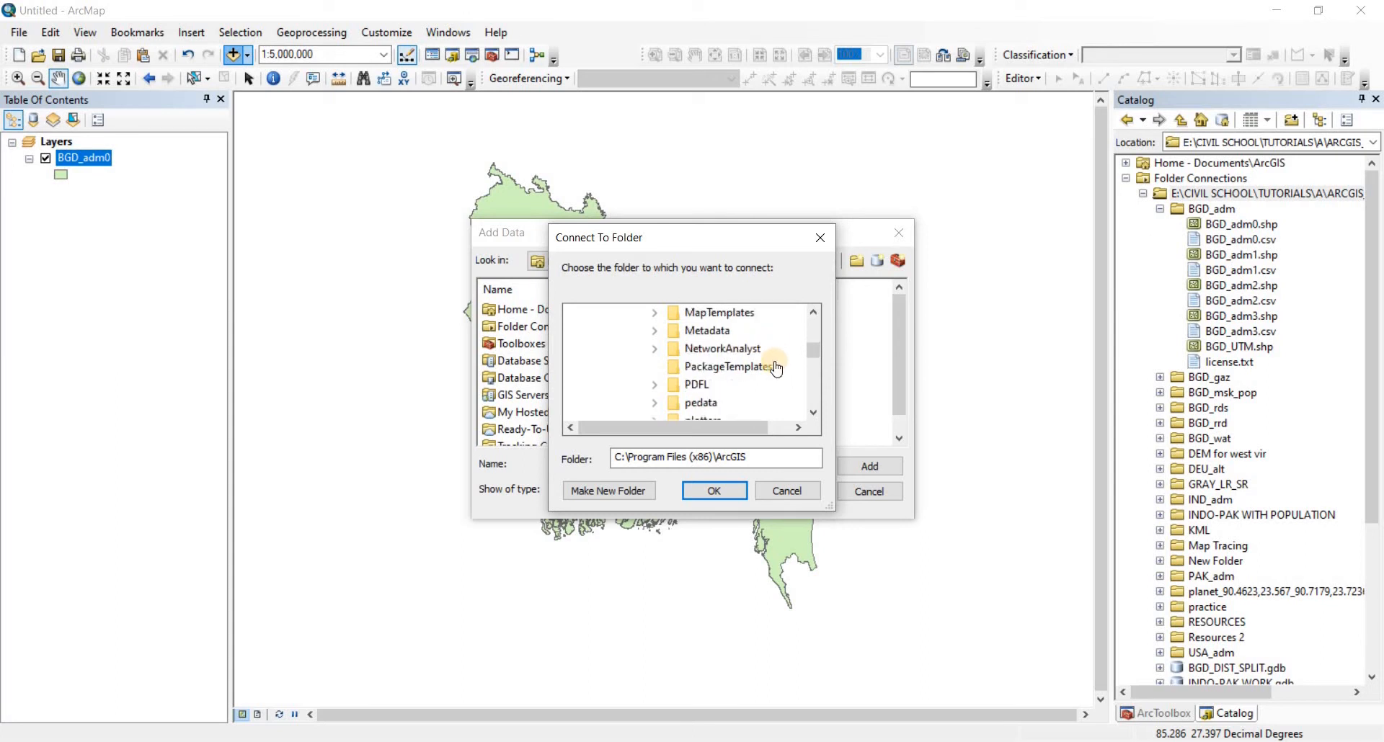
scroll(down, 3)
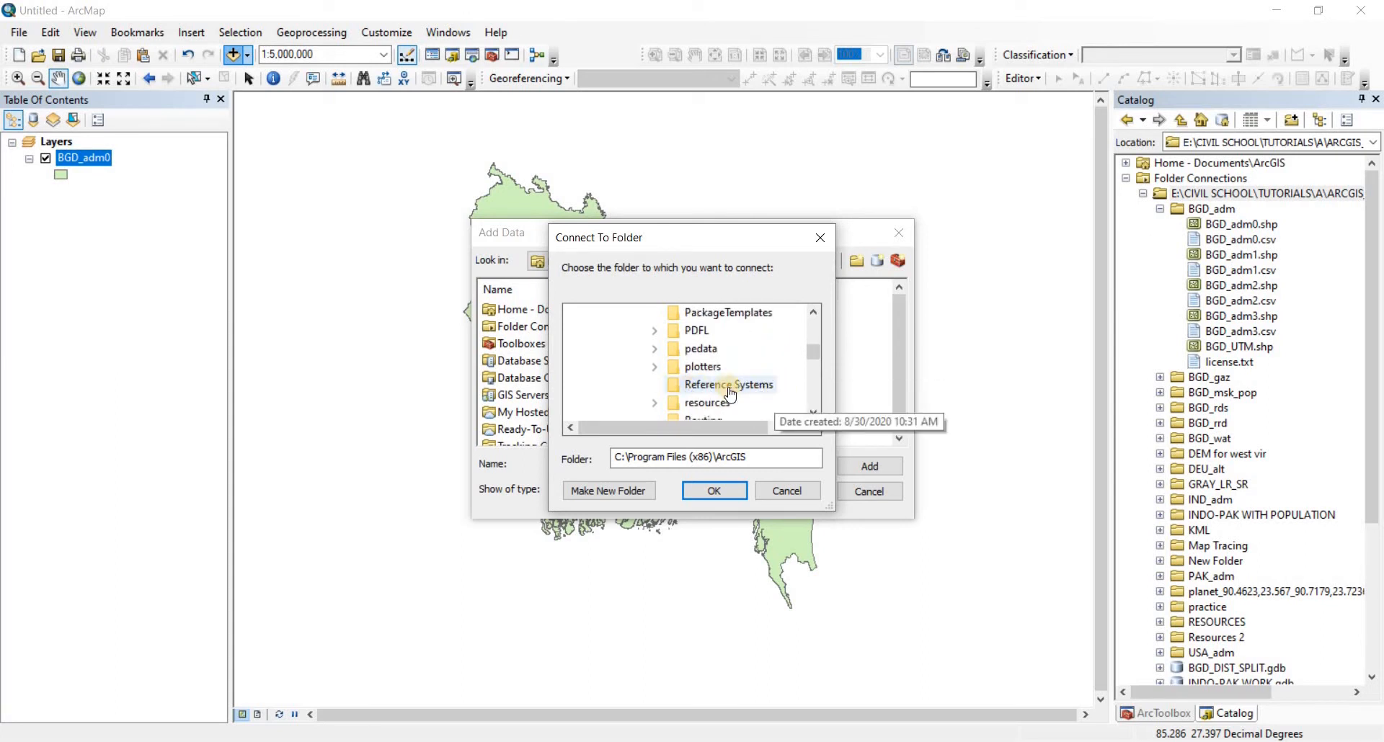
click(728, 383)
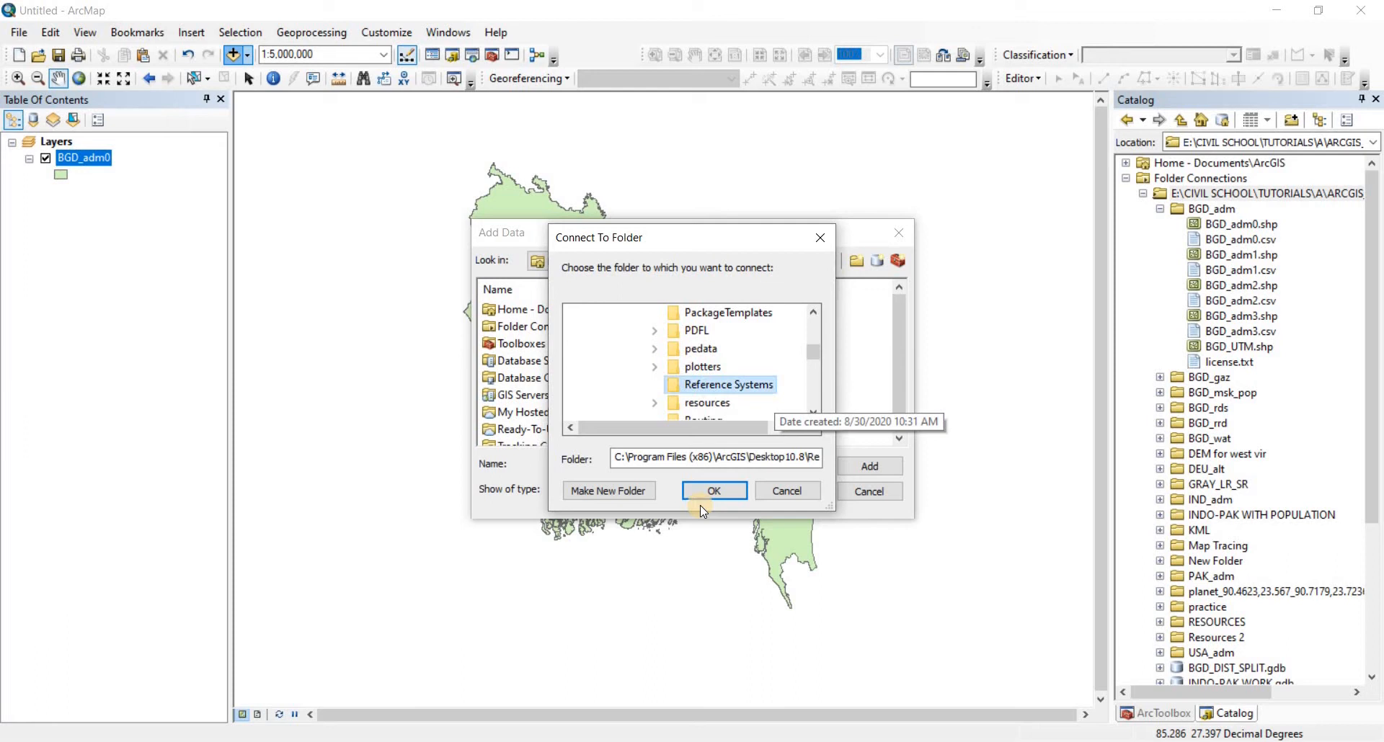
click(714, 490)
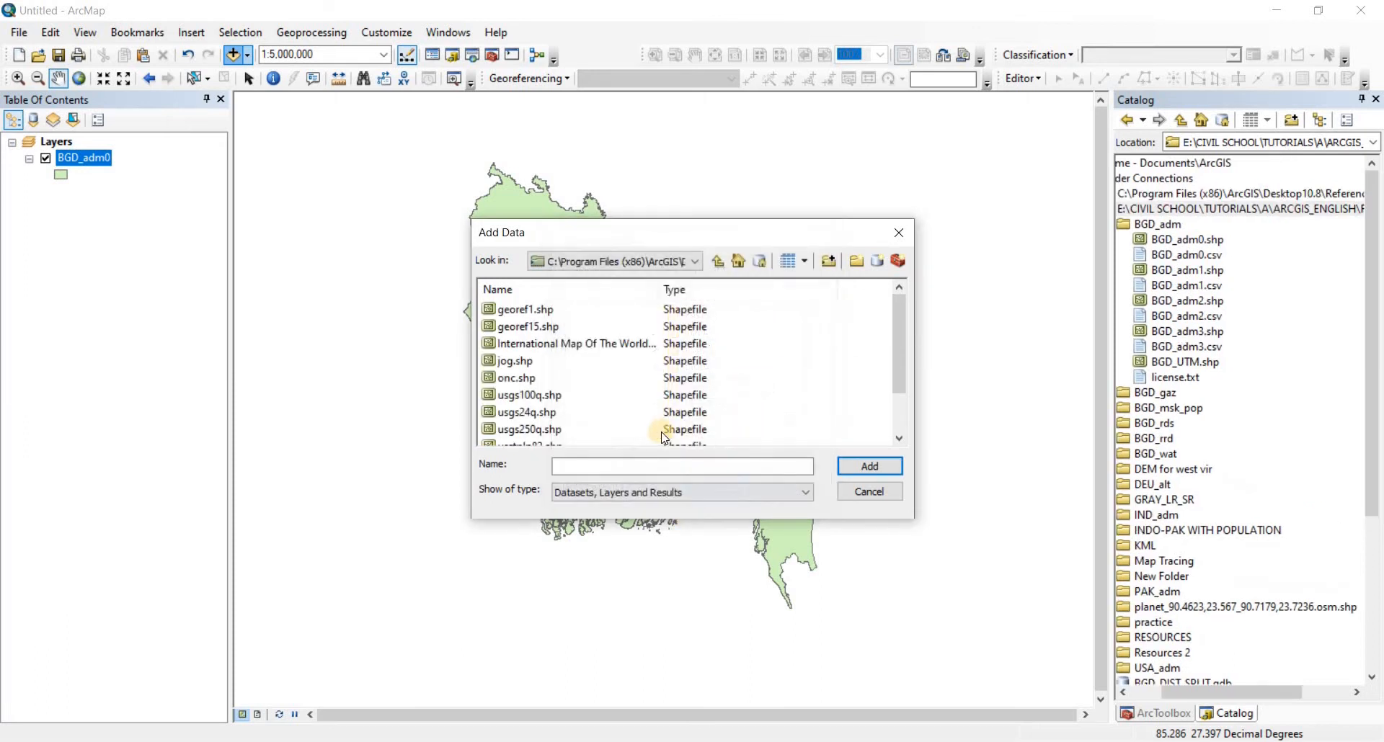
mouse_move(586, 345)
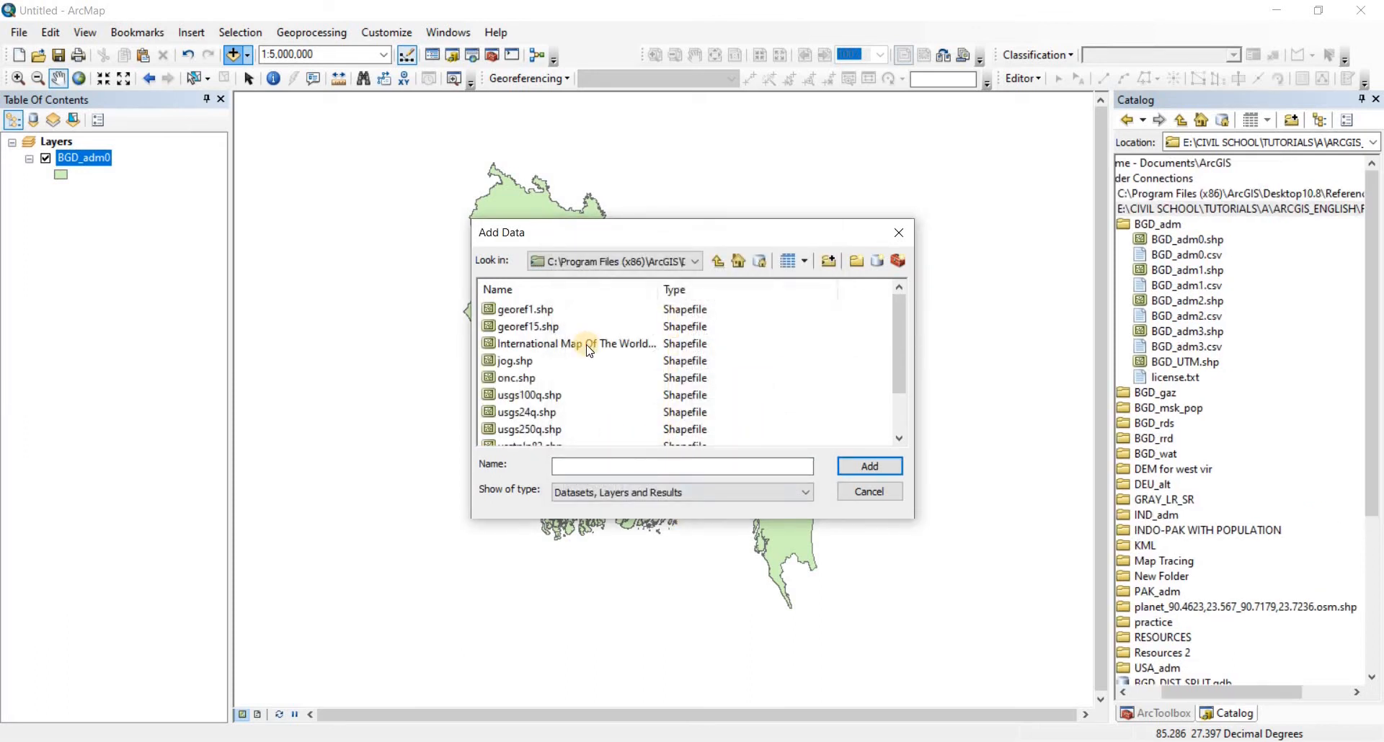
mouse_move(527, 308)
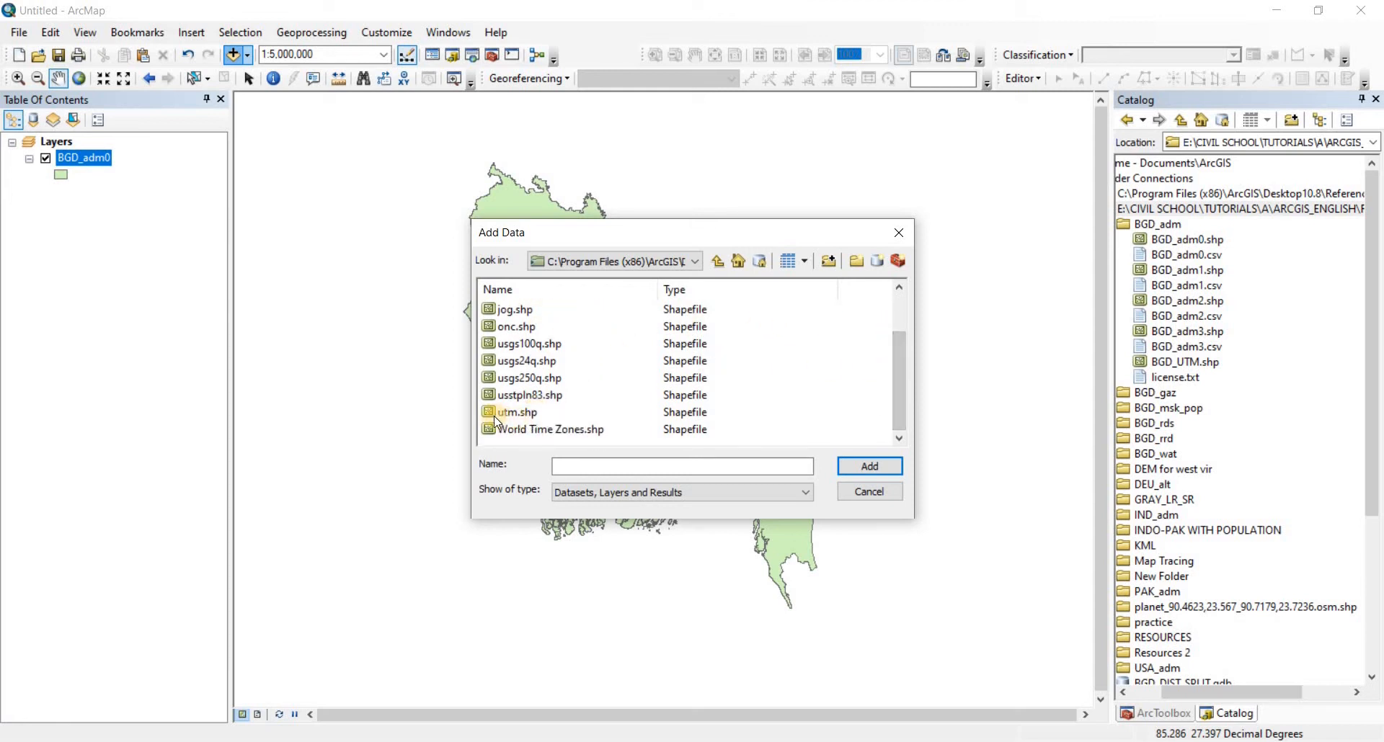
Add the utm.shp world UTM zones shapefile as a layer above BGD_adm0
click(517, 412)
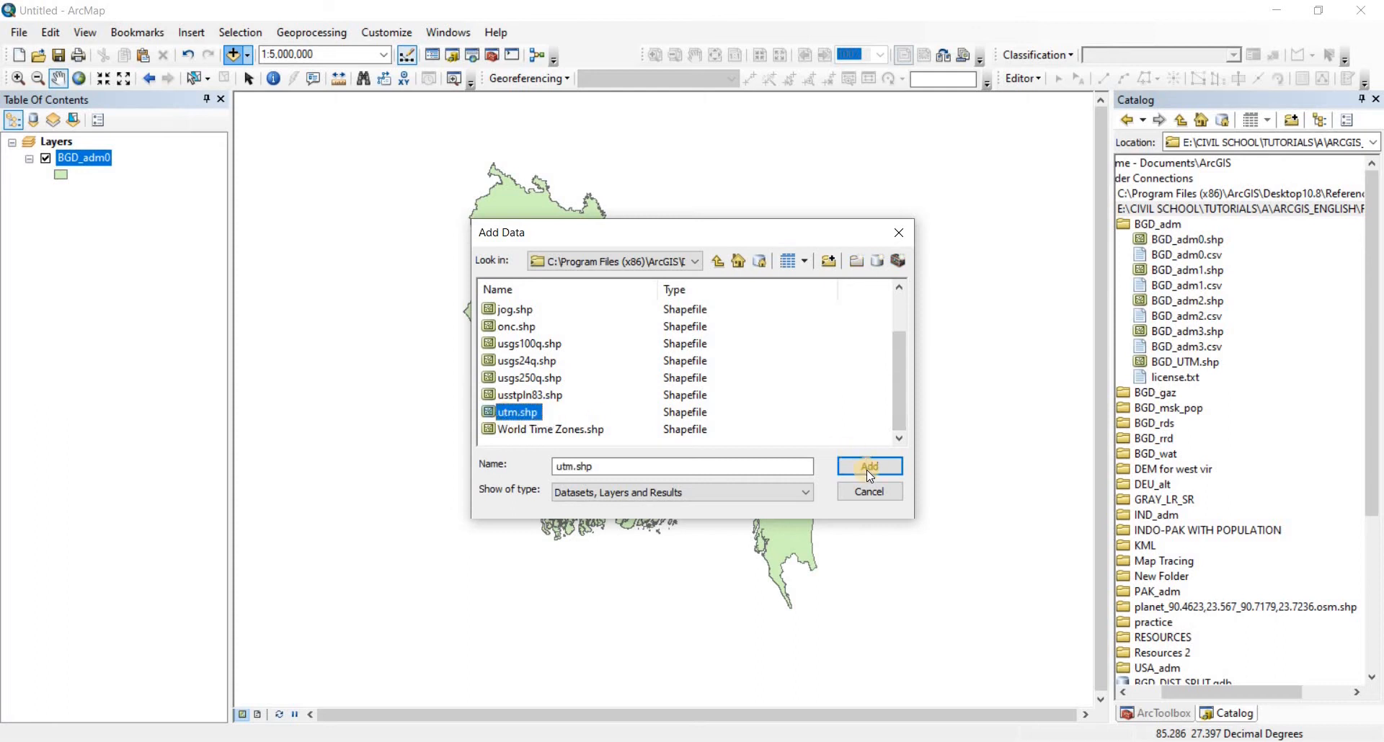
click(867, 466)
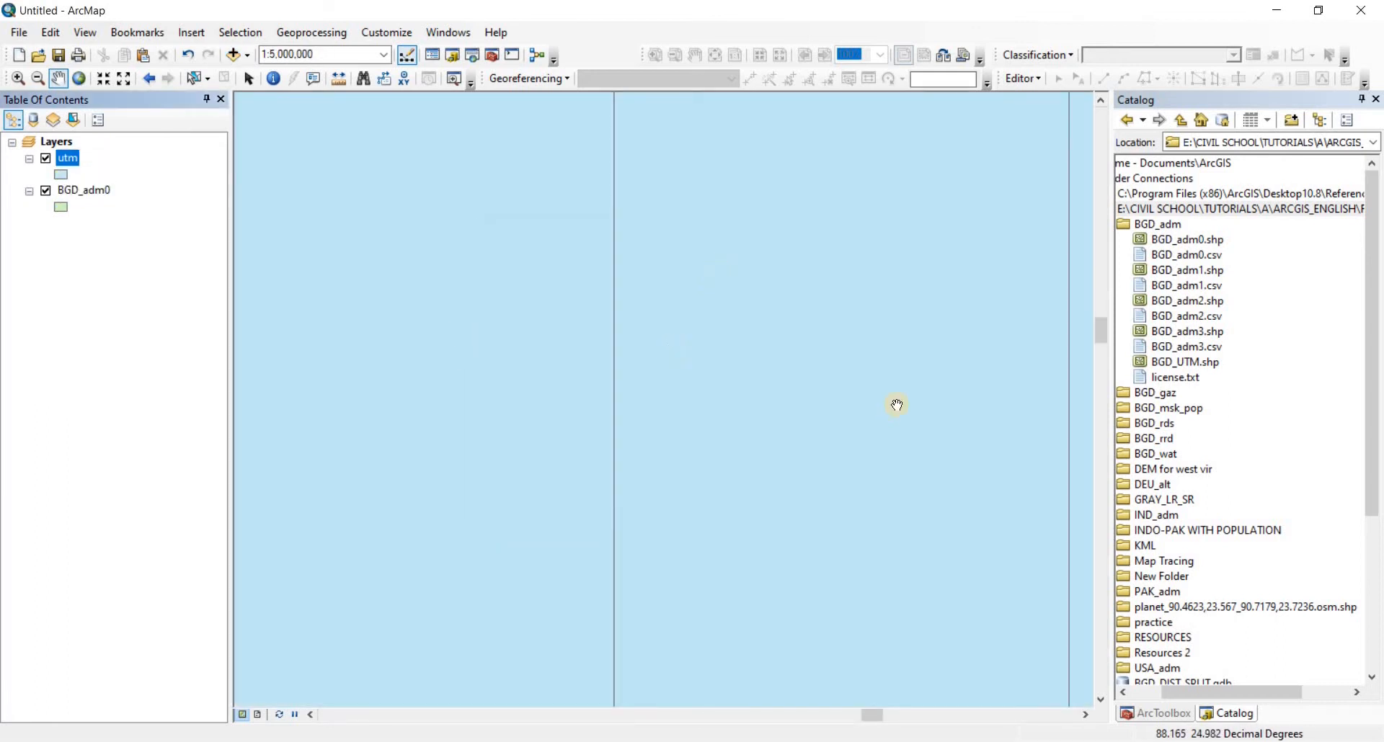
mouse_move(577, 310)
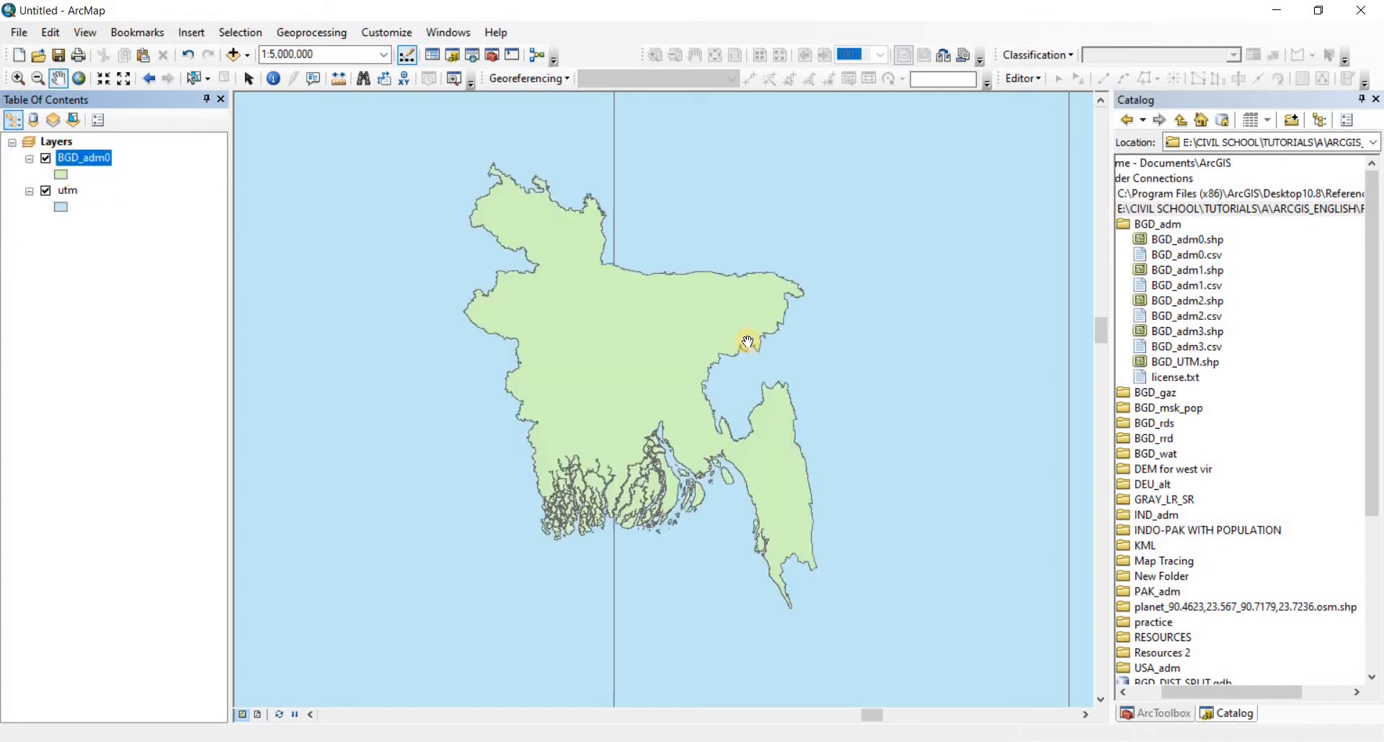
Zoom in and out on the map after moving BGD_adm0 above the utm layer
scroll(up, 3)
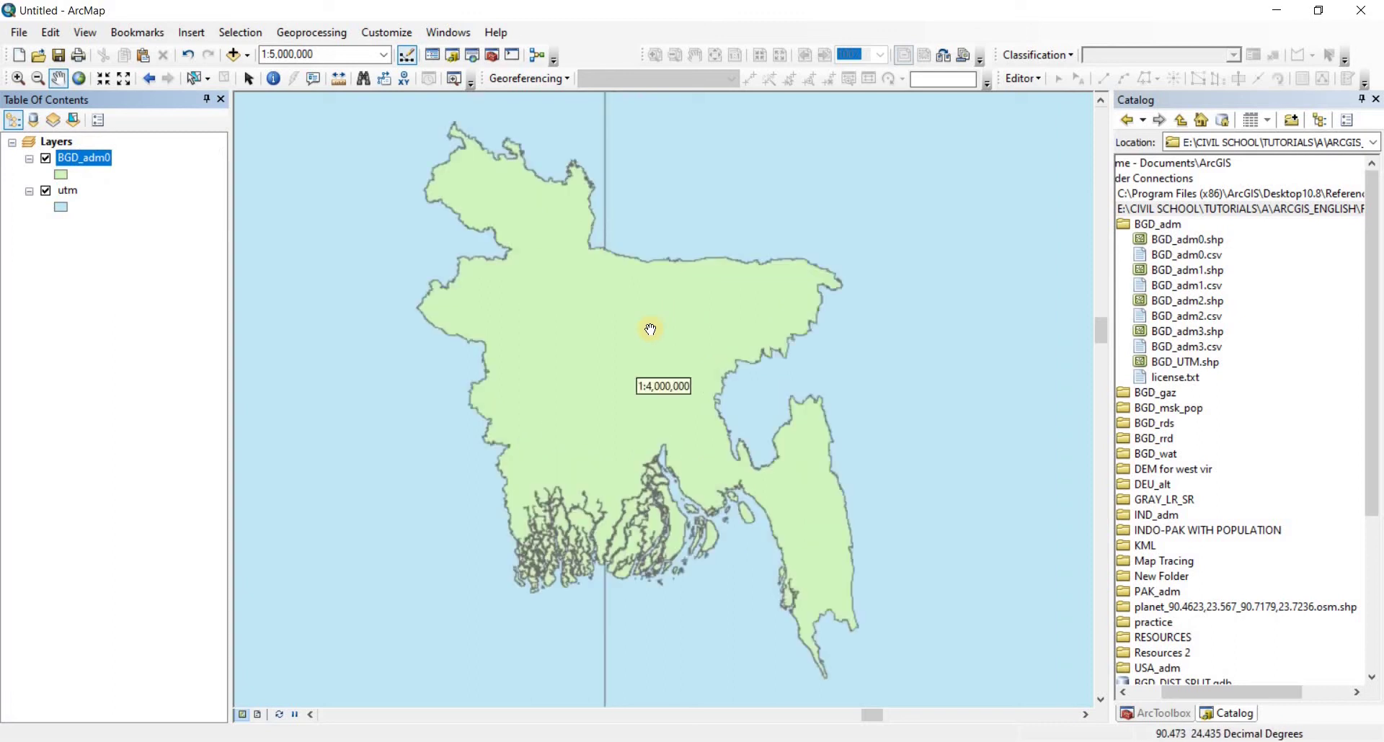
scroll(down, 3)
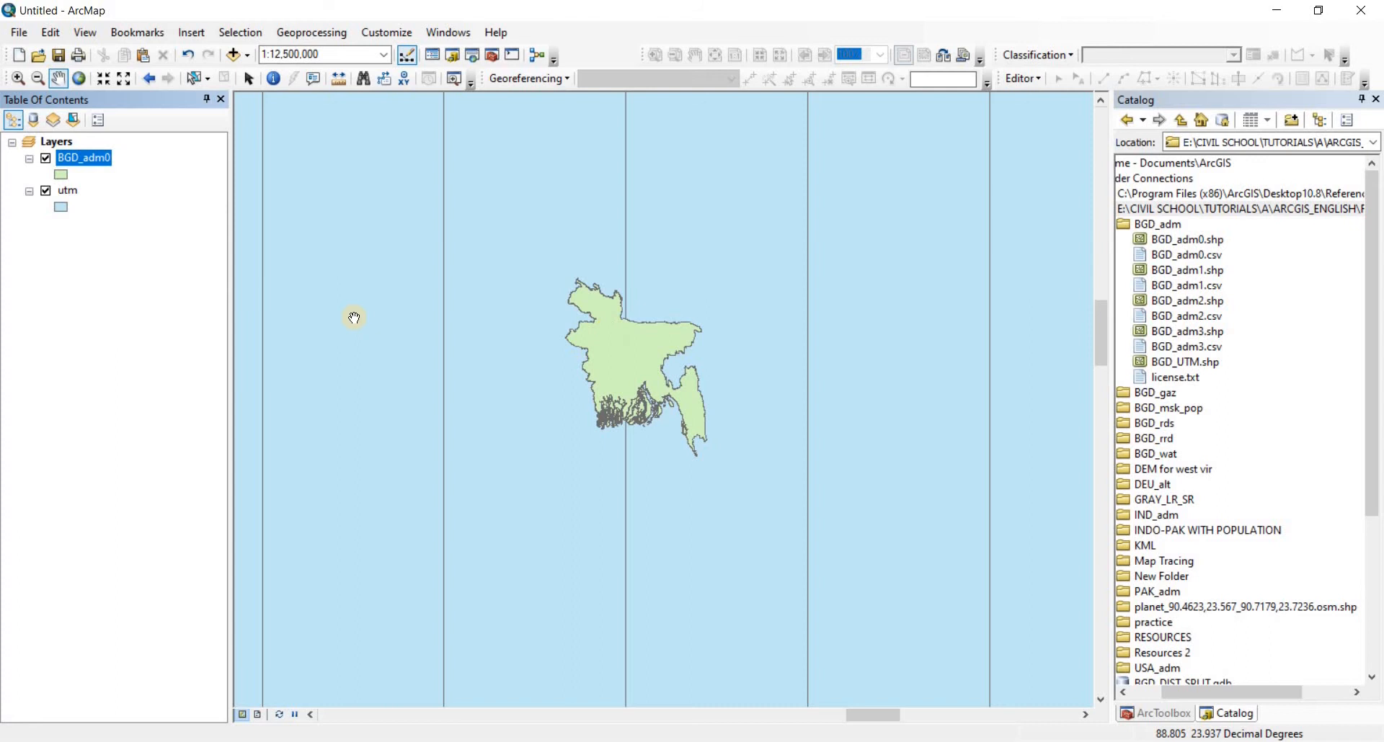
mouse_move(382, 349)
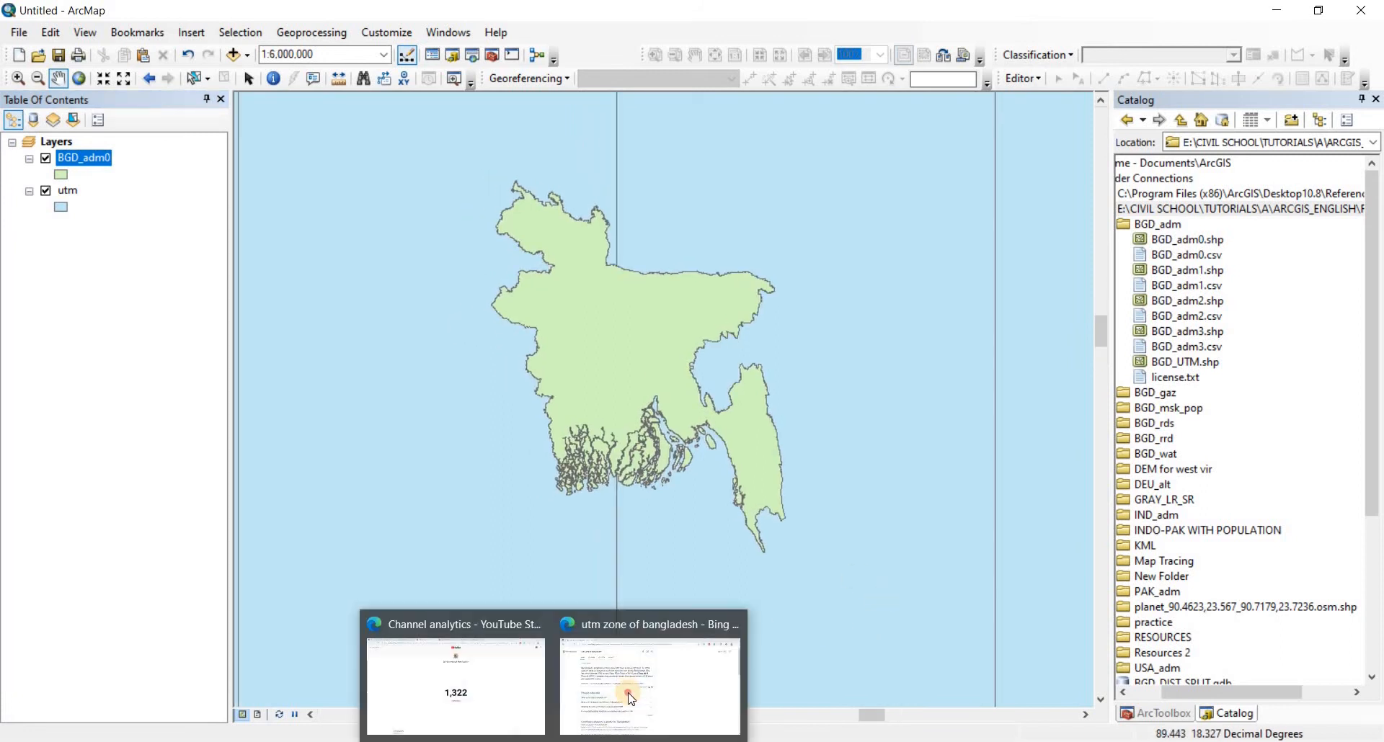
click(647, 685)
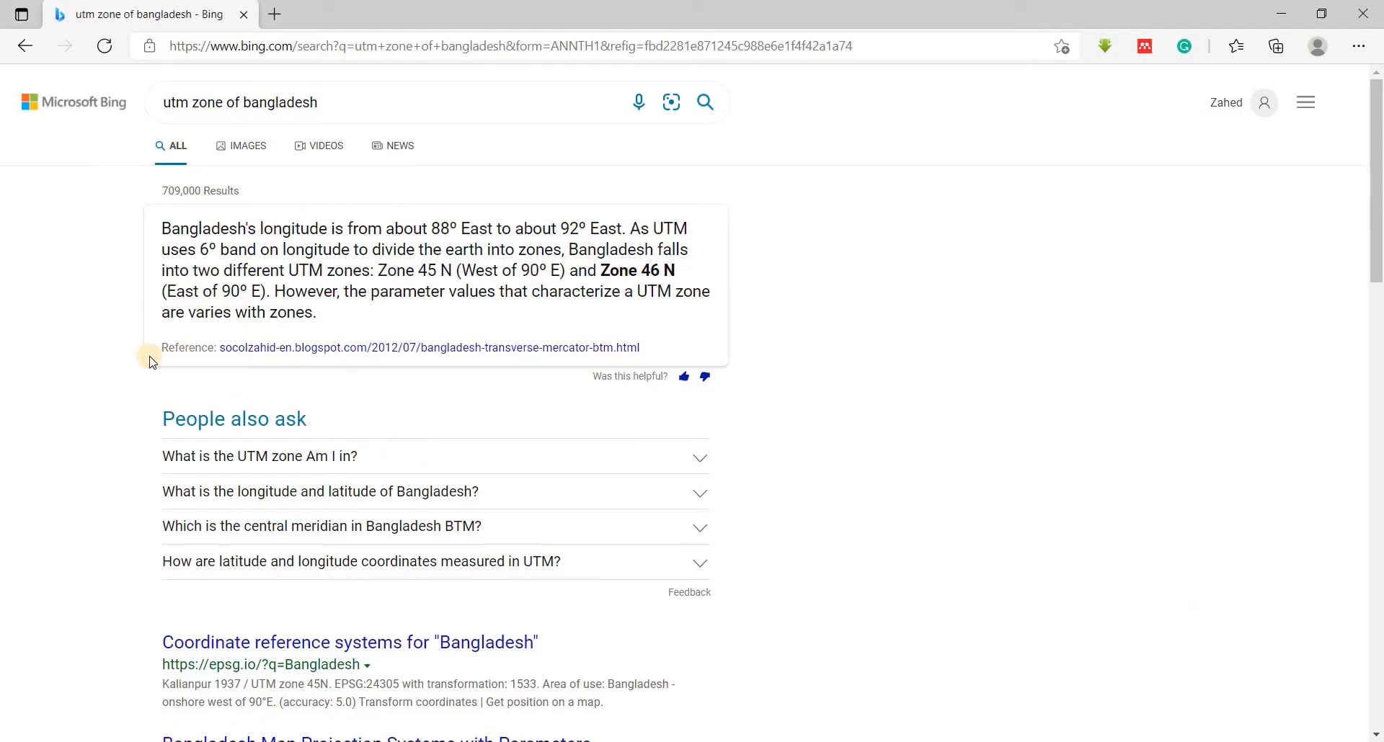
mouse_move(156, 234)
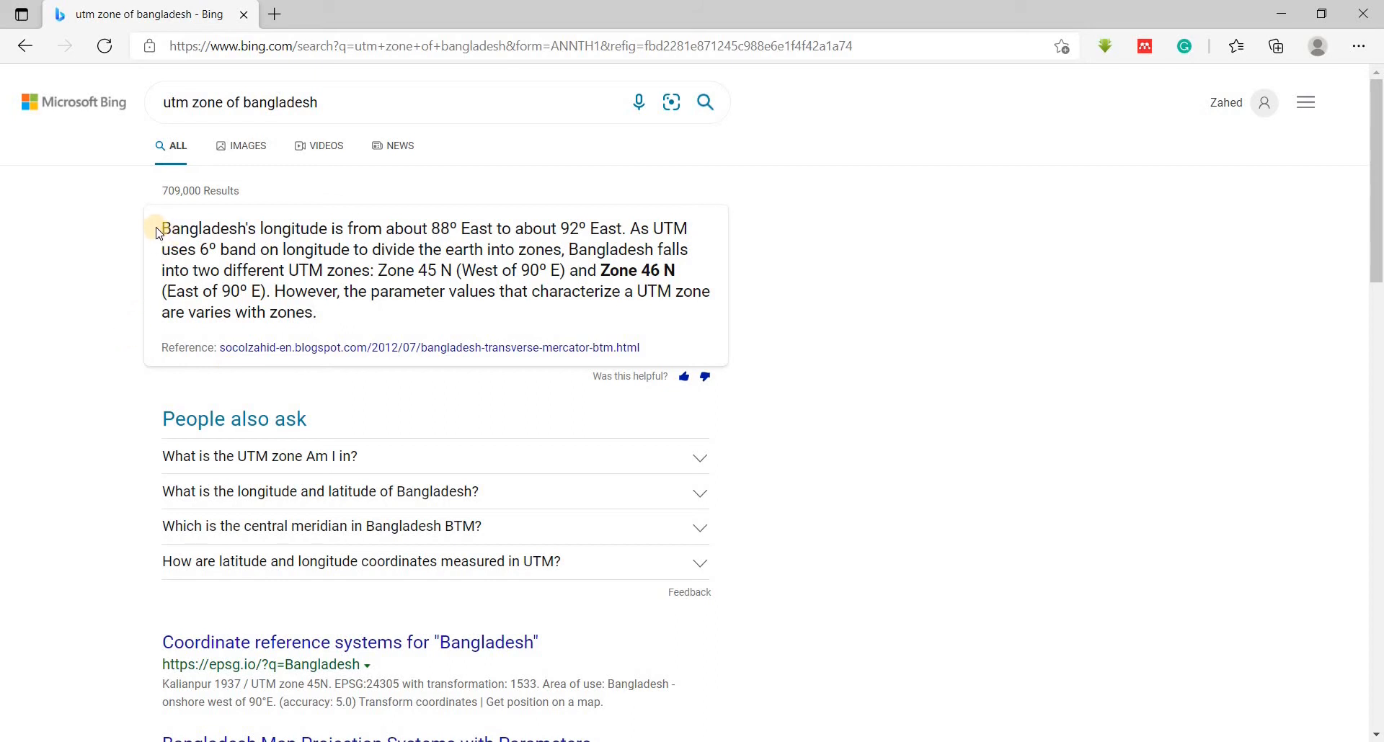
mouse_move(345, 228)
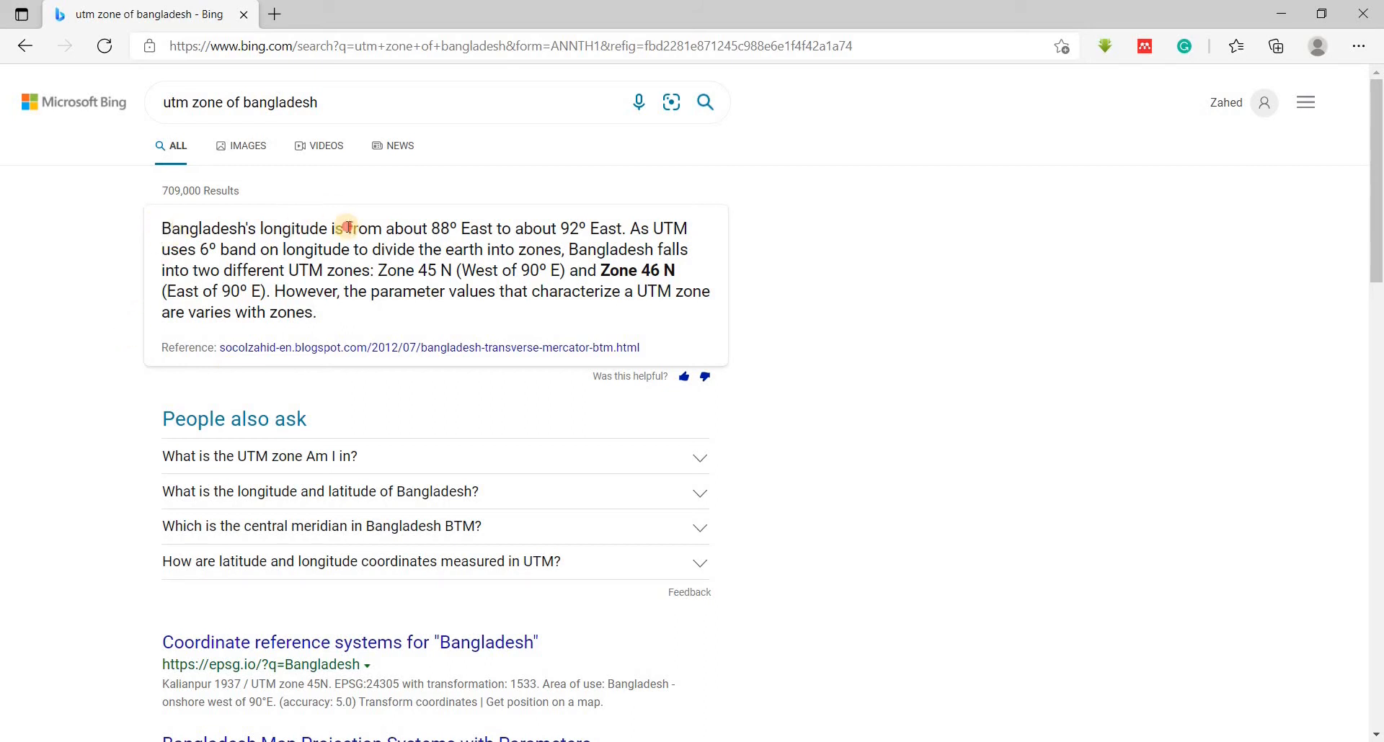
mouse_move(483, 361)
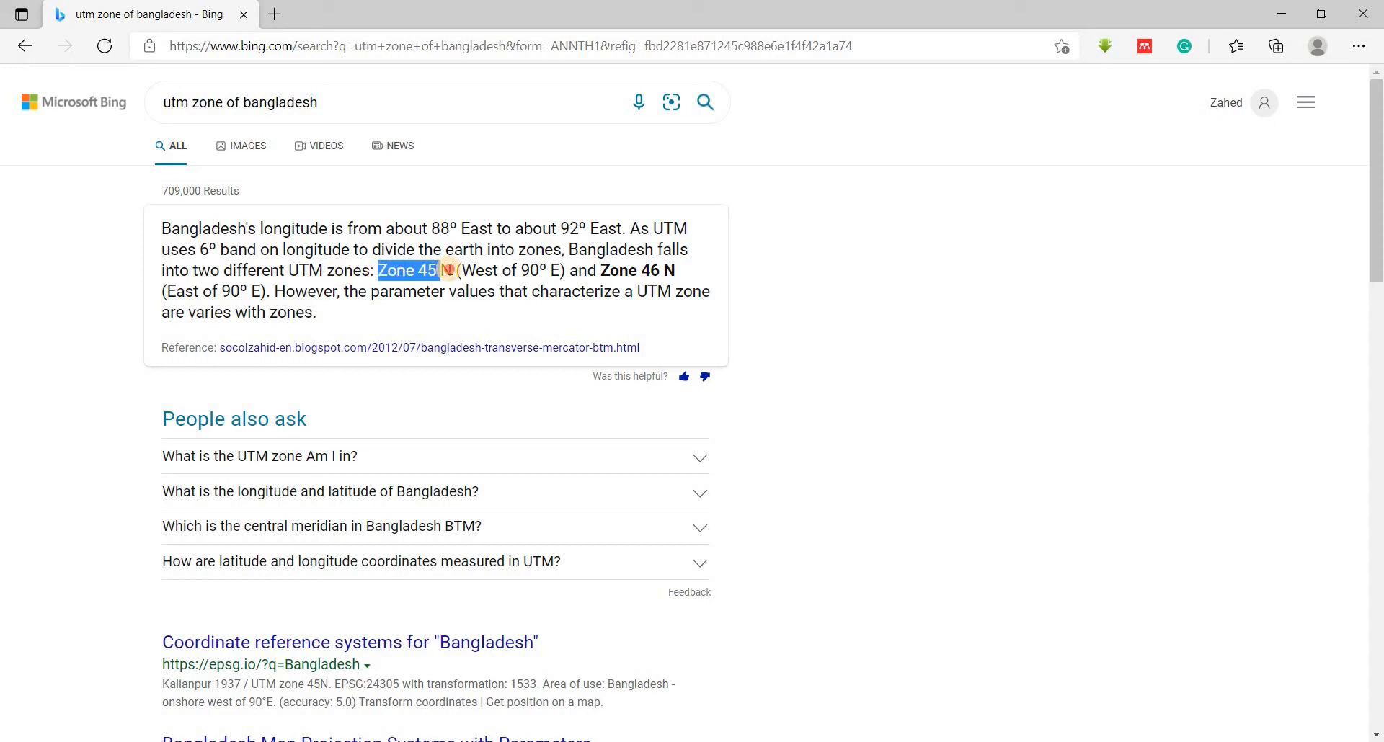
double_click(635, 271)
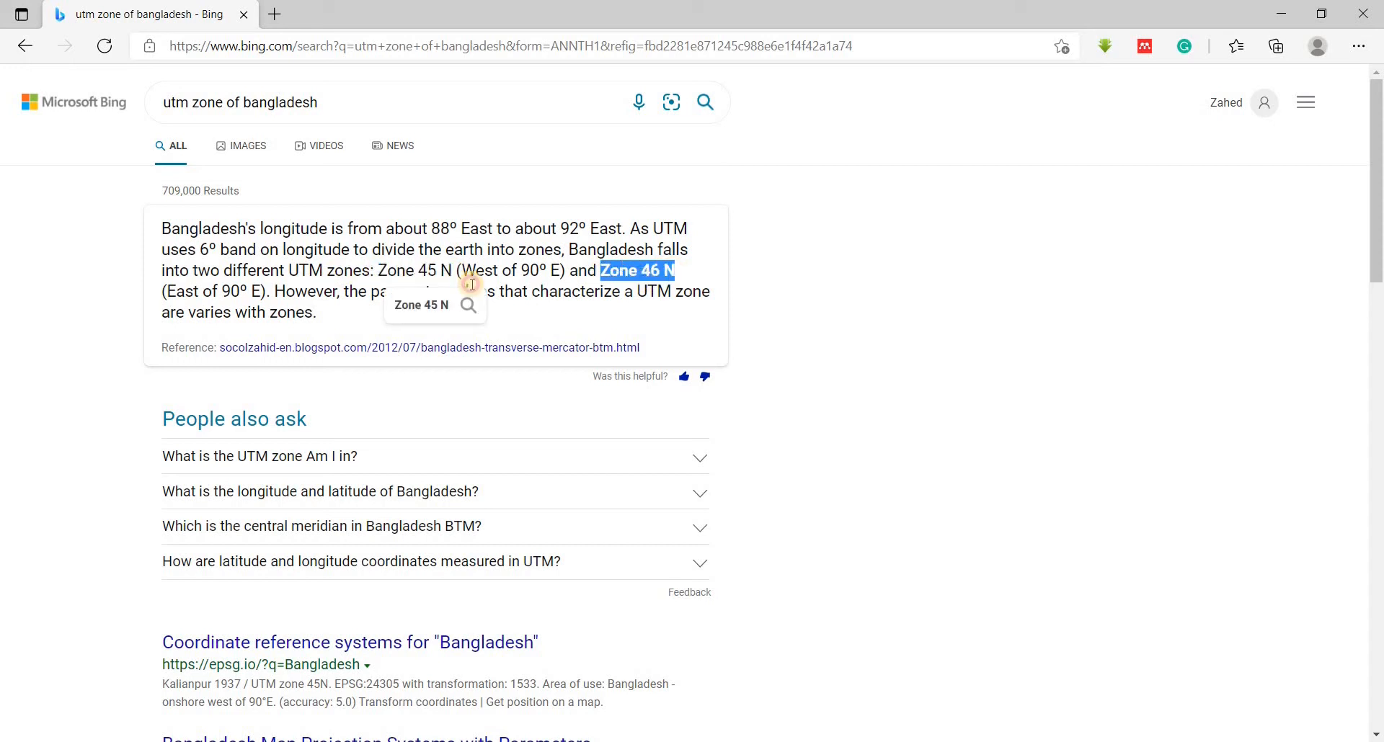
click(895, 588)
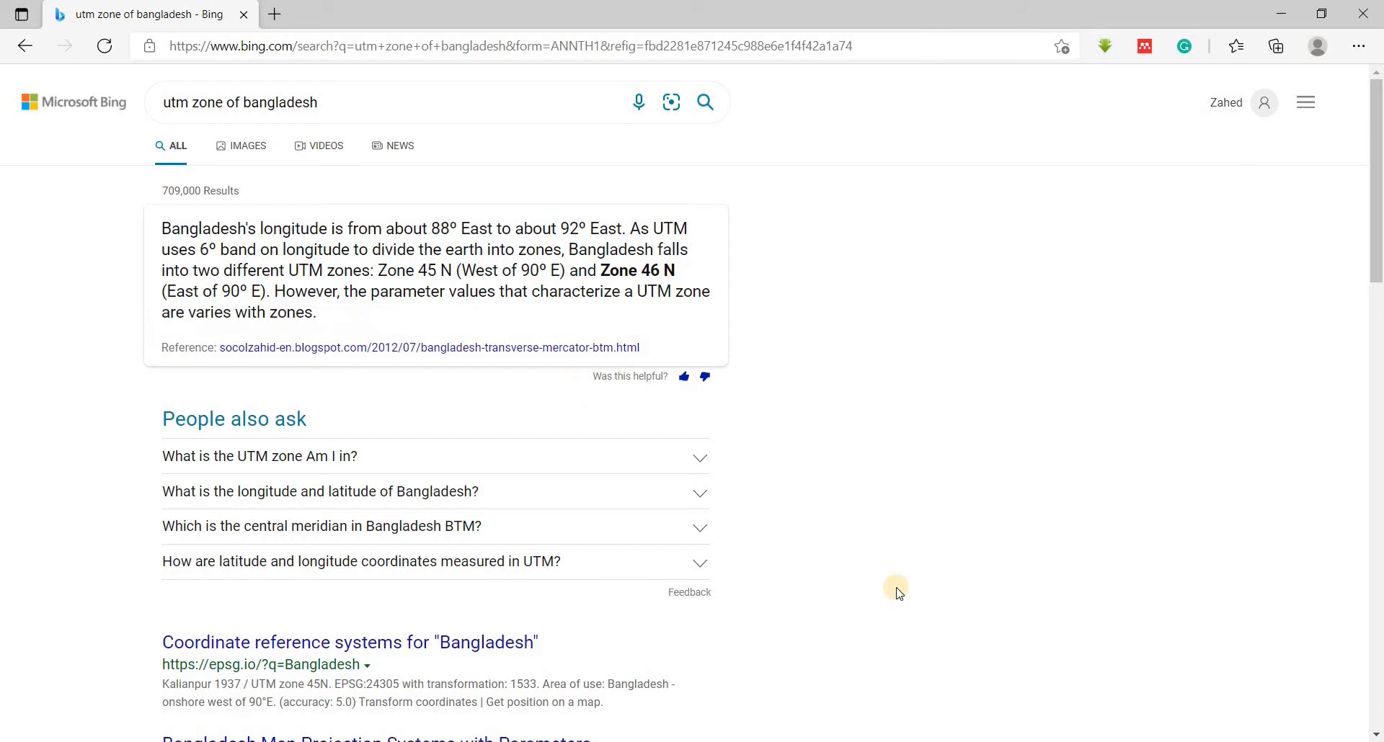
mouse_move(827, 563)
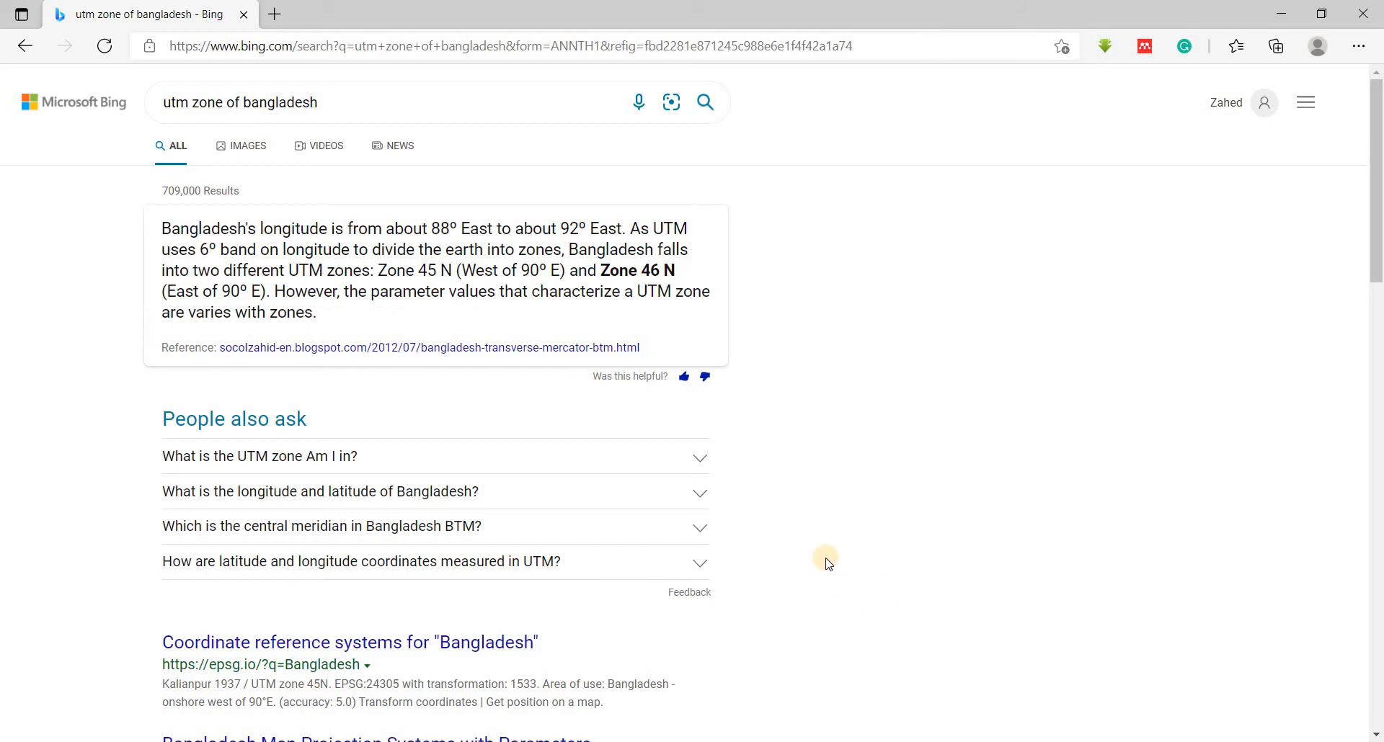
mouse_move(375, 272)
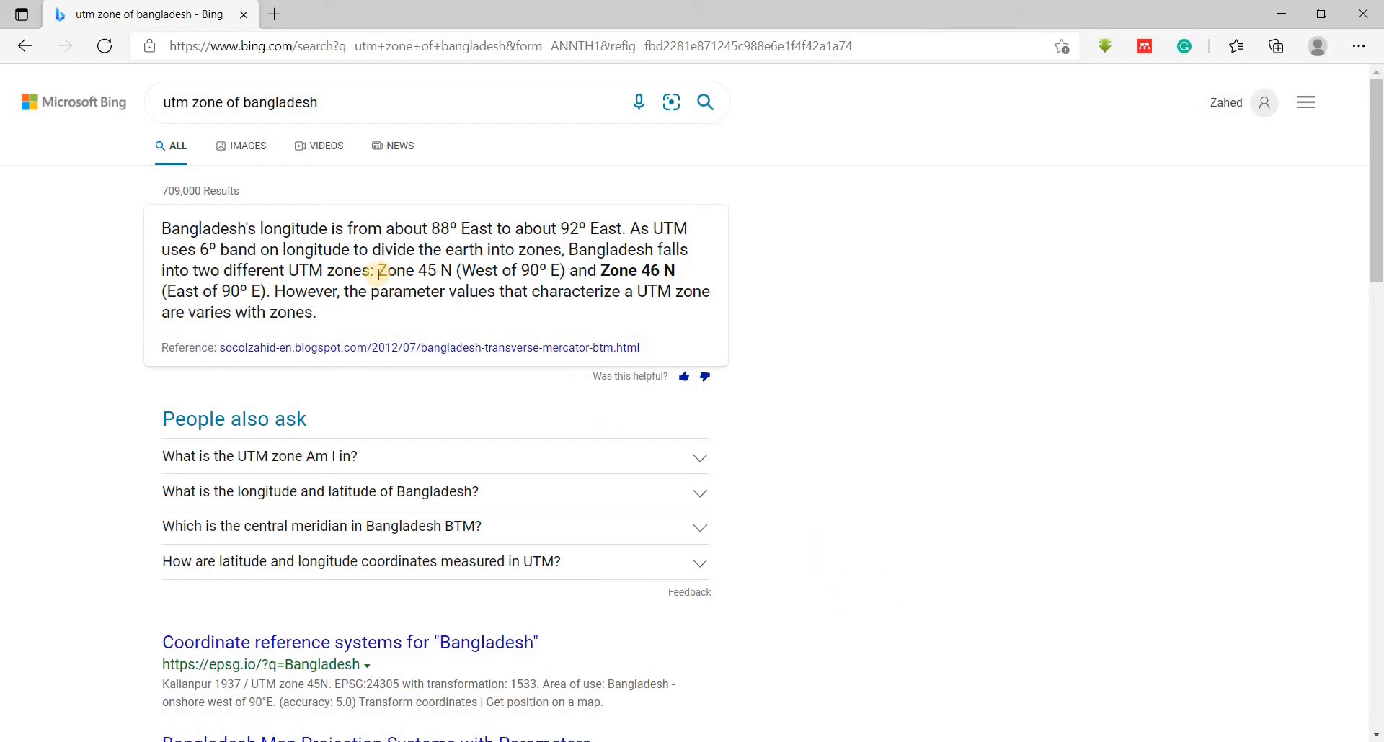
double_click(414, 269)
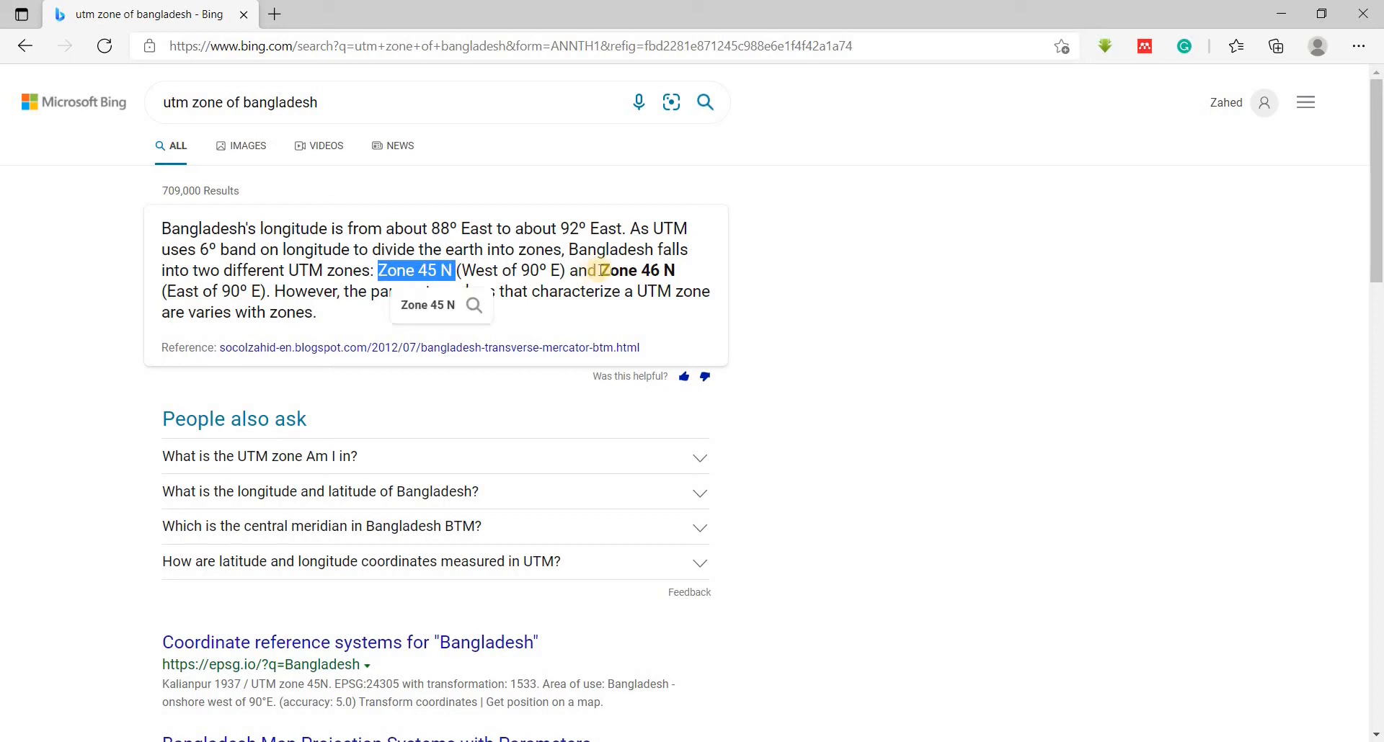
double_click(635, 270)
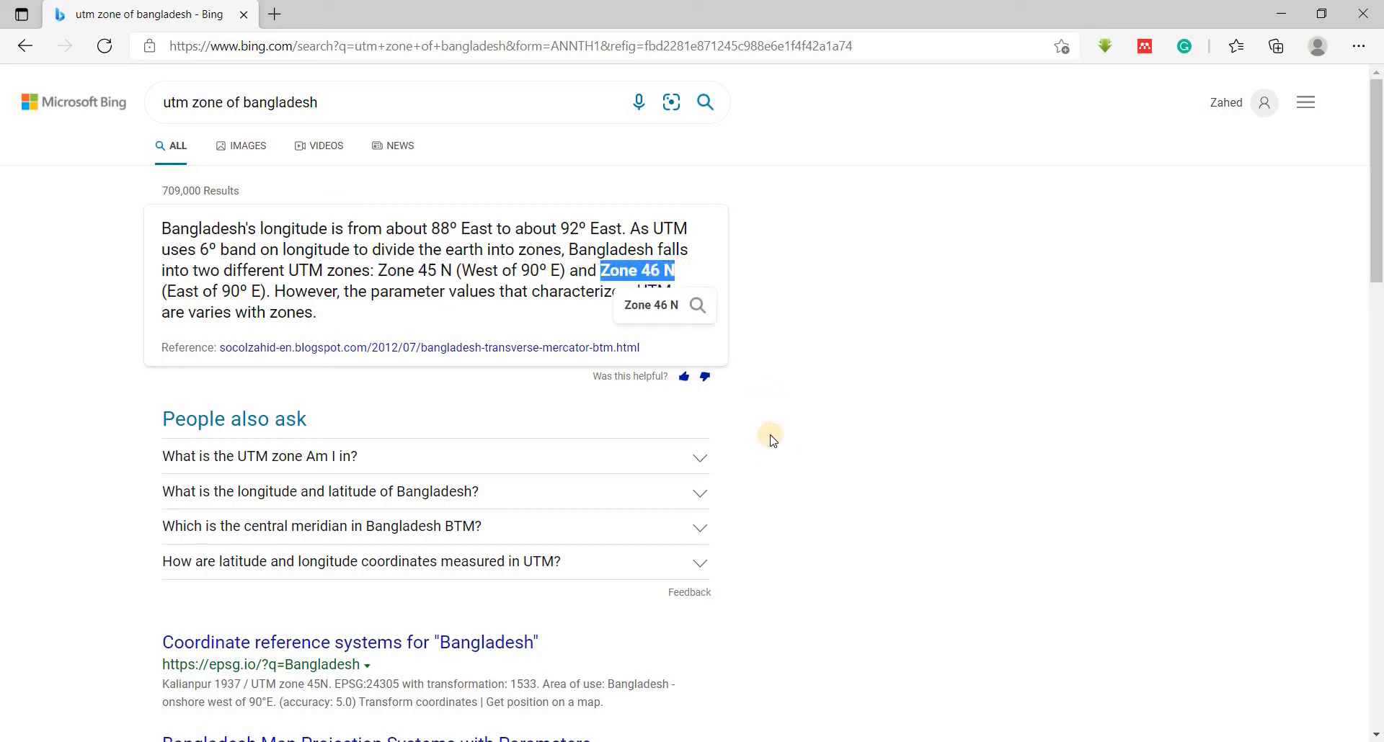
click(408, 273)
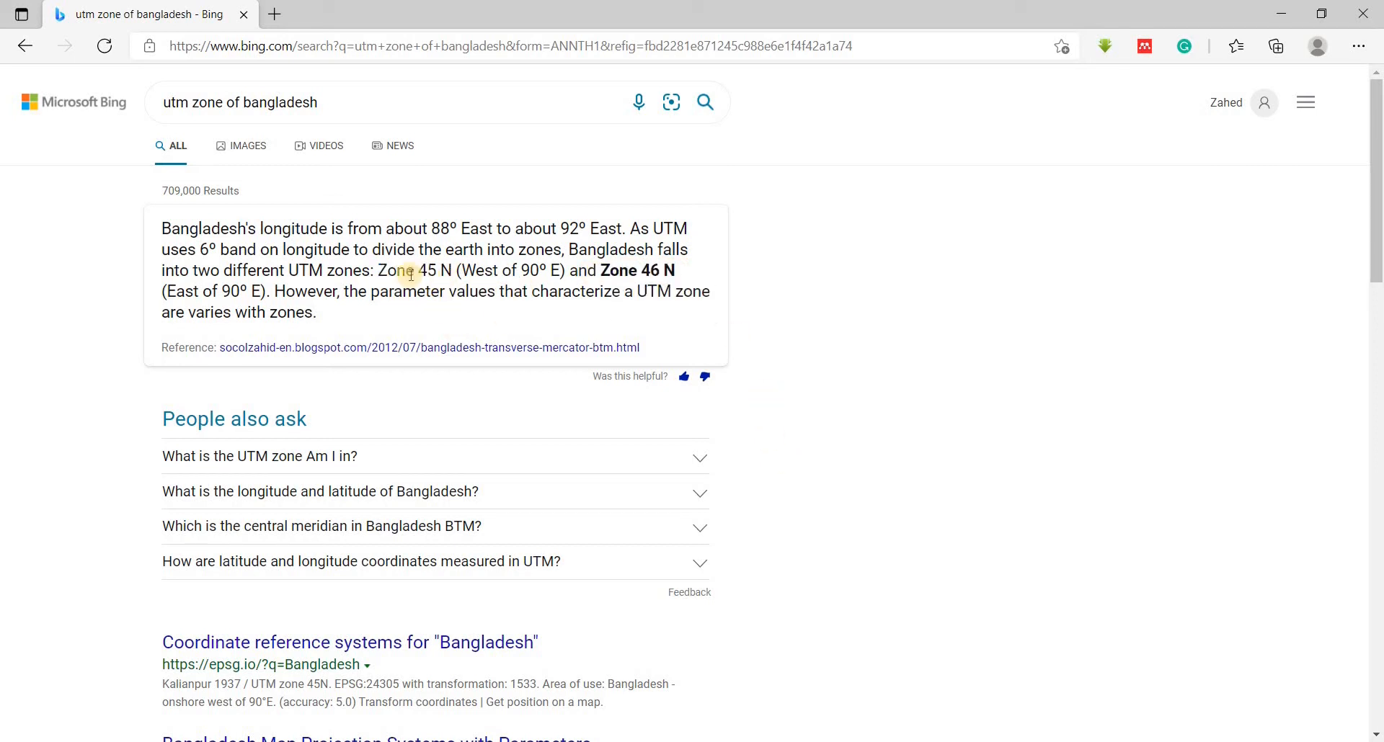
mouse_move(514, 274)
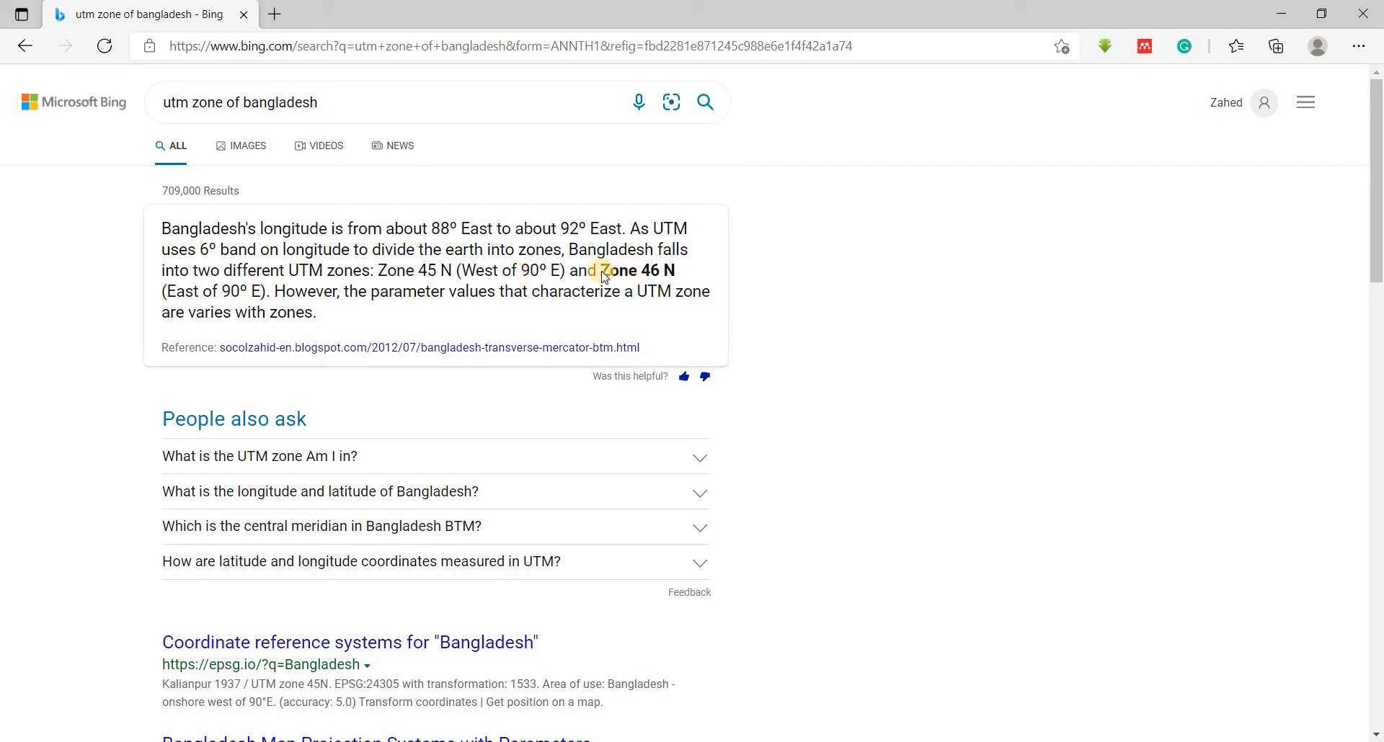
double_click(618, 271)
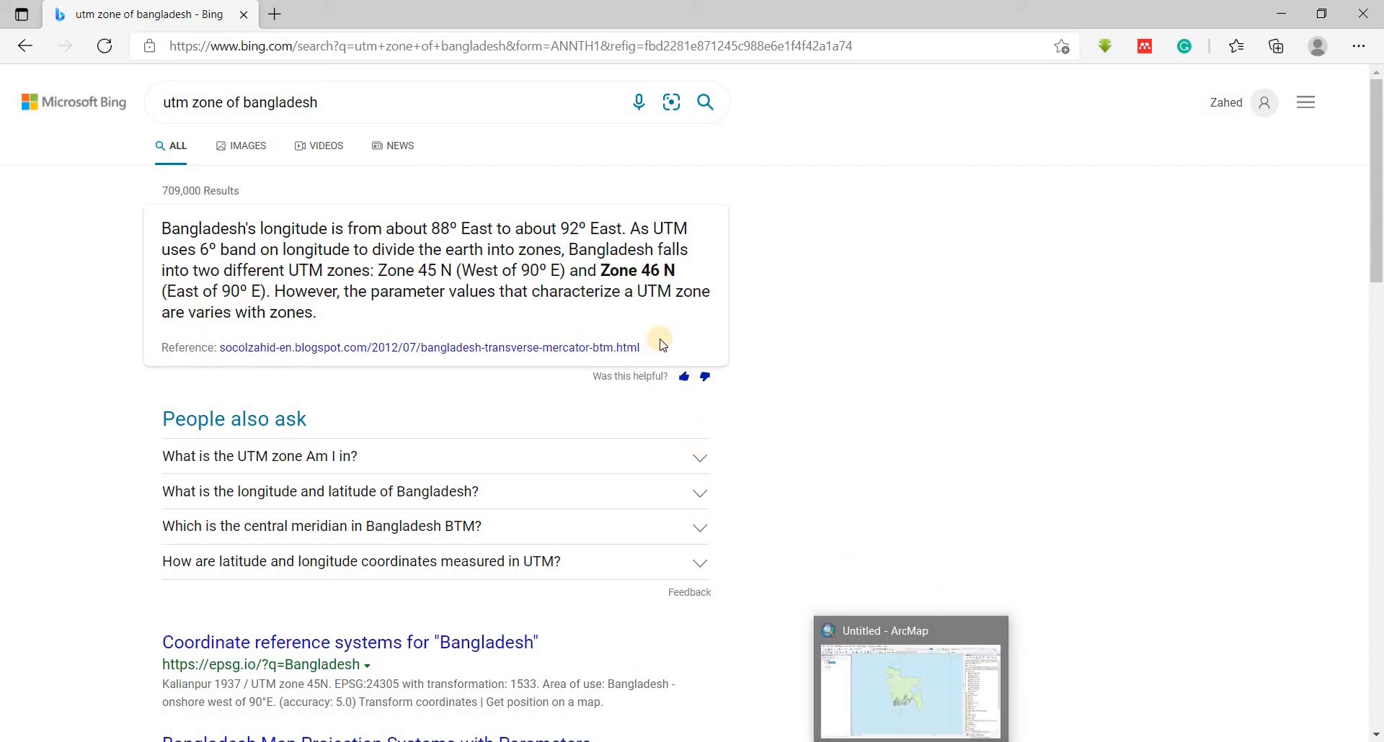
mouse_move(916, 666)
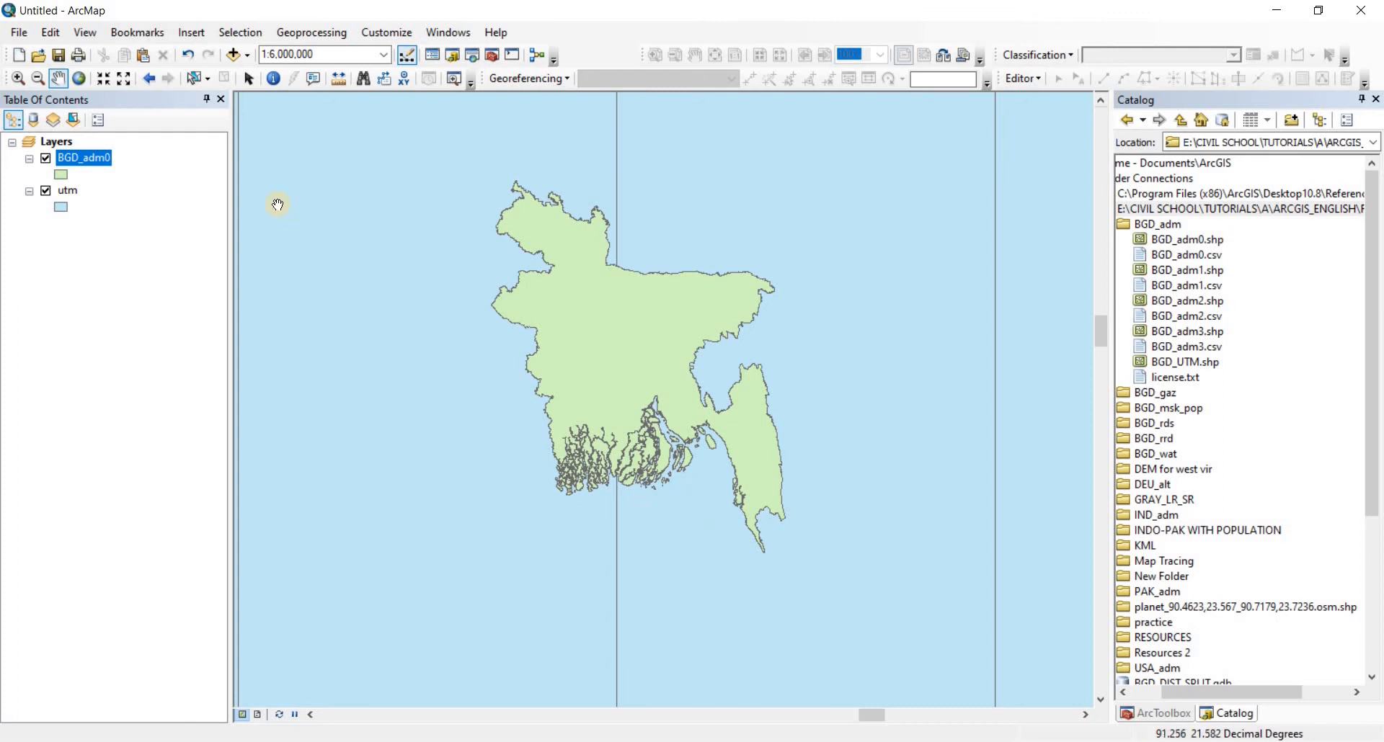
Set the utm layer's label field to ZONE with a larger font size
click(60, 206)
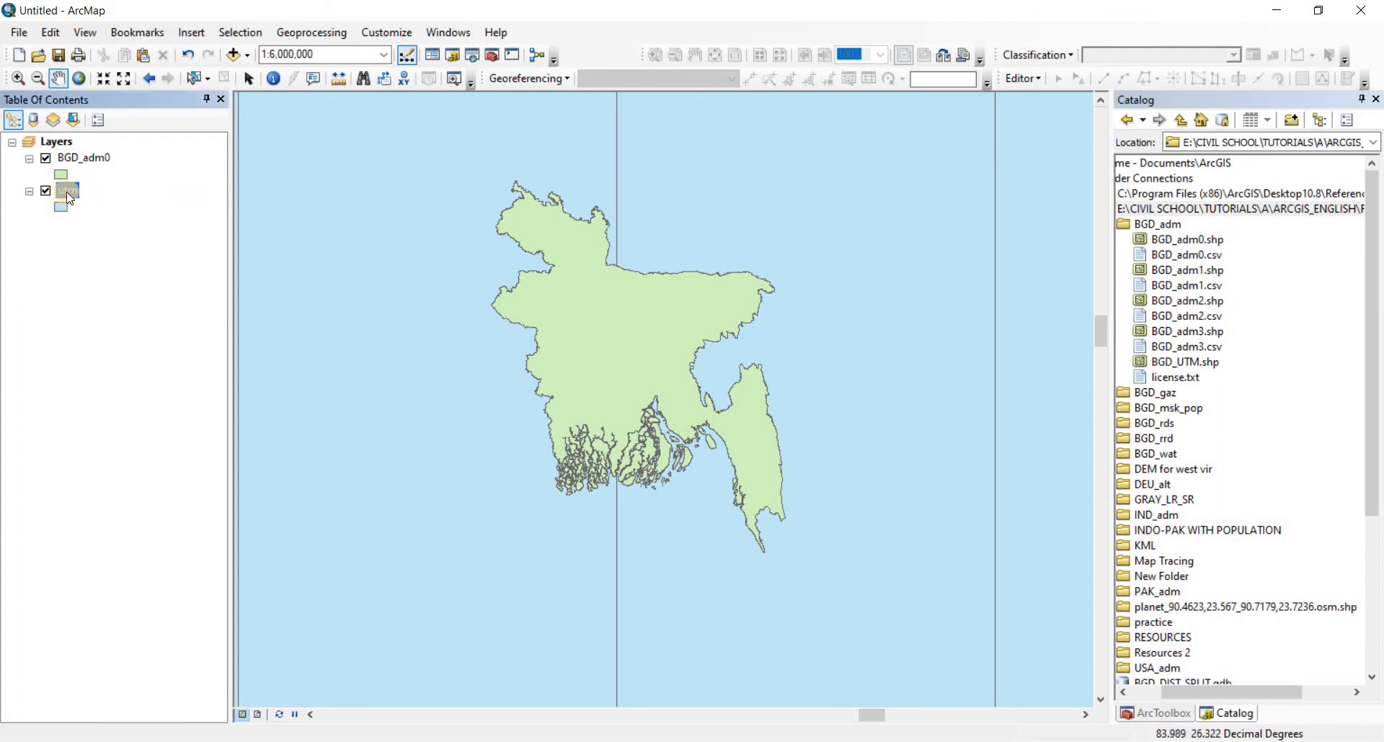
right_click(68, 192)
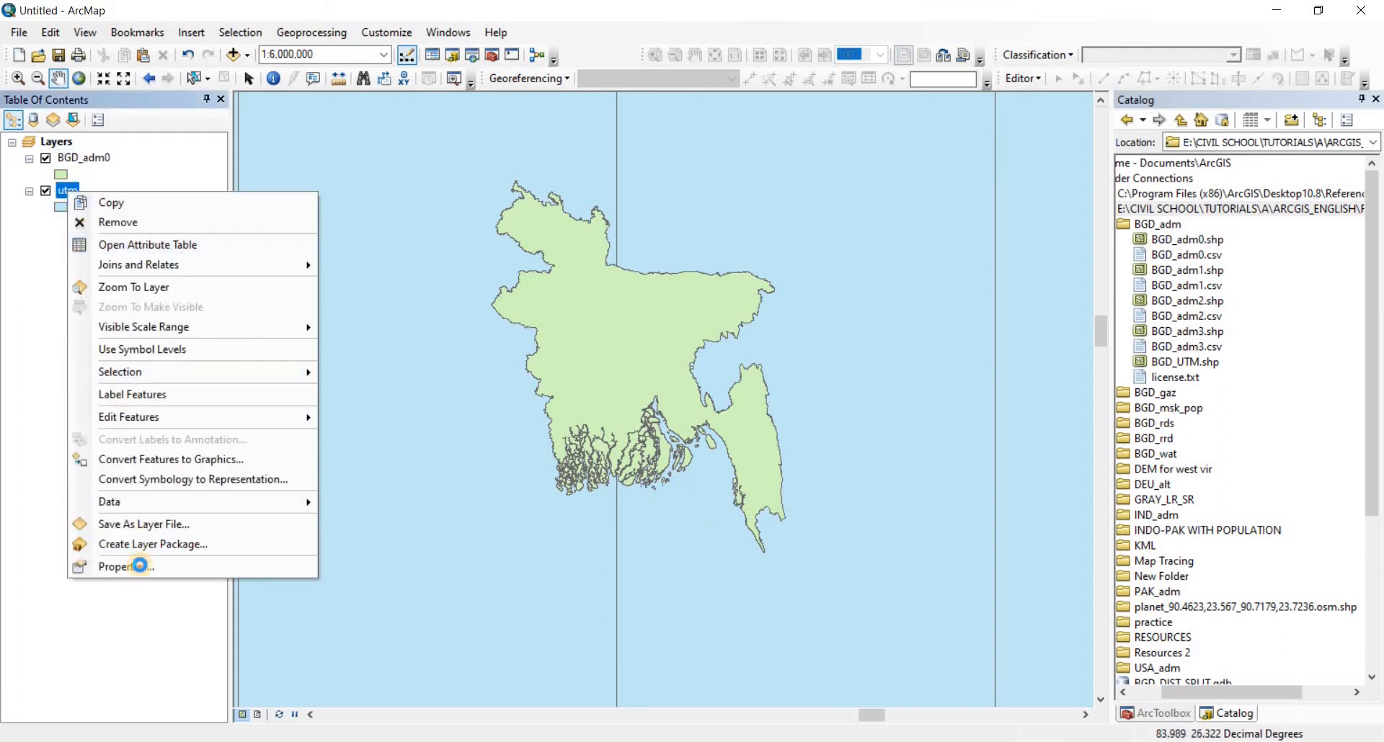
click(125, 567)
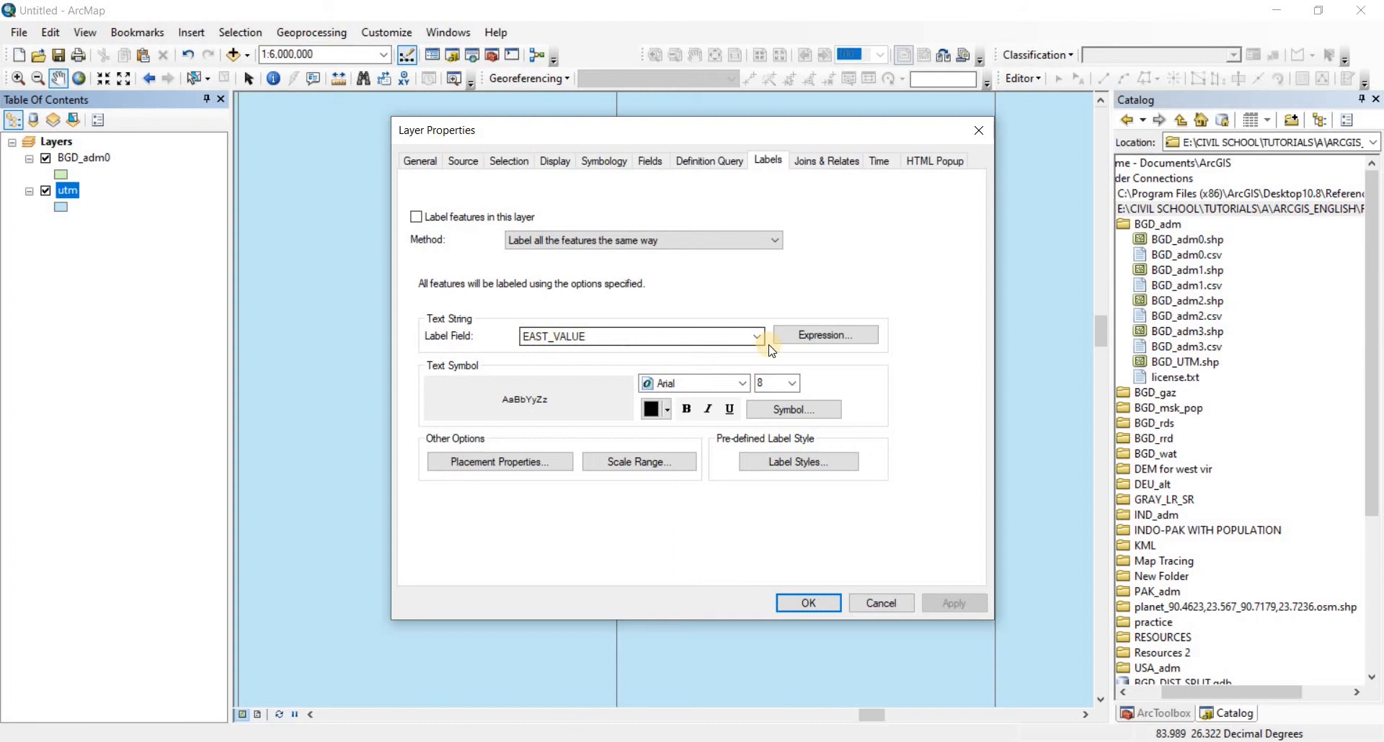
click(754, 336)
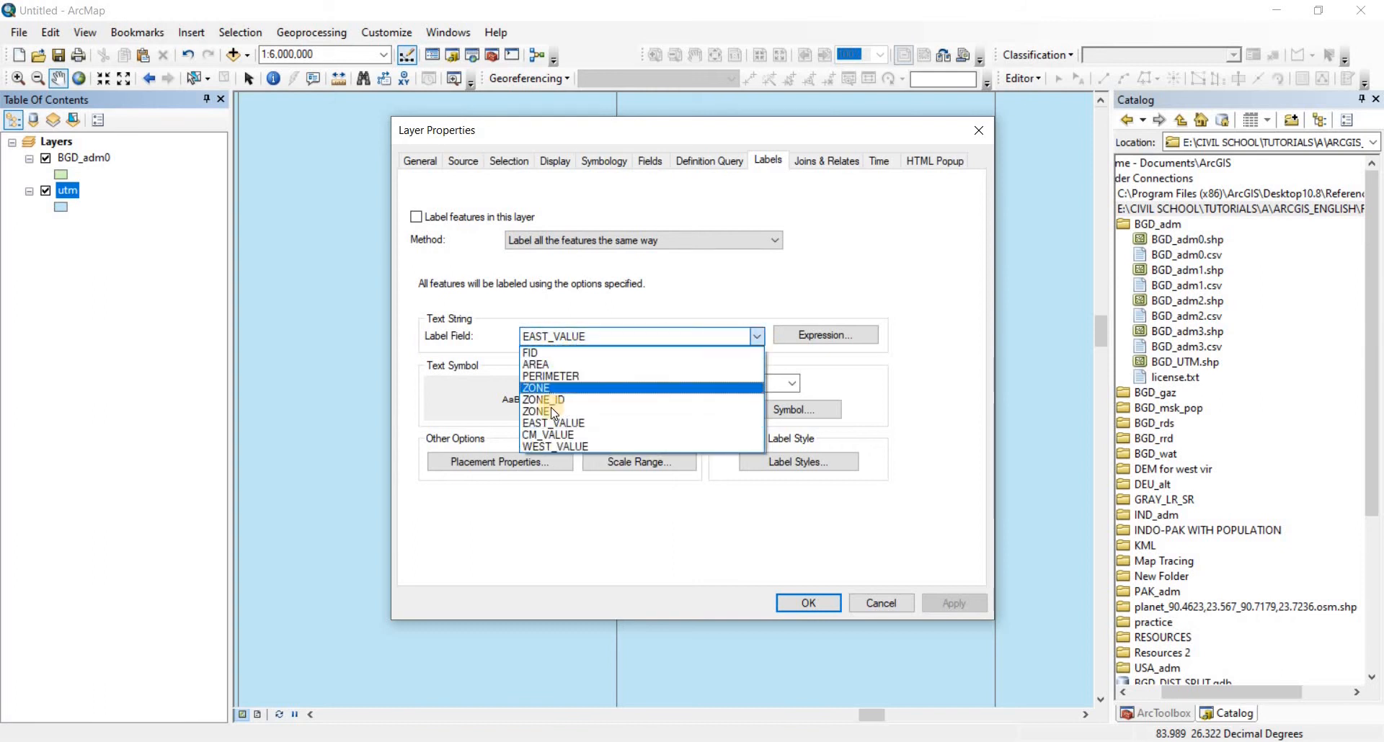
click(536, 387)
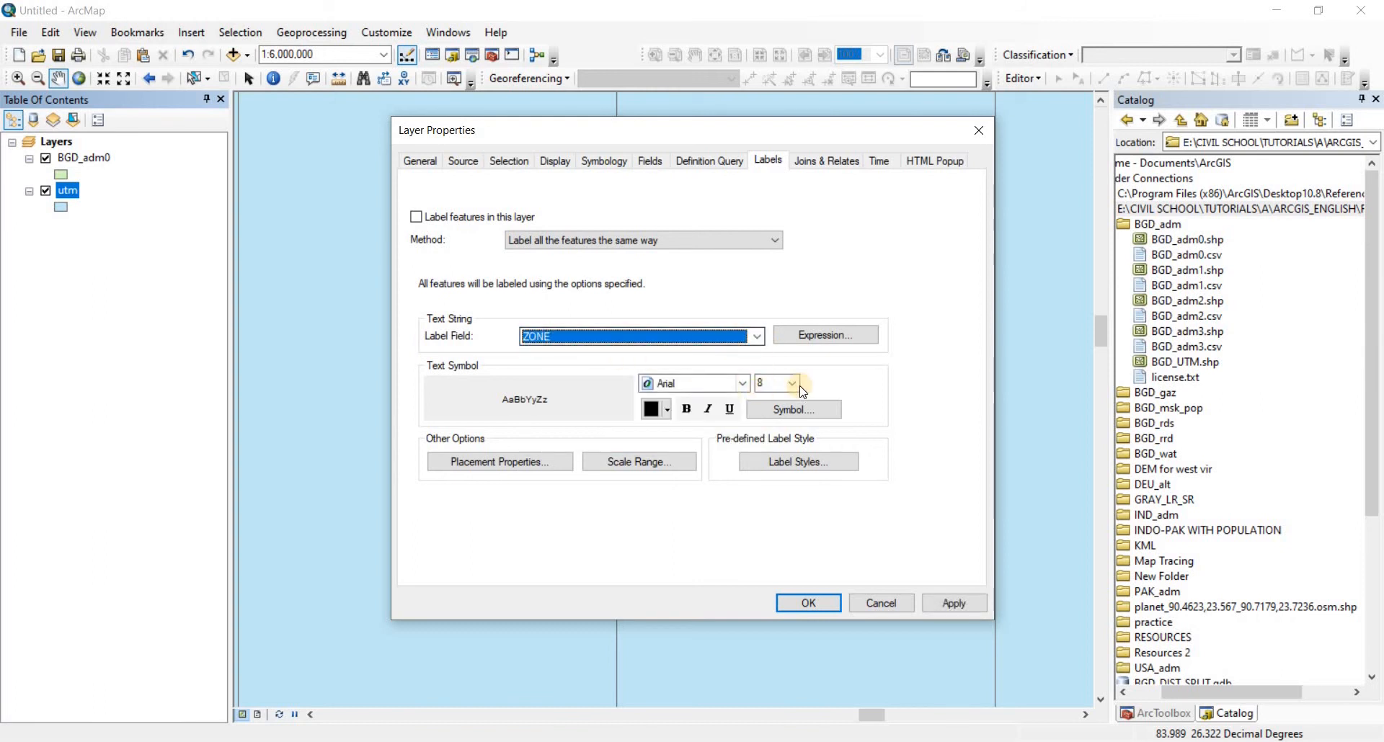
click(792, 383)
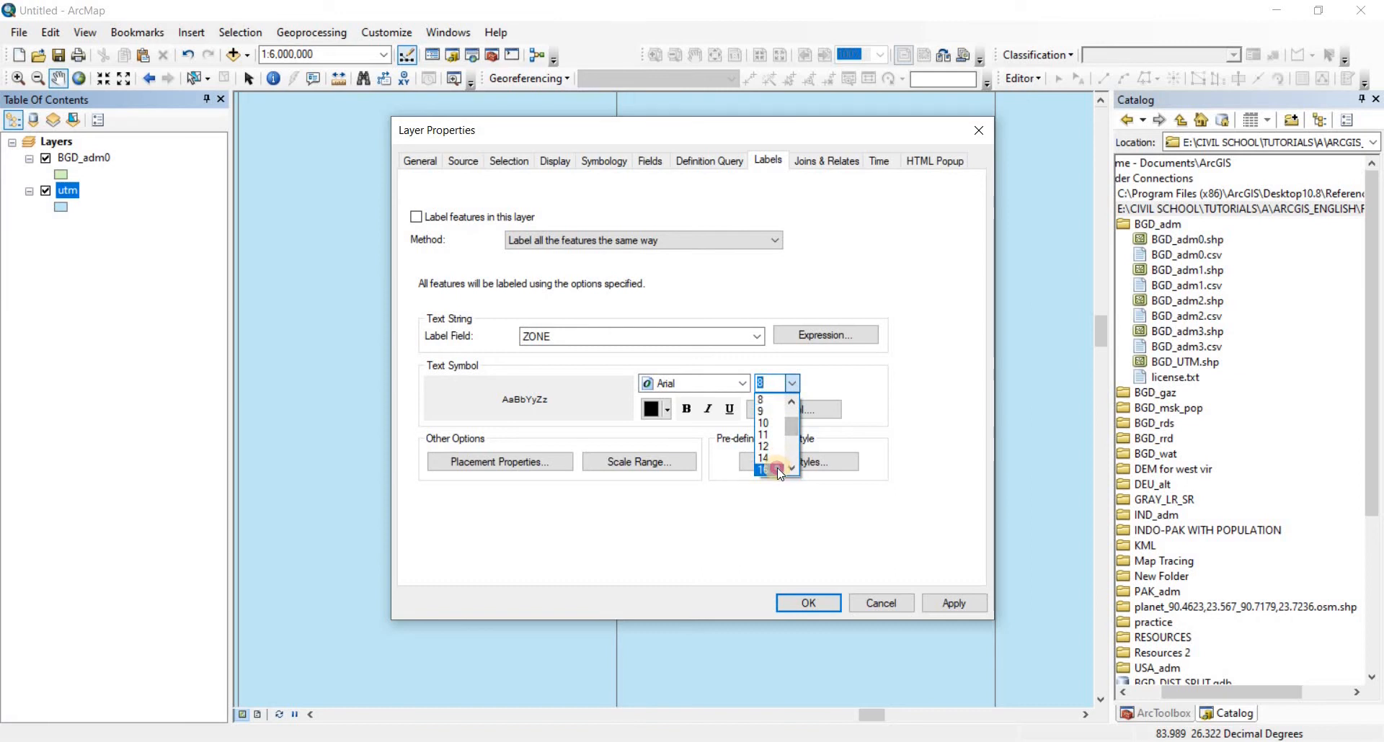
click(763, 468)
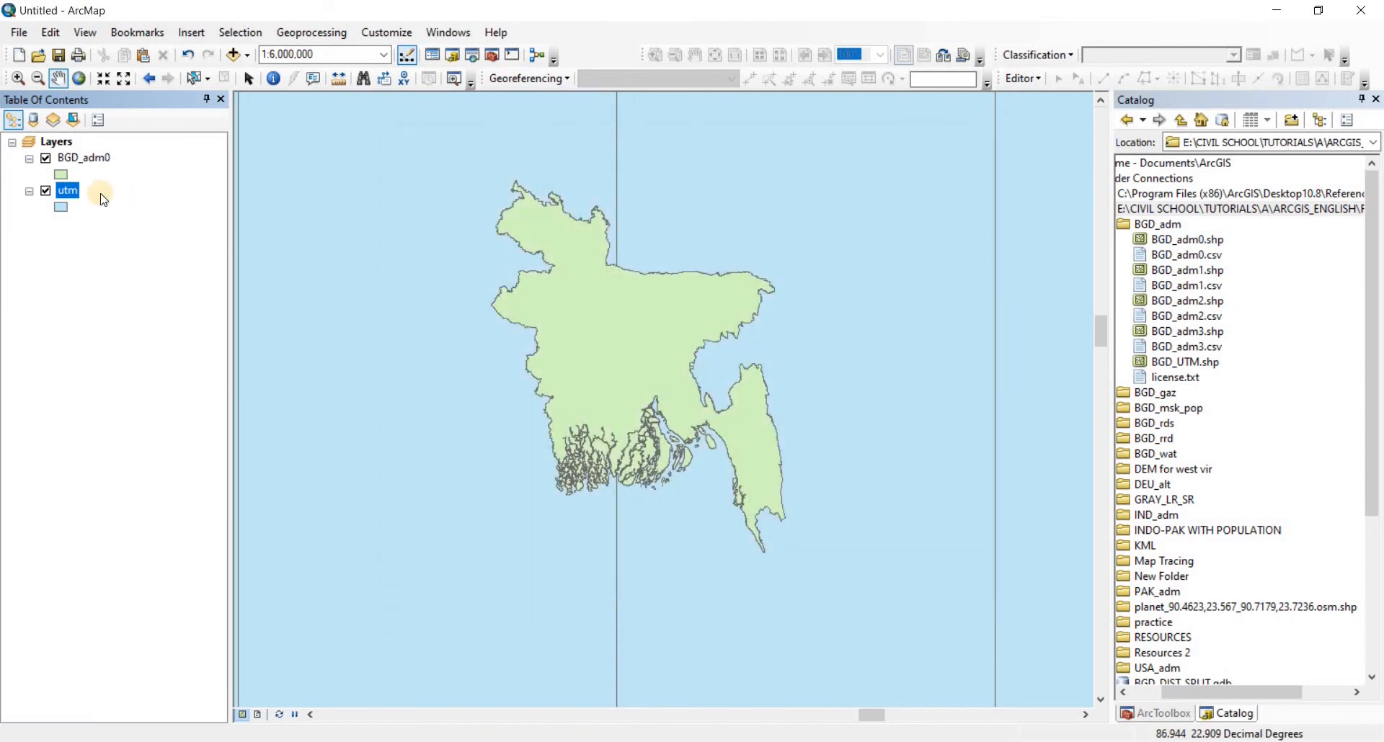
Turn on Label Features for utm so zone numbers 44–48 show across Bangladesh
right_click(68, 192)
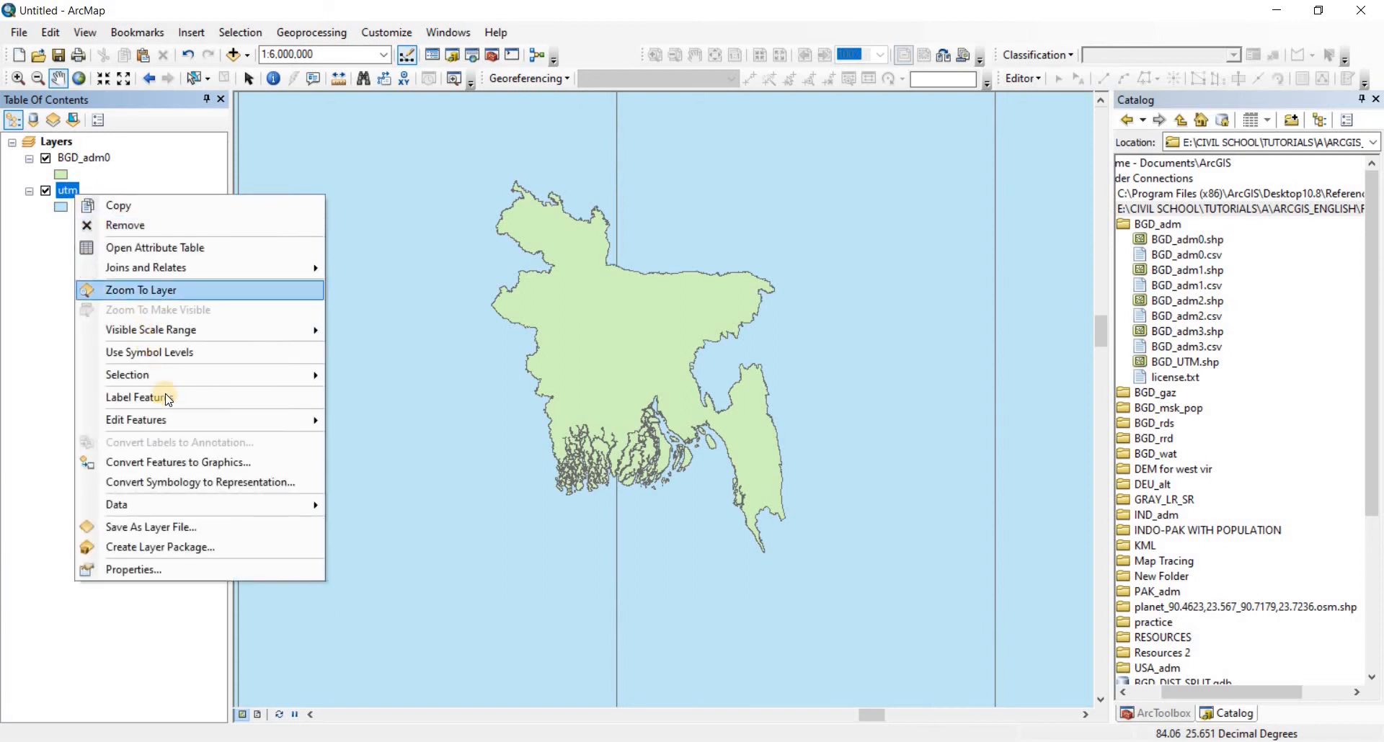
mouse_move(163, 398)
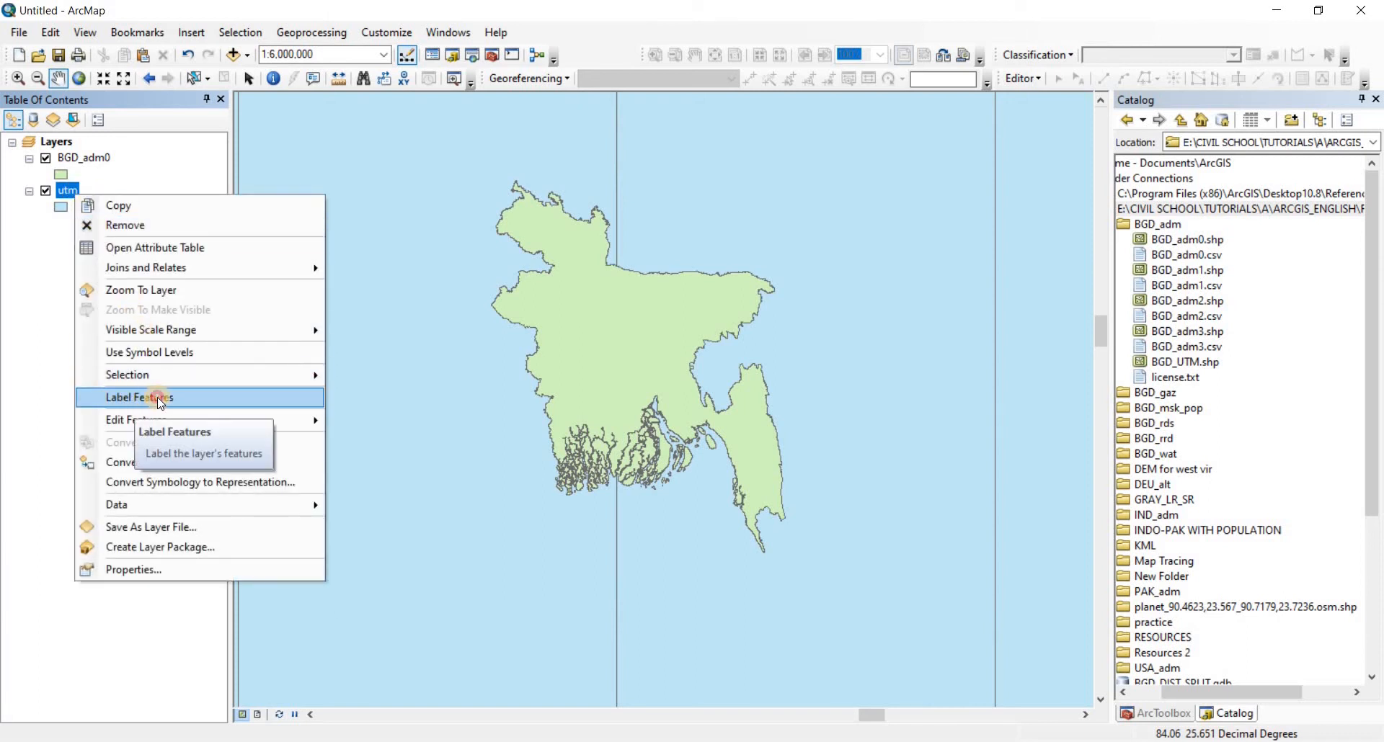
click(139, 398)
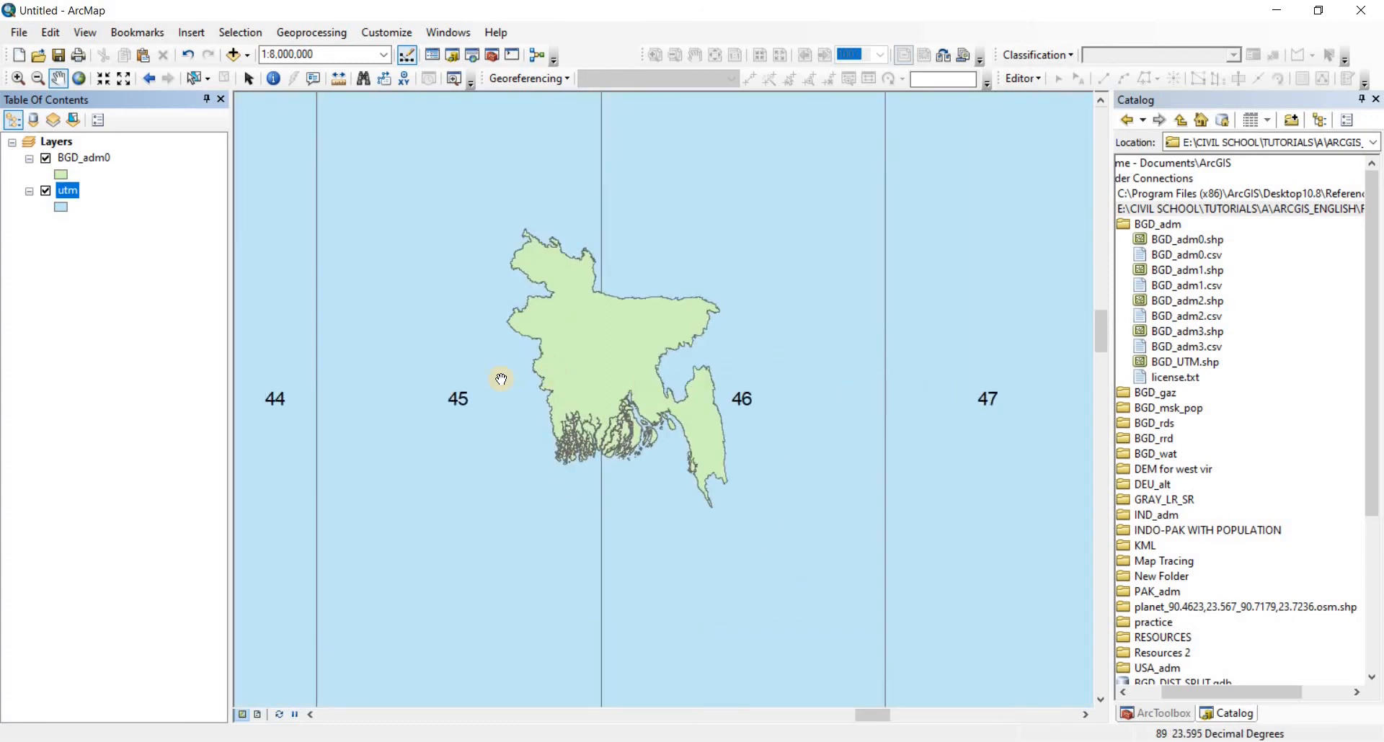
scroll(down, 3)
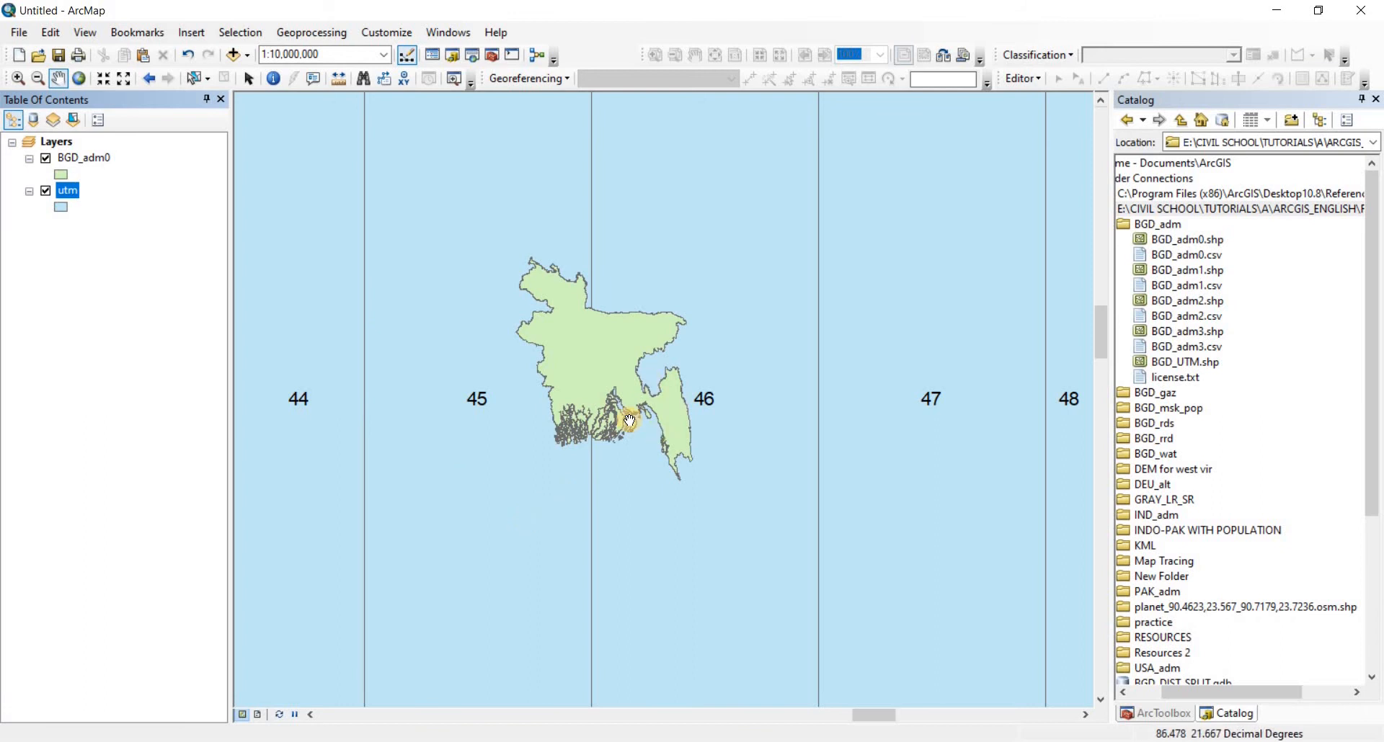
mouse_move(630, 405)
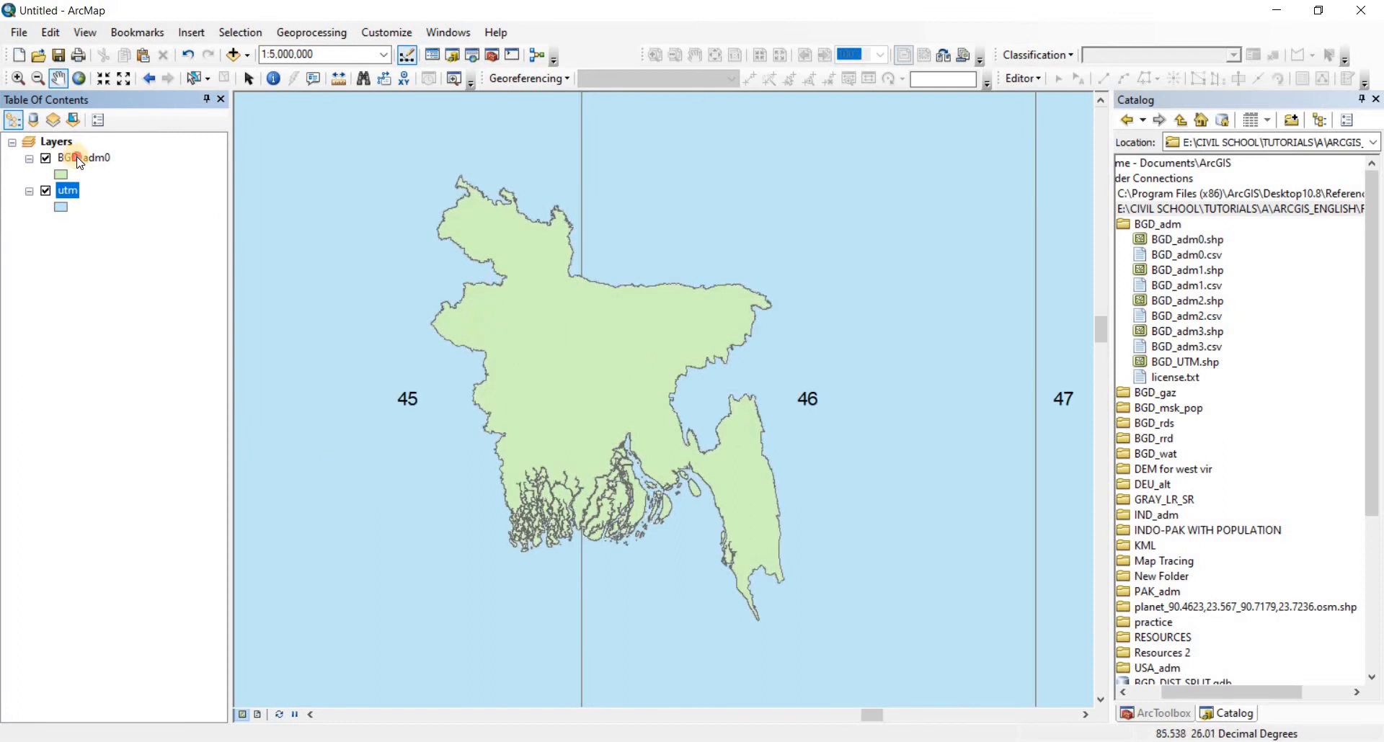
Label BGD_adm0 features with NAME_0 so 'Bangladesh' appears inside the country
right_click(84, 158)
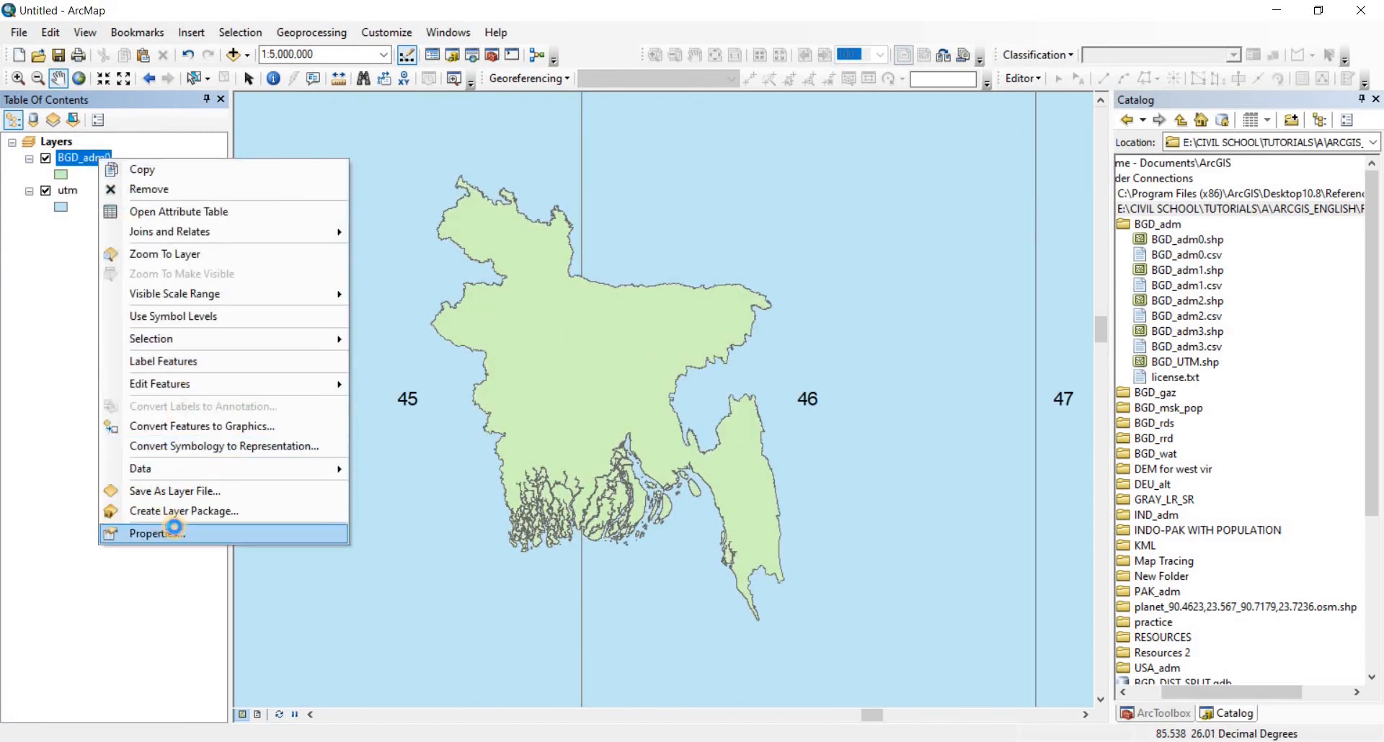
click(156, 533)
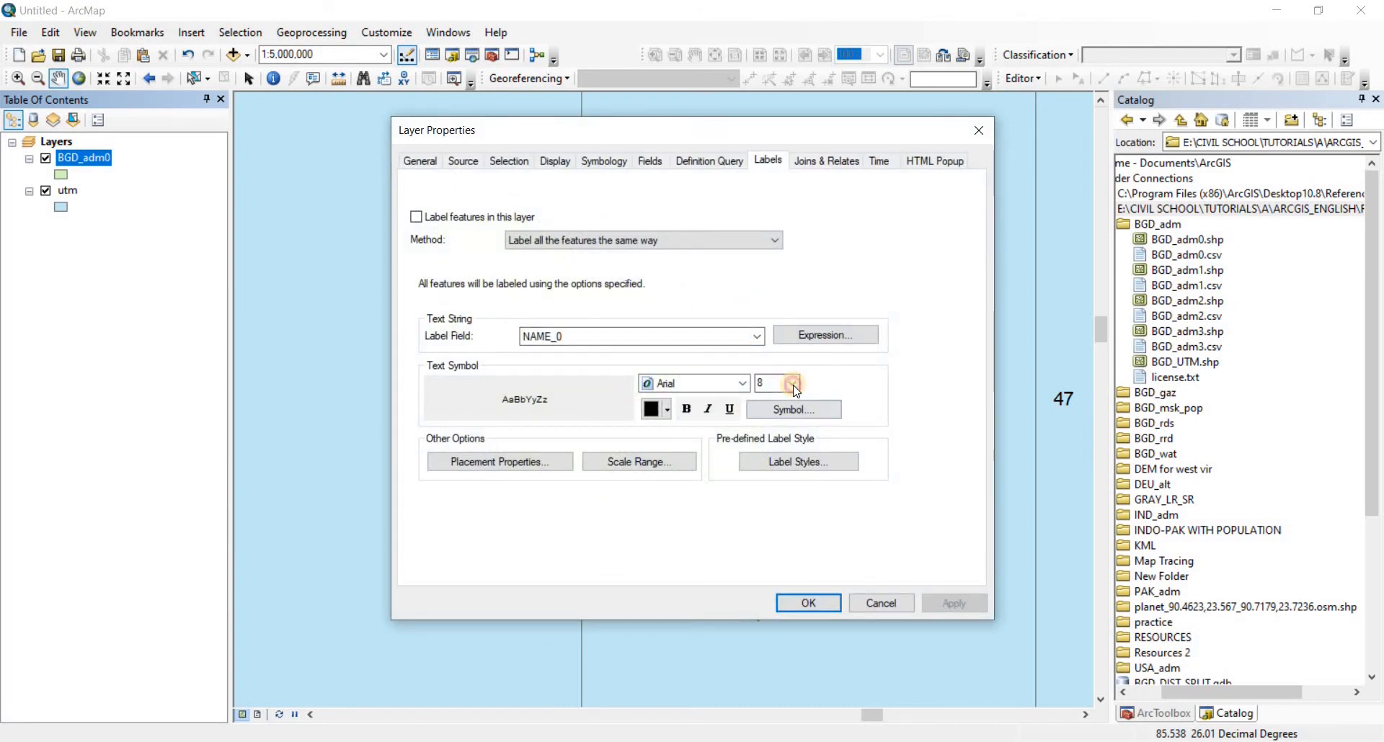
click(776, 383)
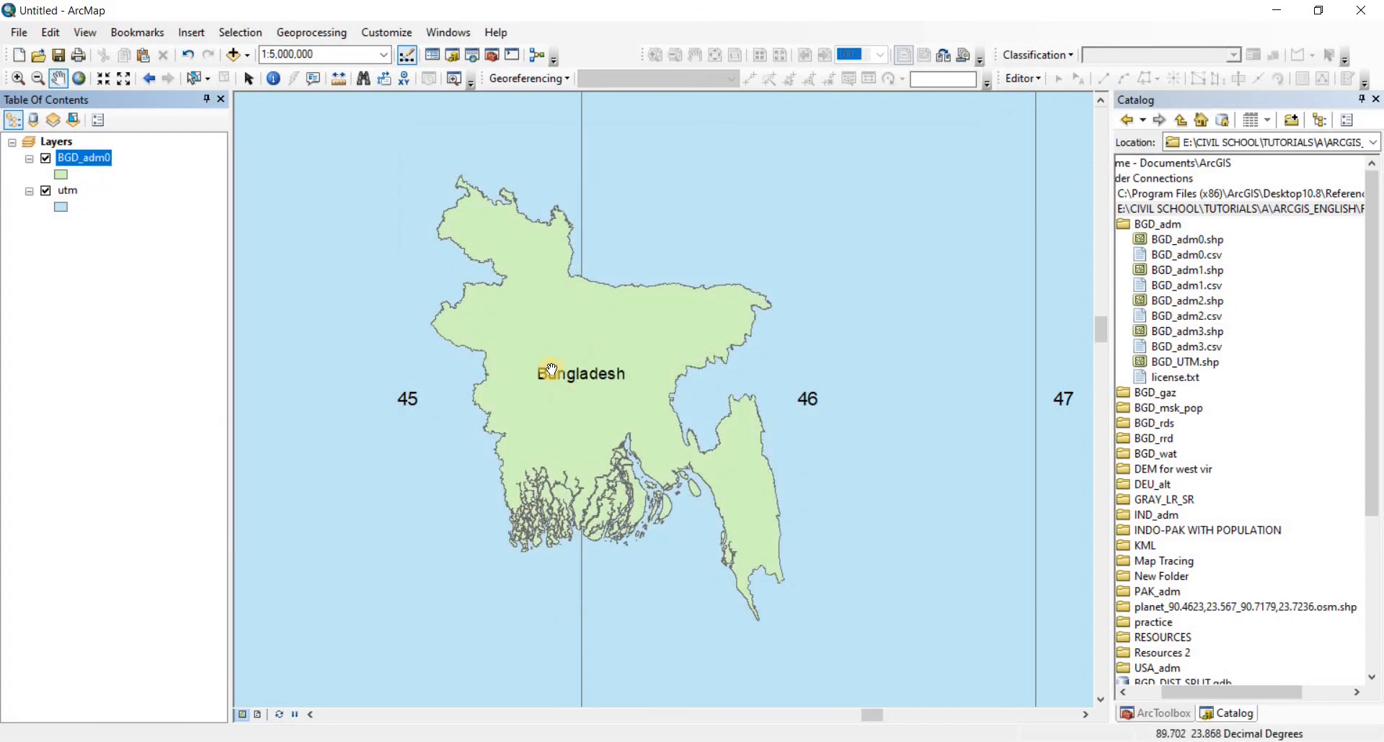
mouse_move(382, 322)
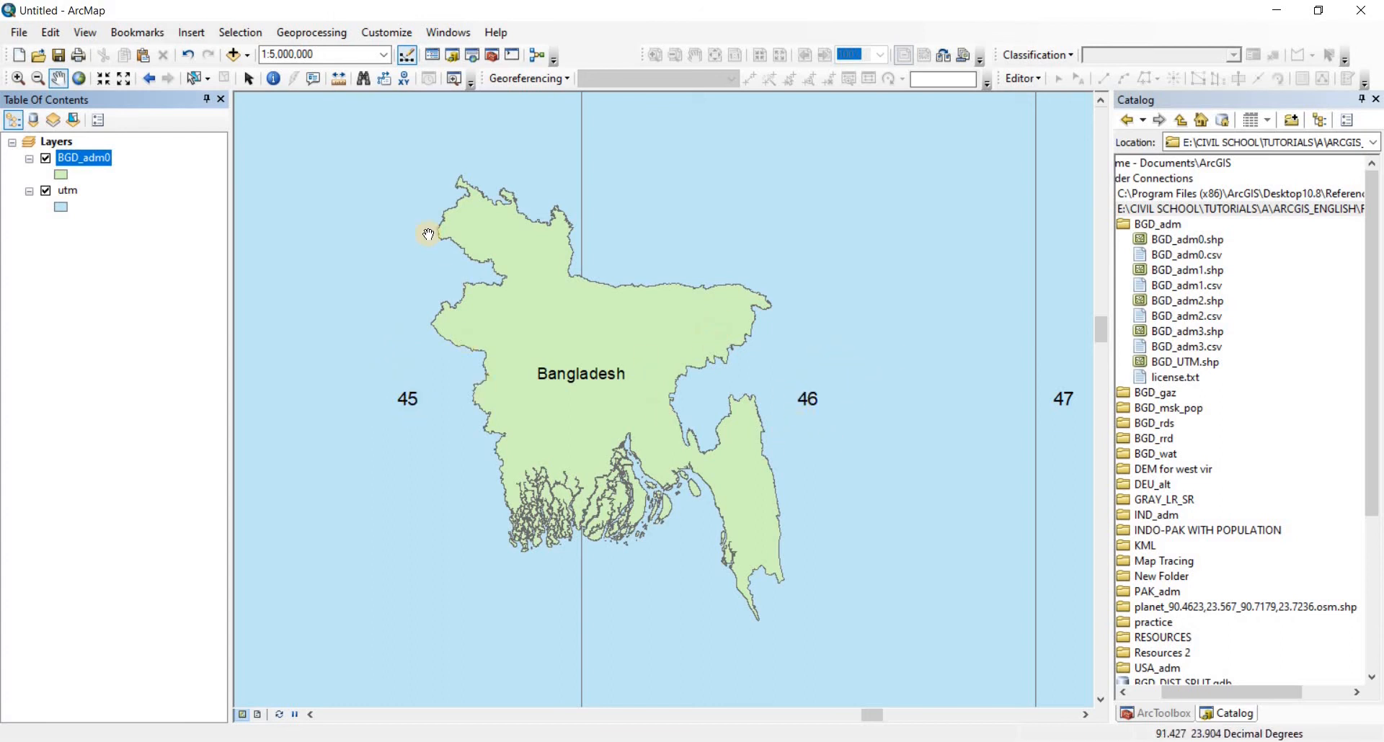
mouse_move(752, 296)
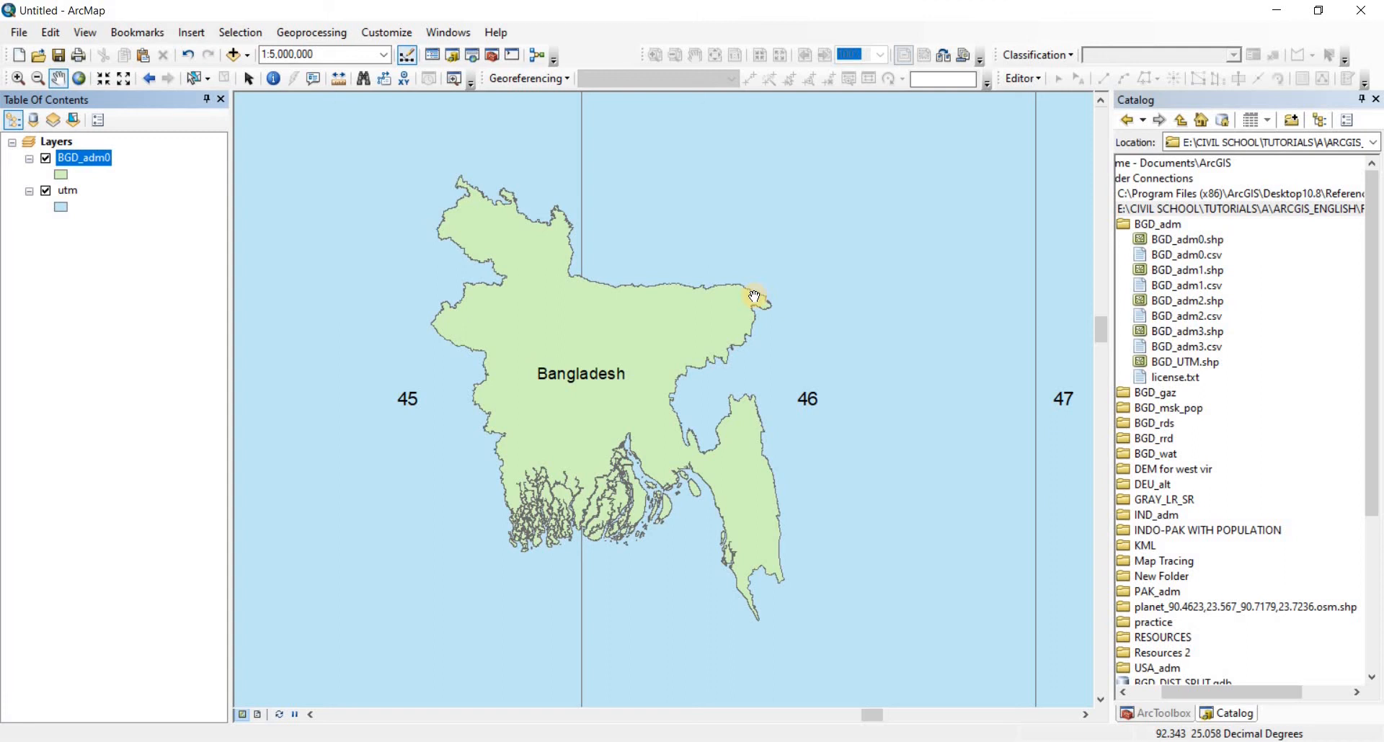
mouse_move(581, 168)
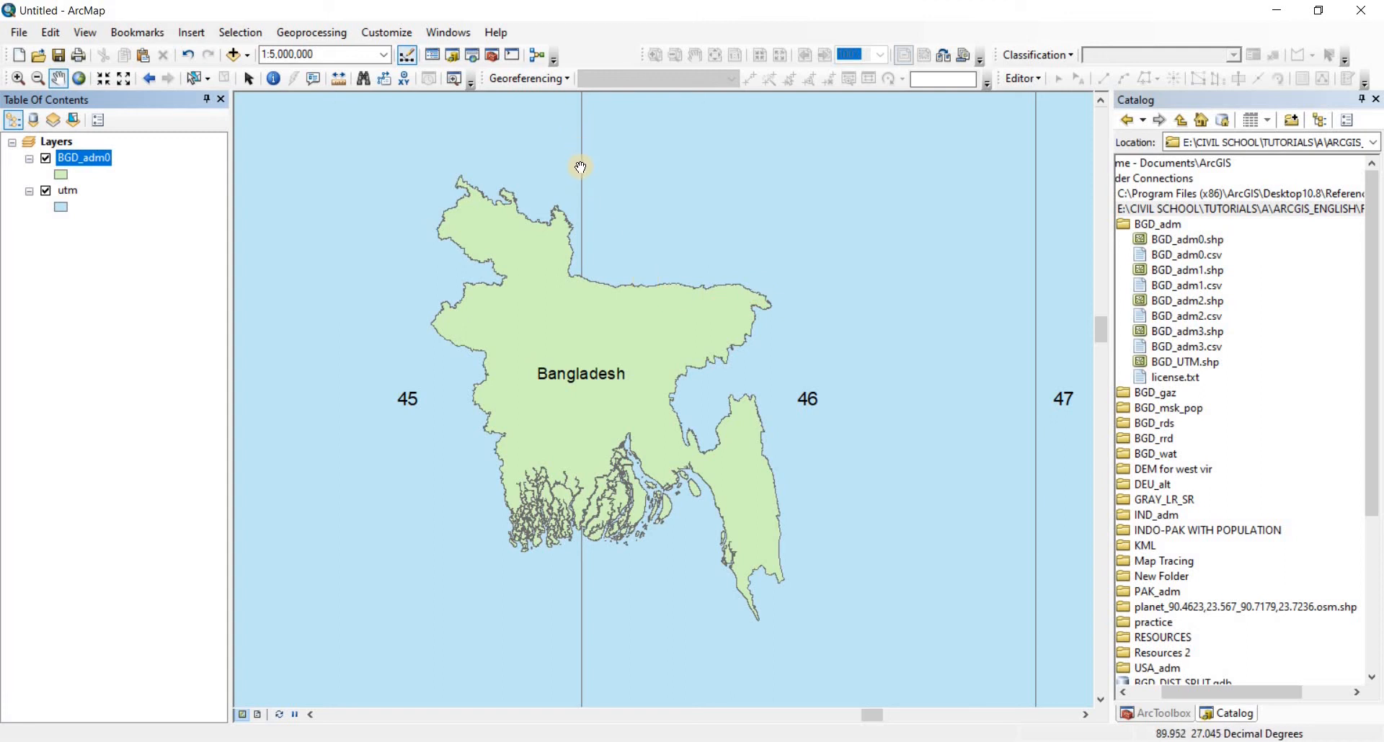
mouse_move(588, 248)
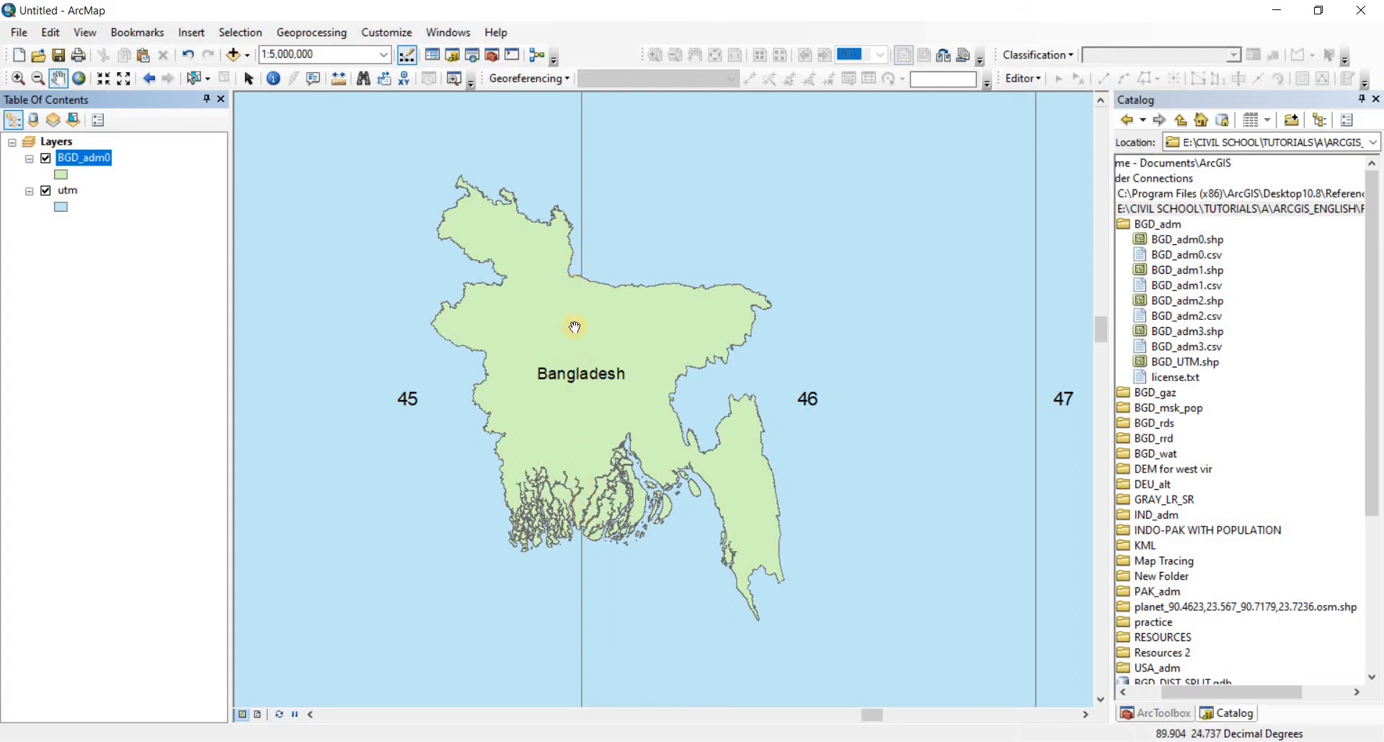
mouse_move(634, 279)
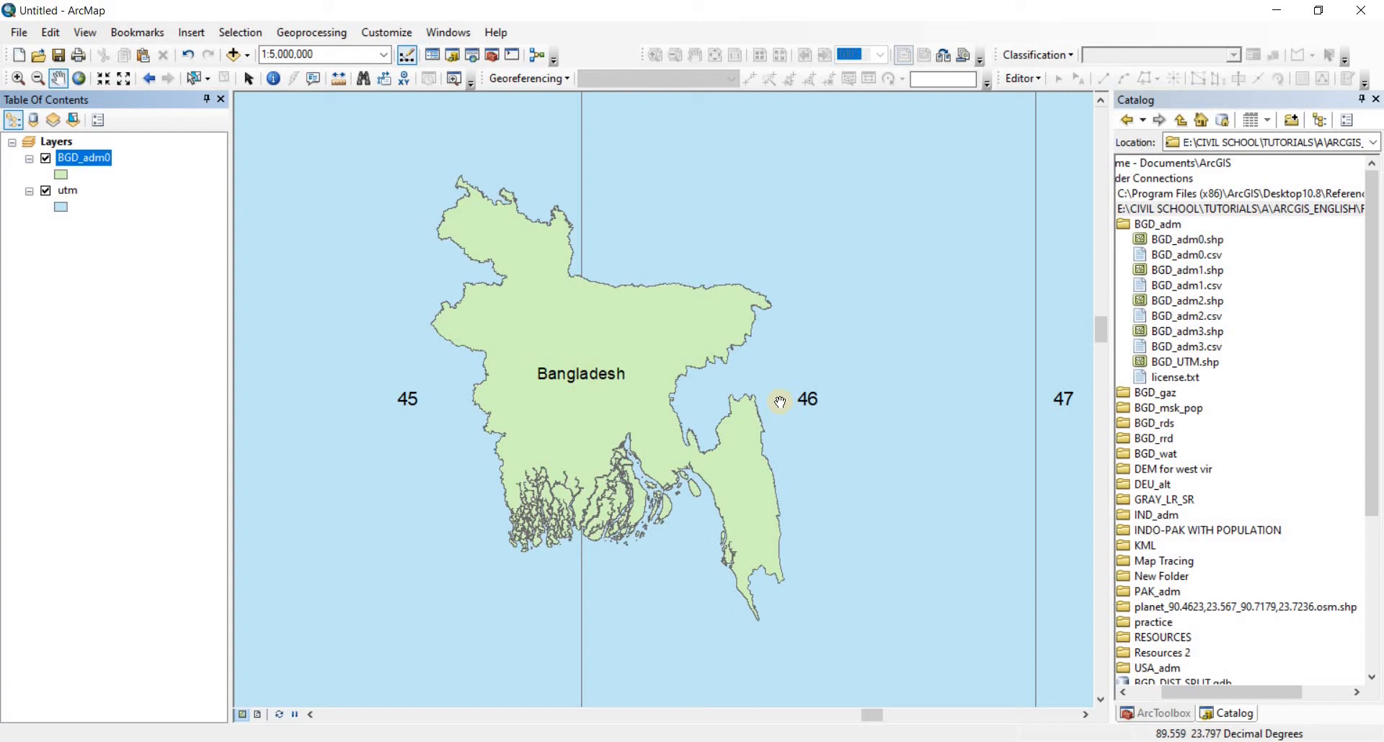
mouse_move(773, 419)
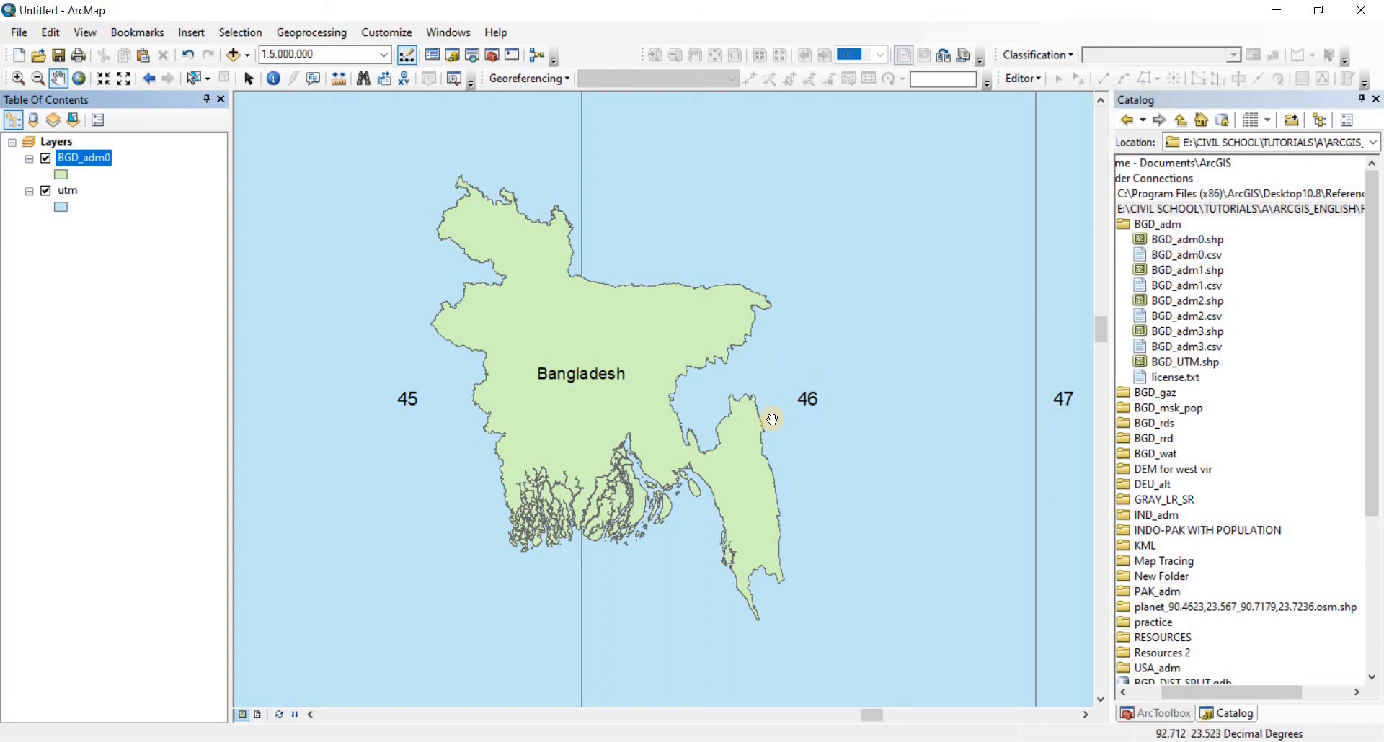
mouse_move(458, 344)
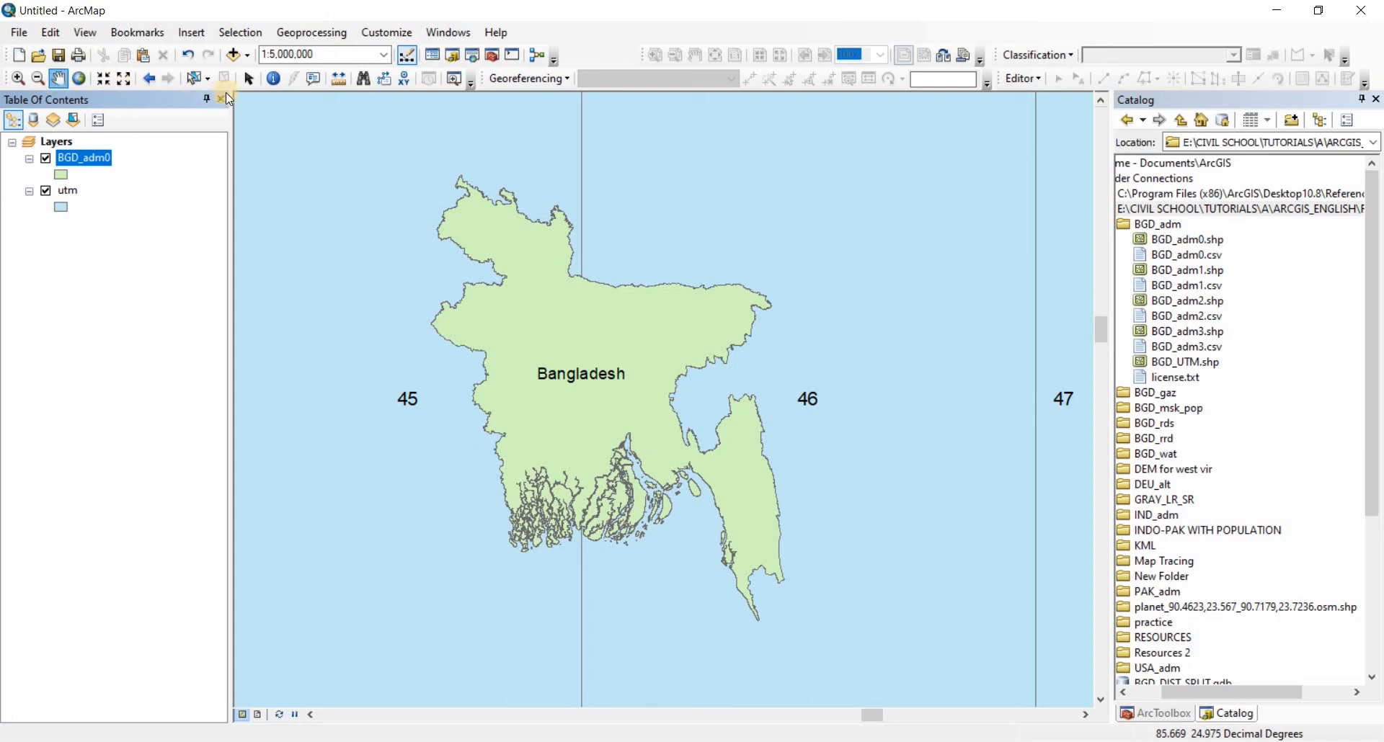
In Data Frame Properties, expand Projected > UTM > WGS 1984 > Northern Hemisphere
click(85, 33)
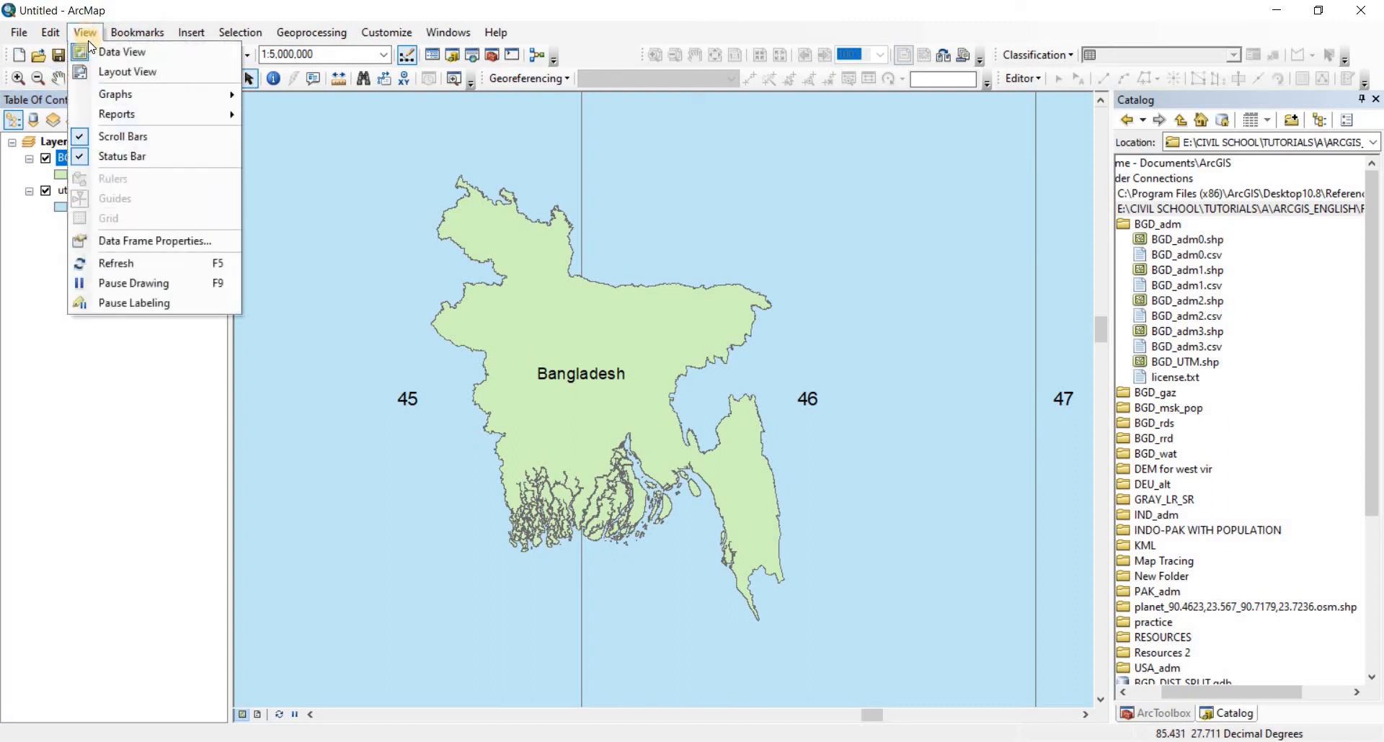
click(85, 33)
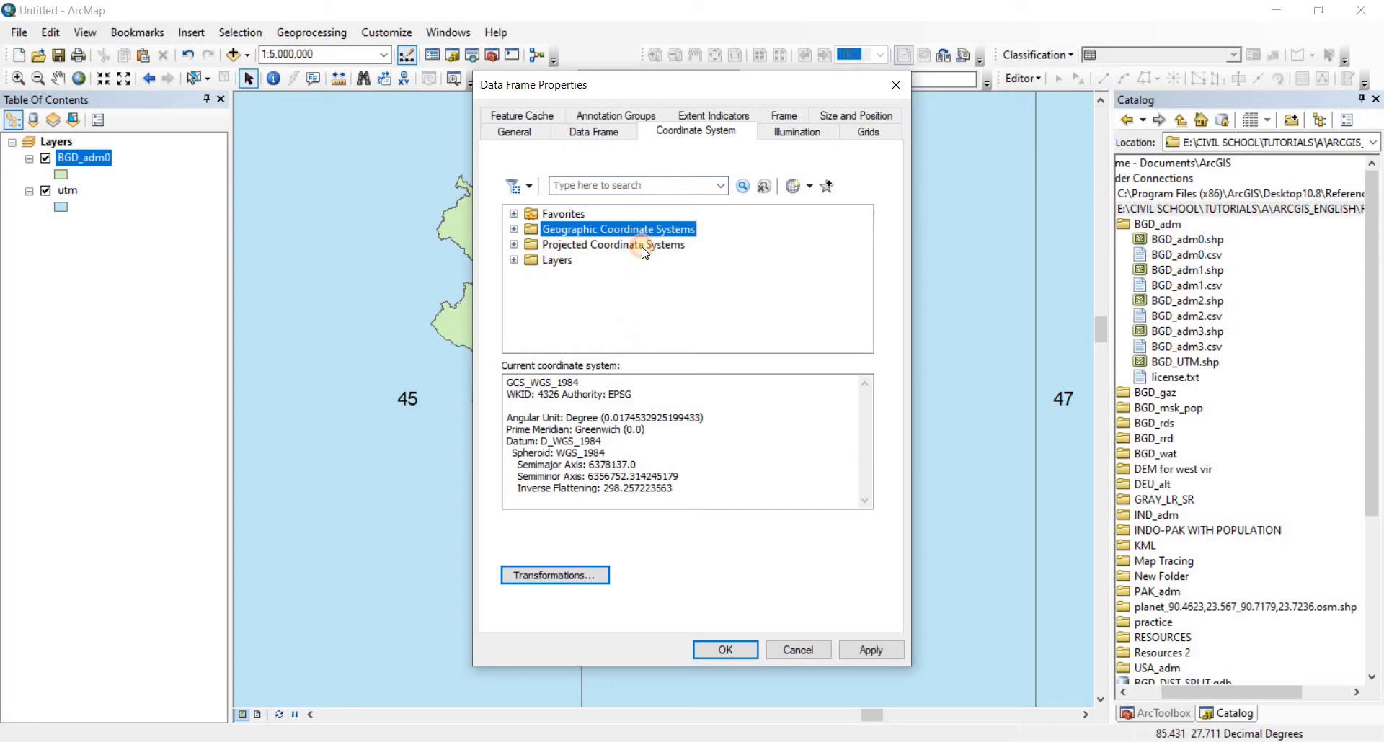
click(513, 245)
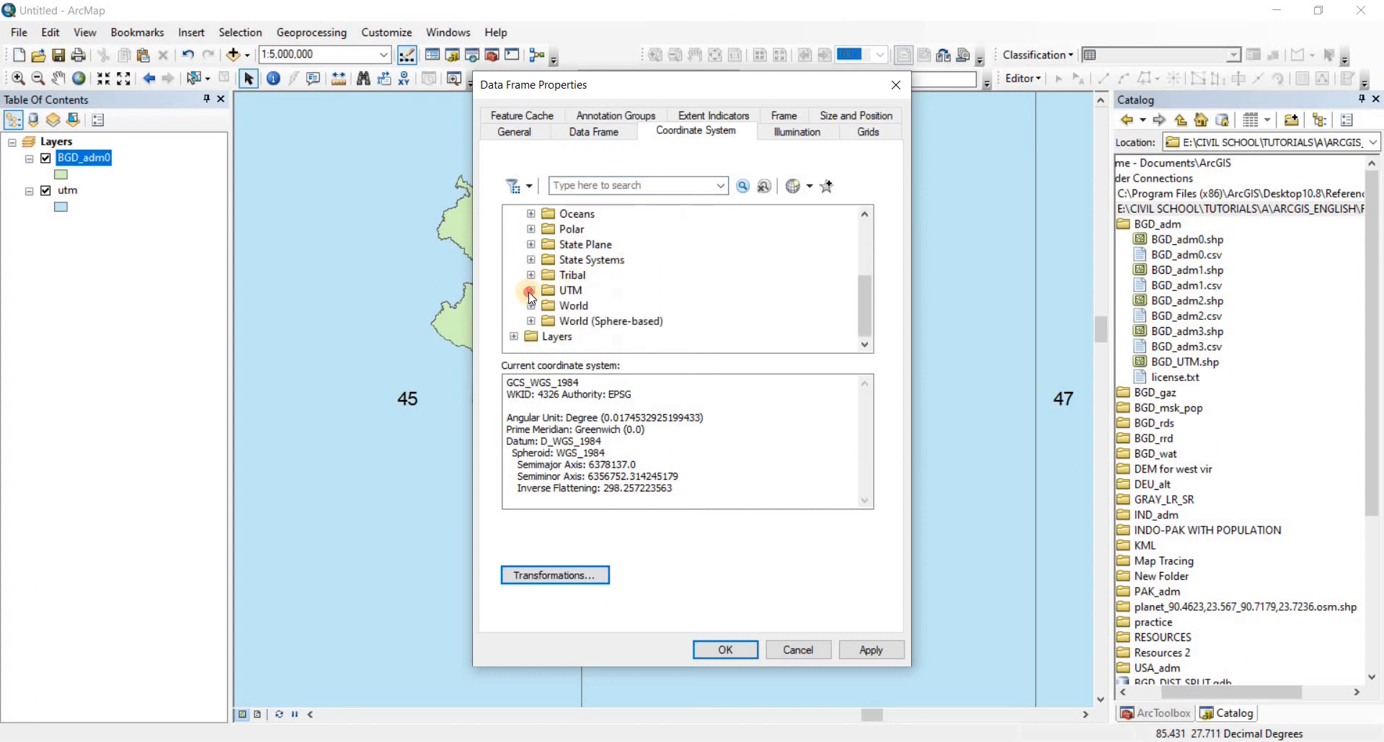
click(529, 290)
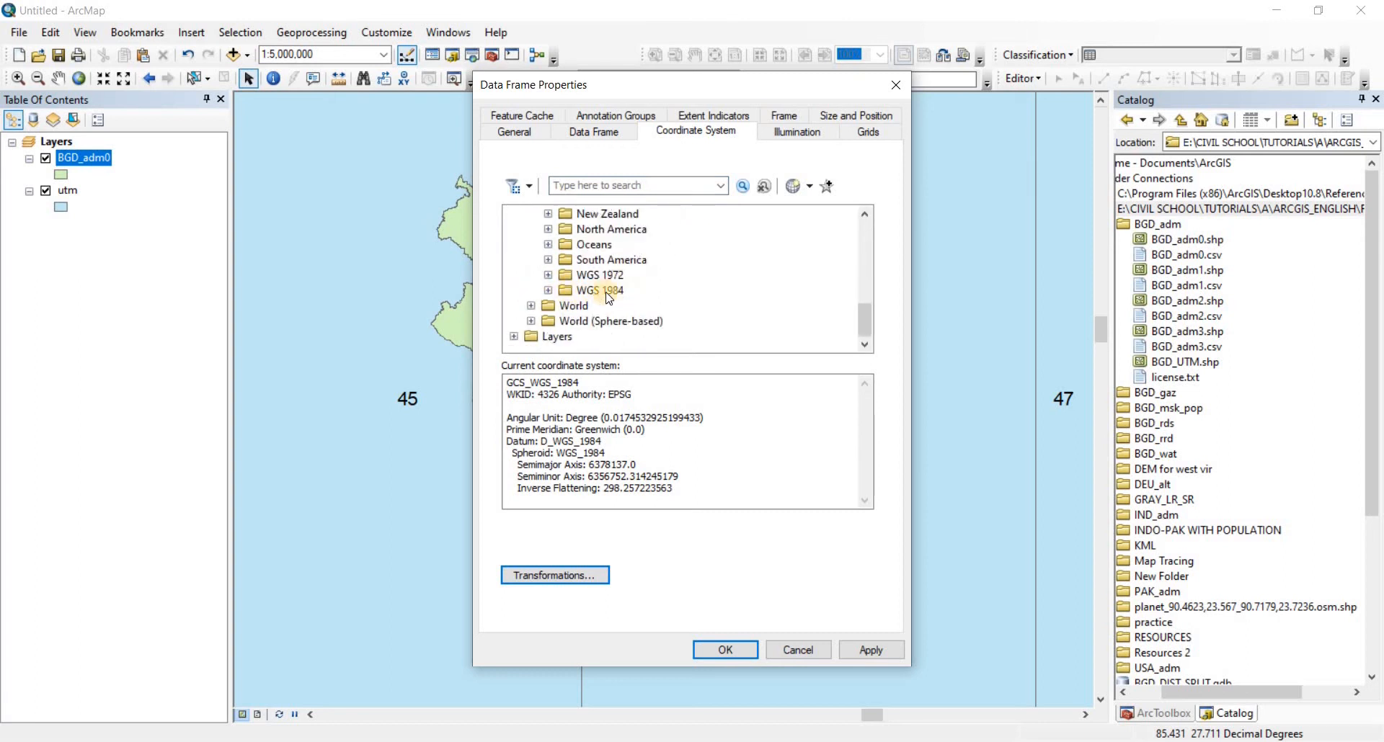
click(548, 290)
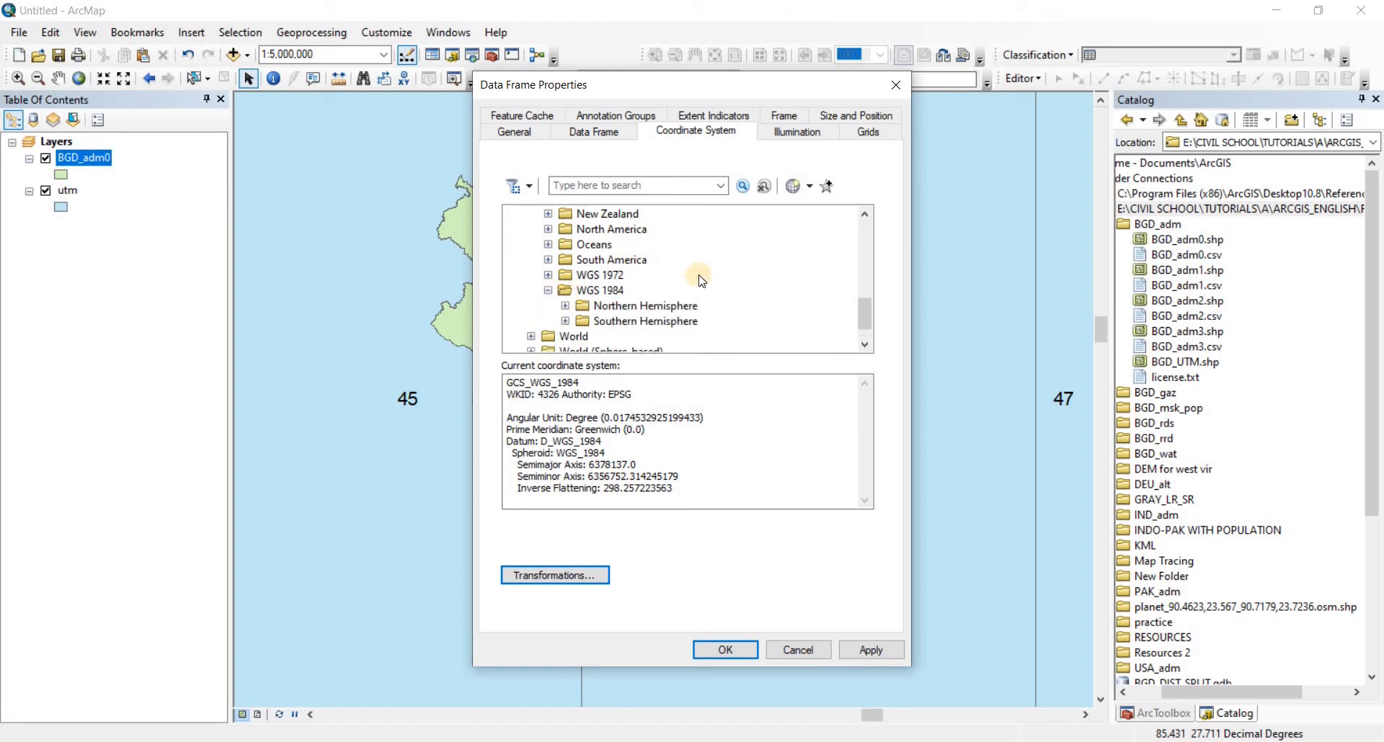
mouse_move(631, 298)
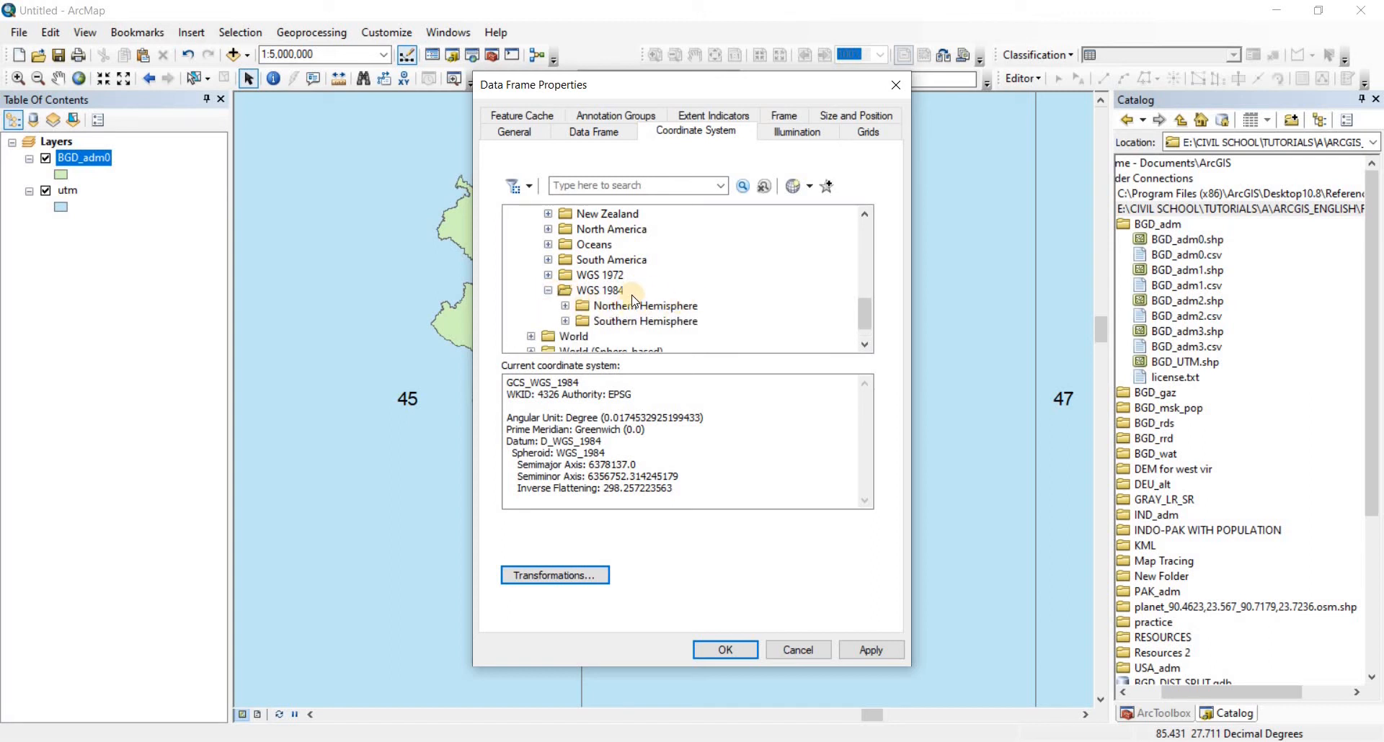
click(565, 304)
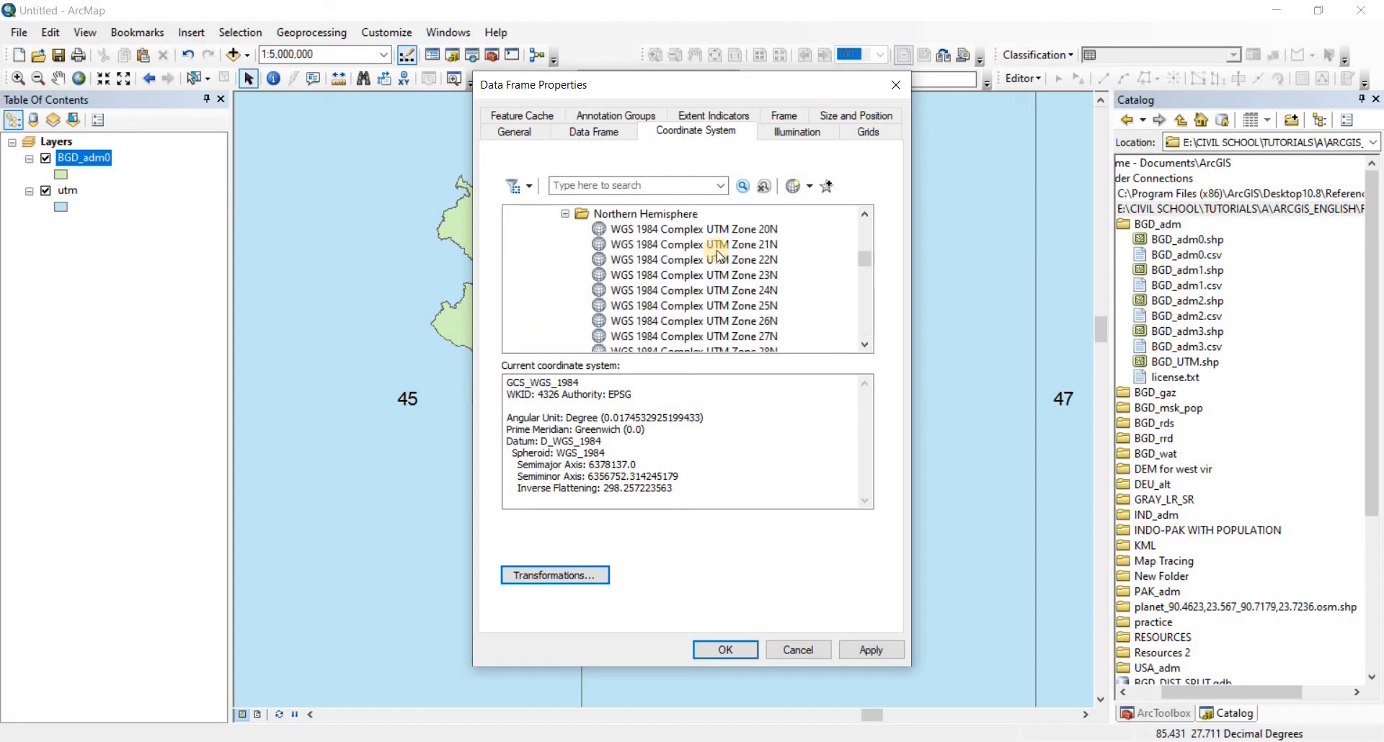
Apply WGS 1984 UTM Zone 46N as the data frame's coordinate system
scroll(up, 3)
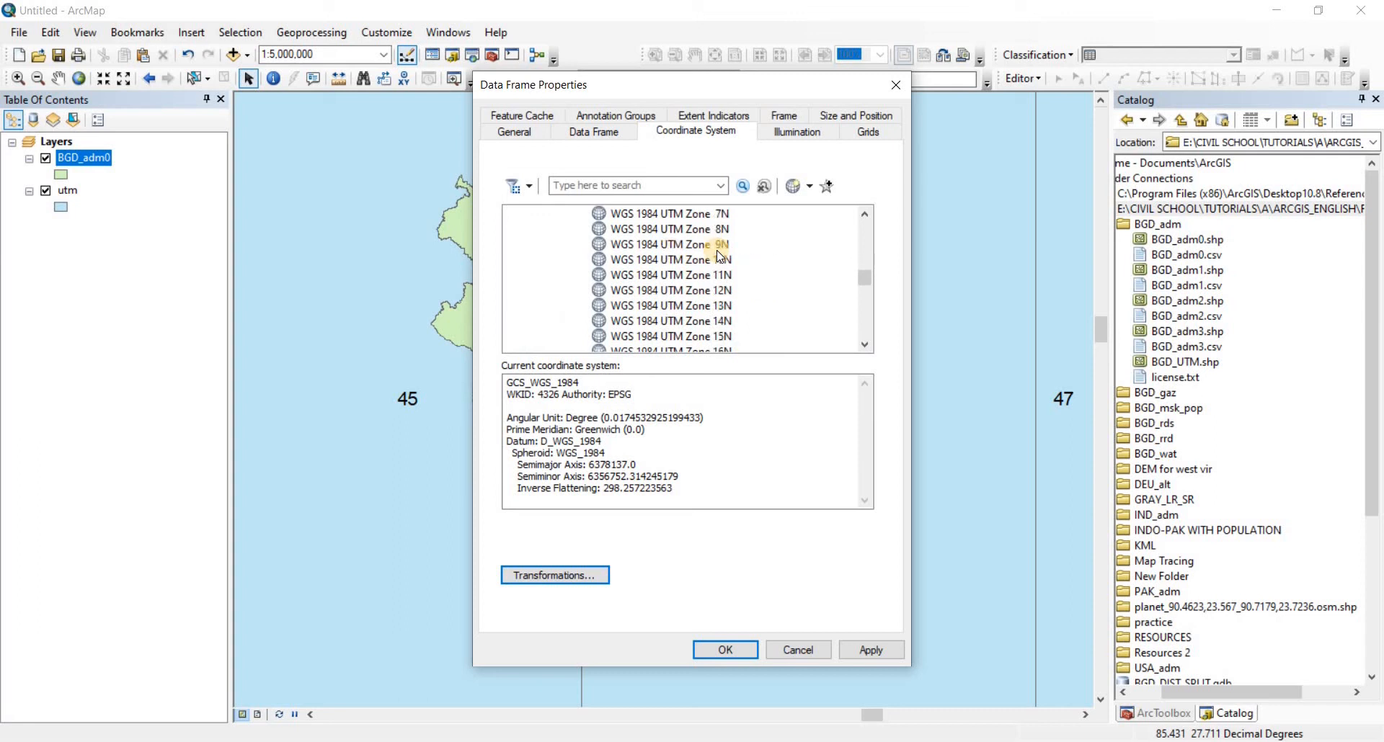
scroll(down, 3)
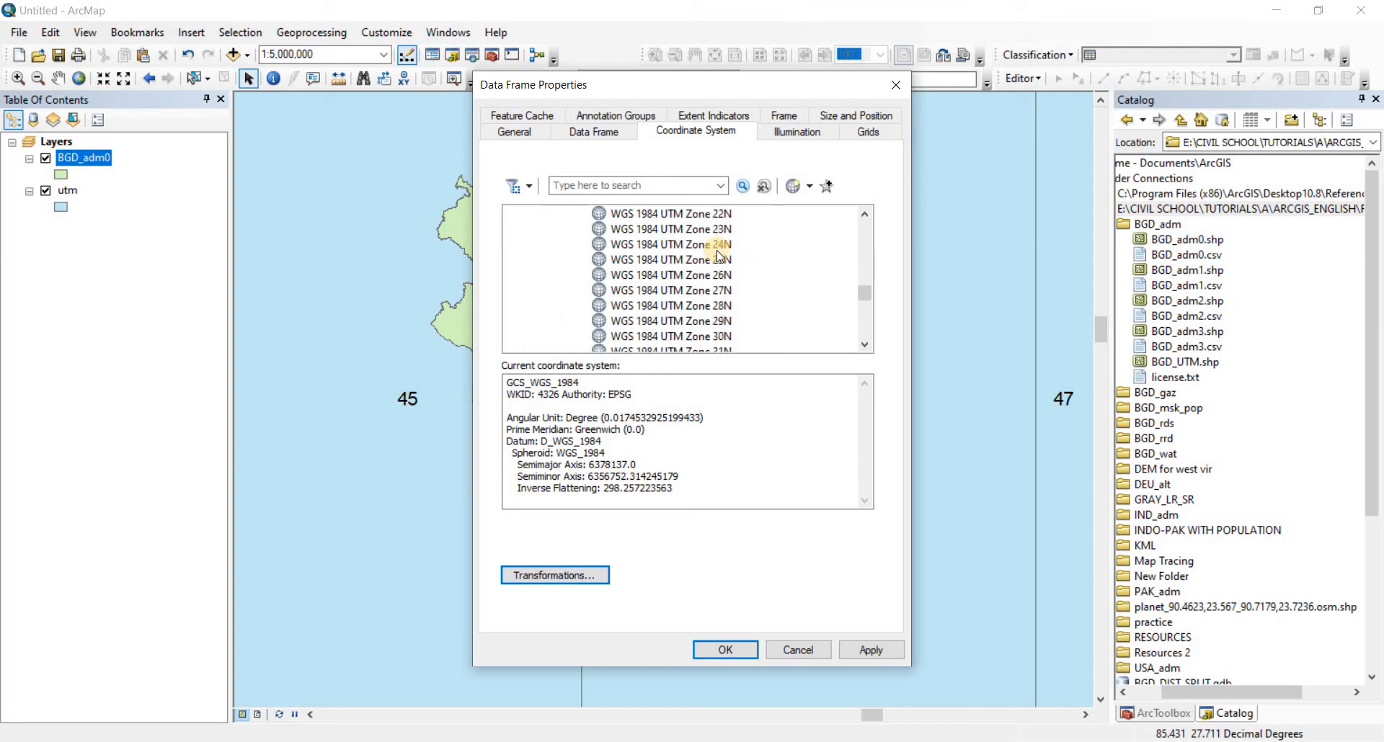
scroll(down, 3)
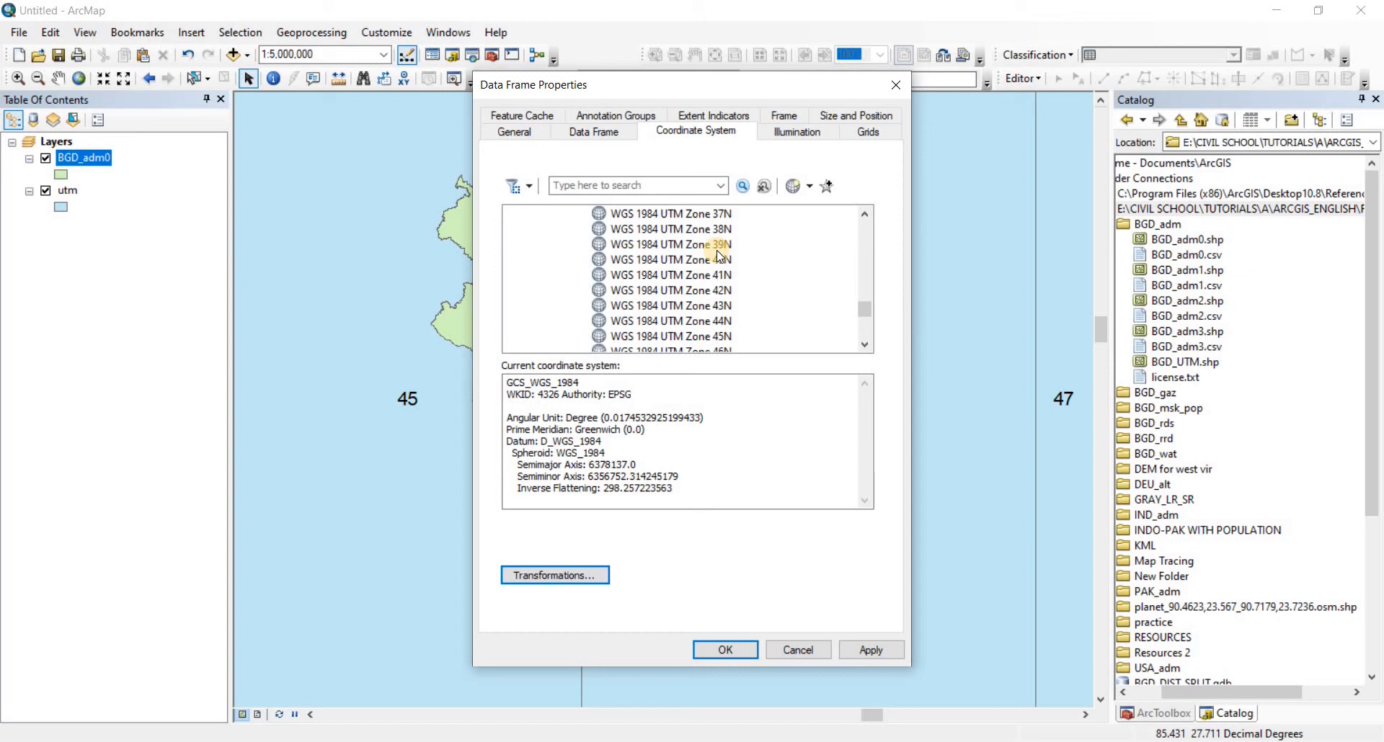
click(670, 304)
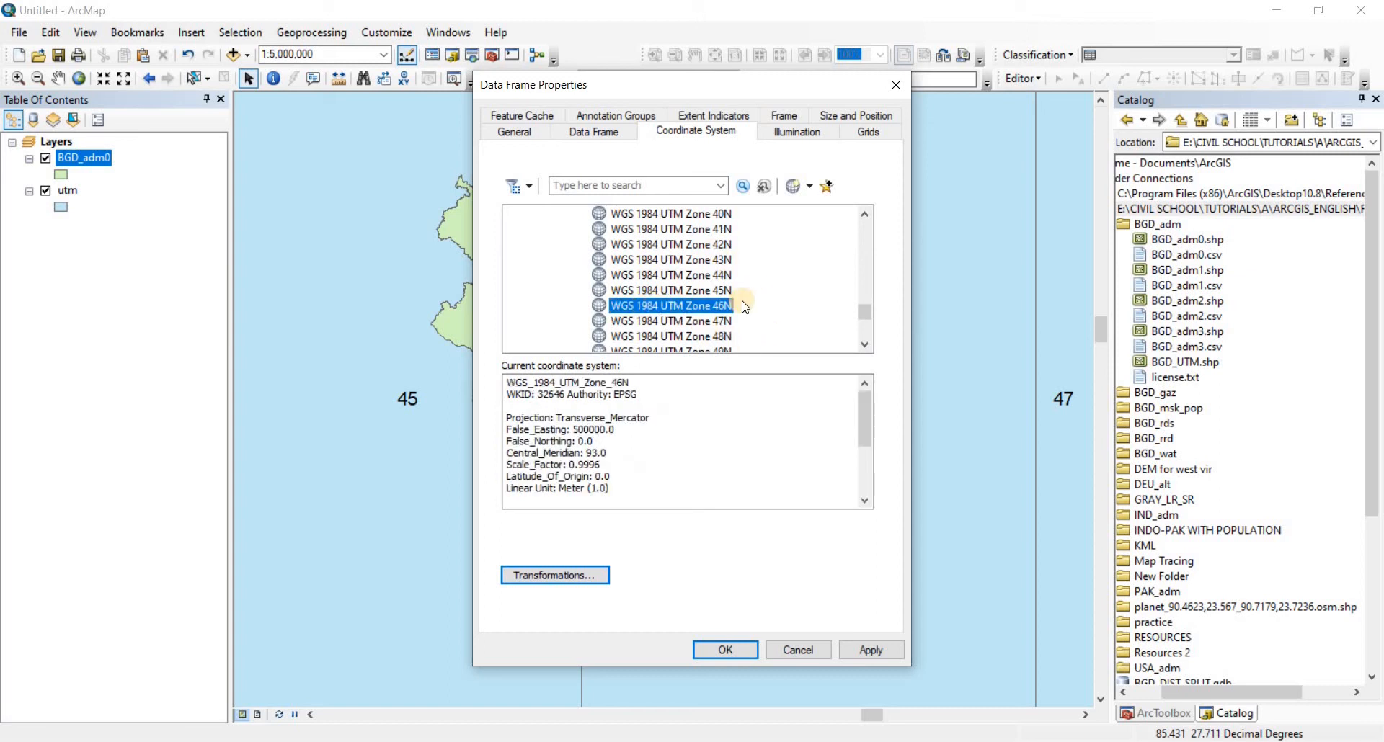
mouse_move(657, 305)
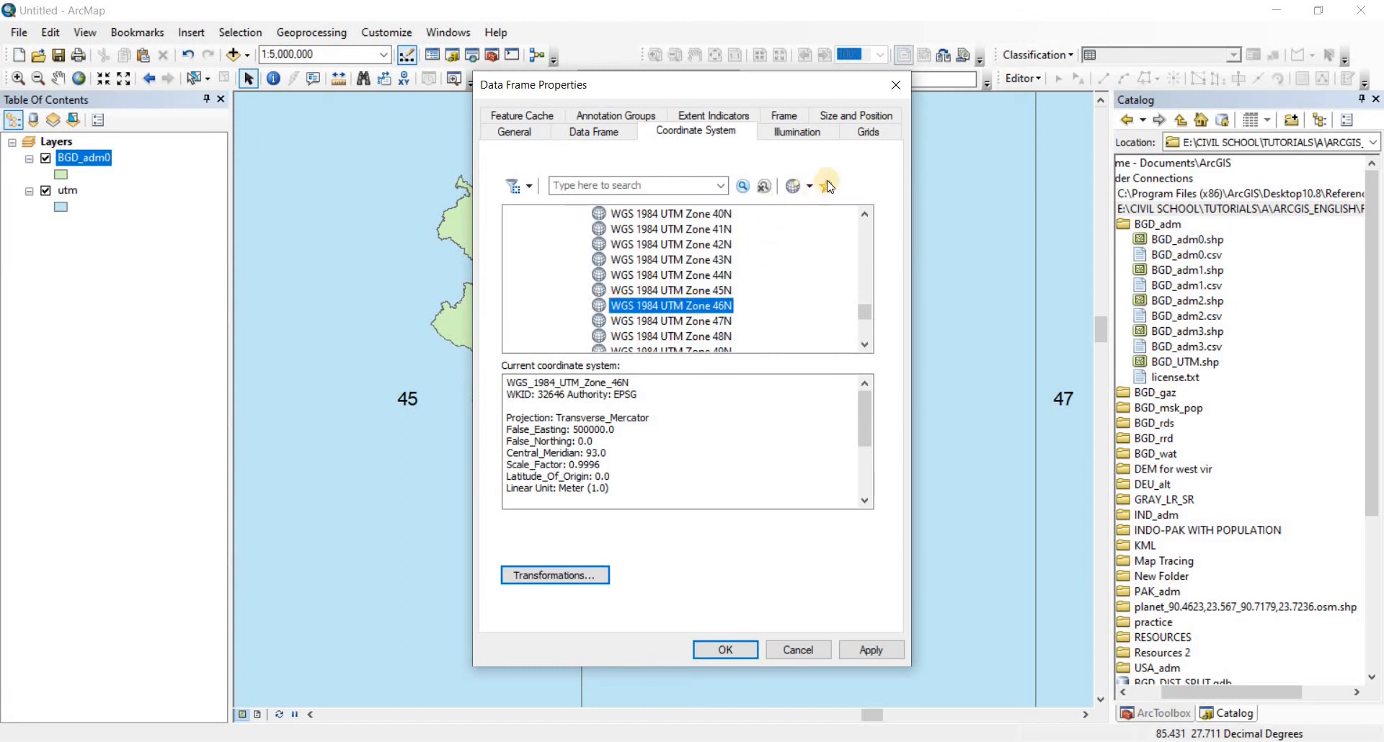
mouse_move(827, 186)
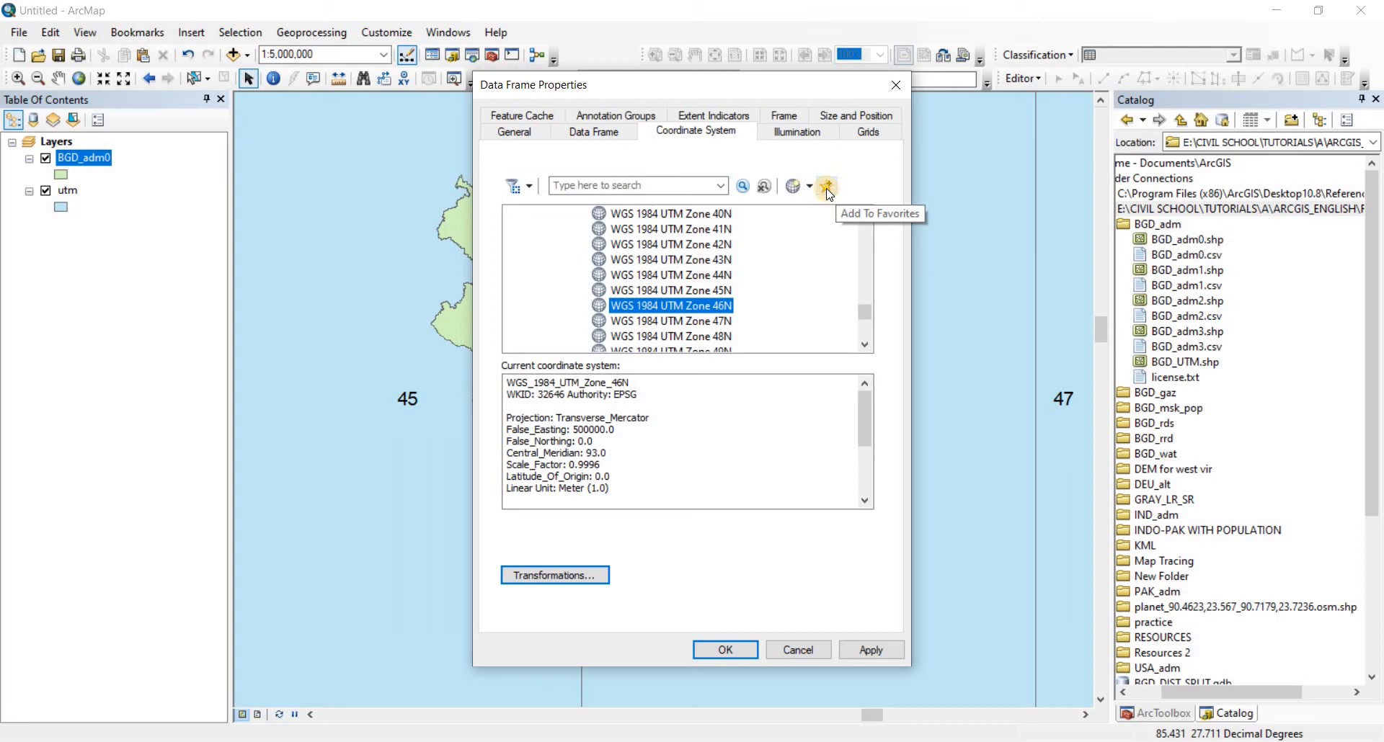
mouse_move(839, 320)
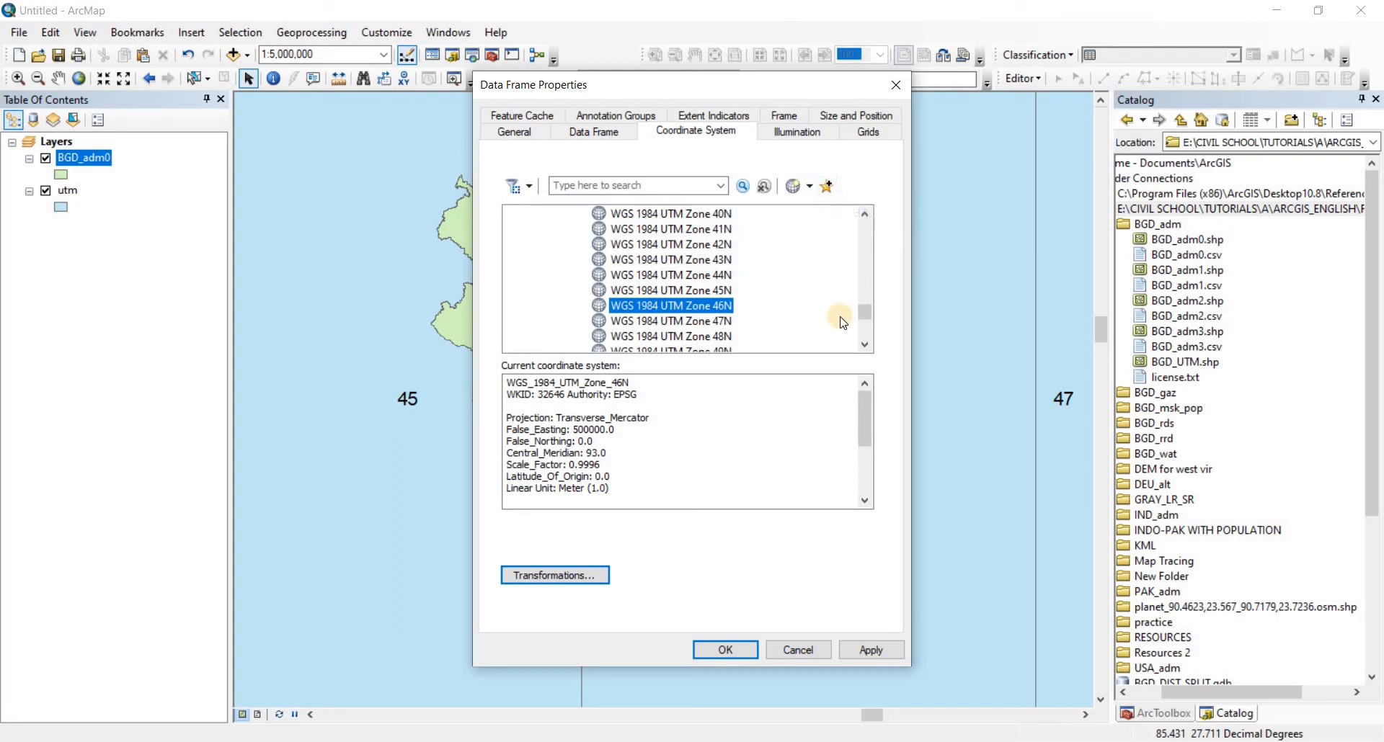
mouse_move(743, 312)
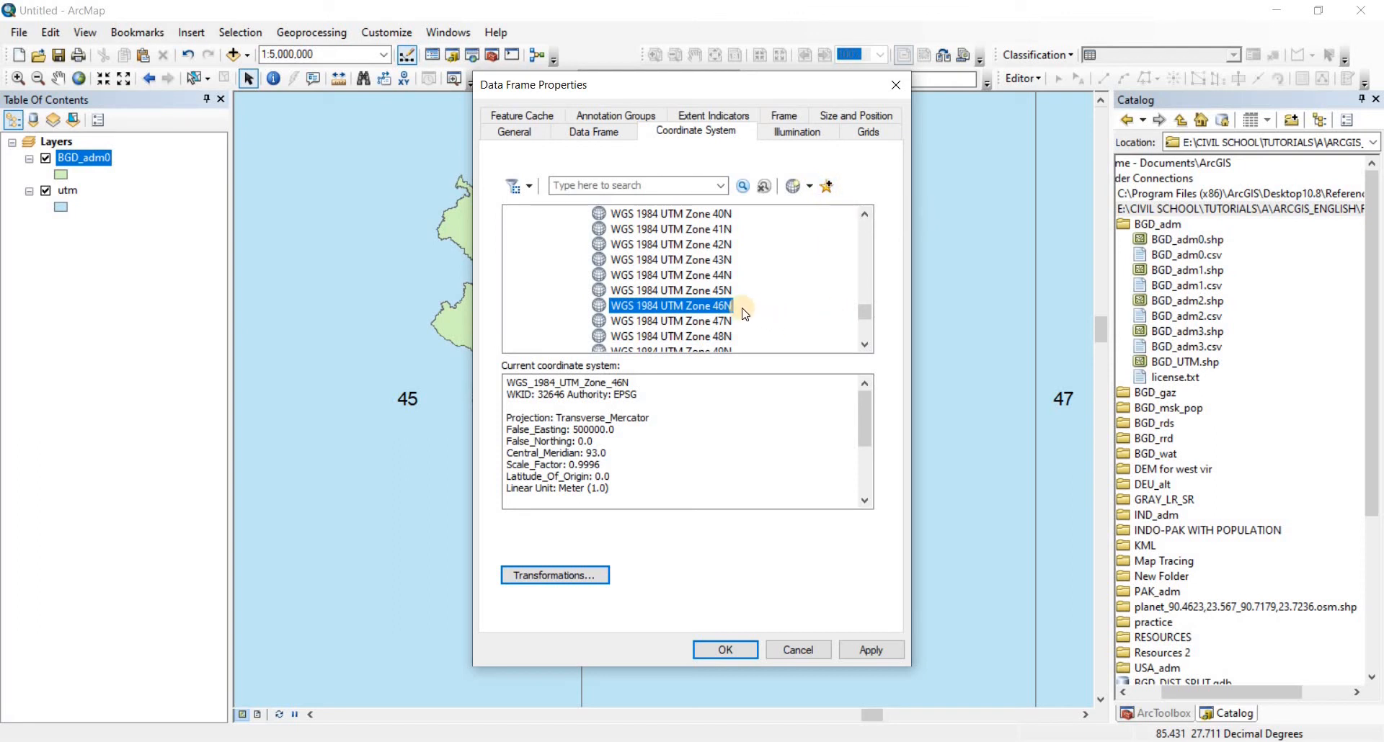
mouse_move(836, 604)
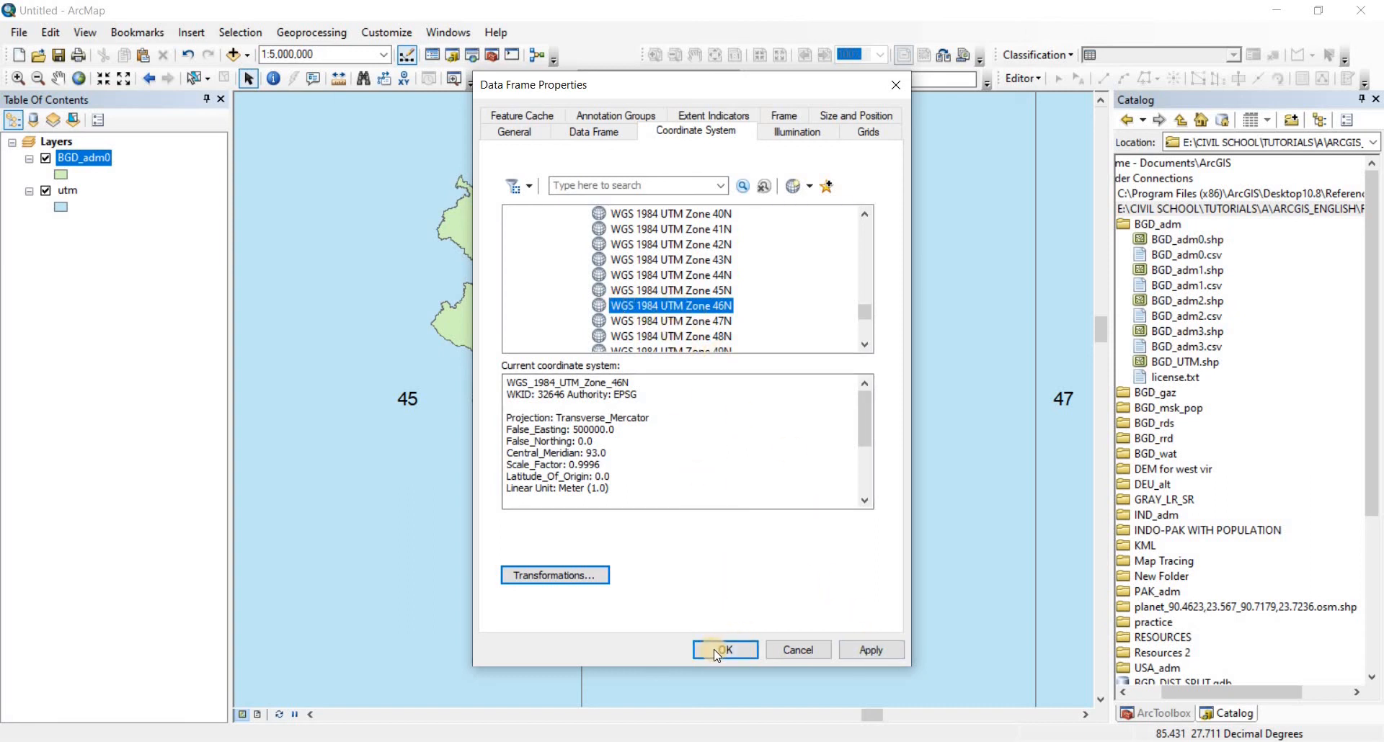
click(724, 650)
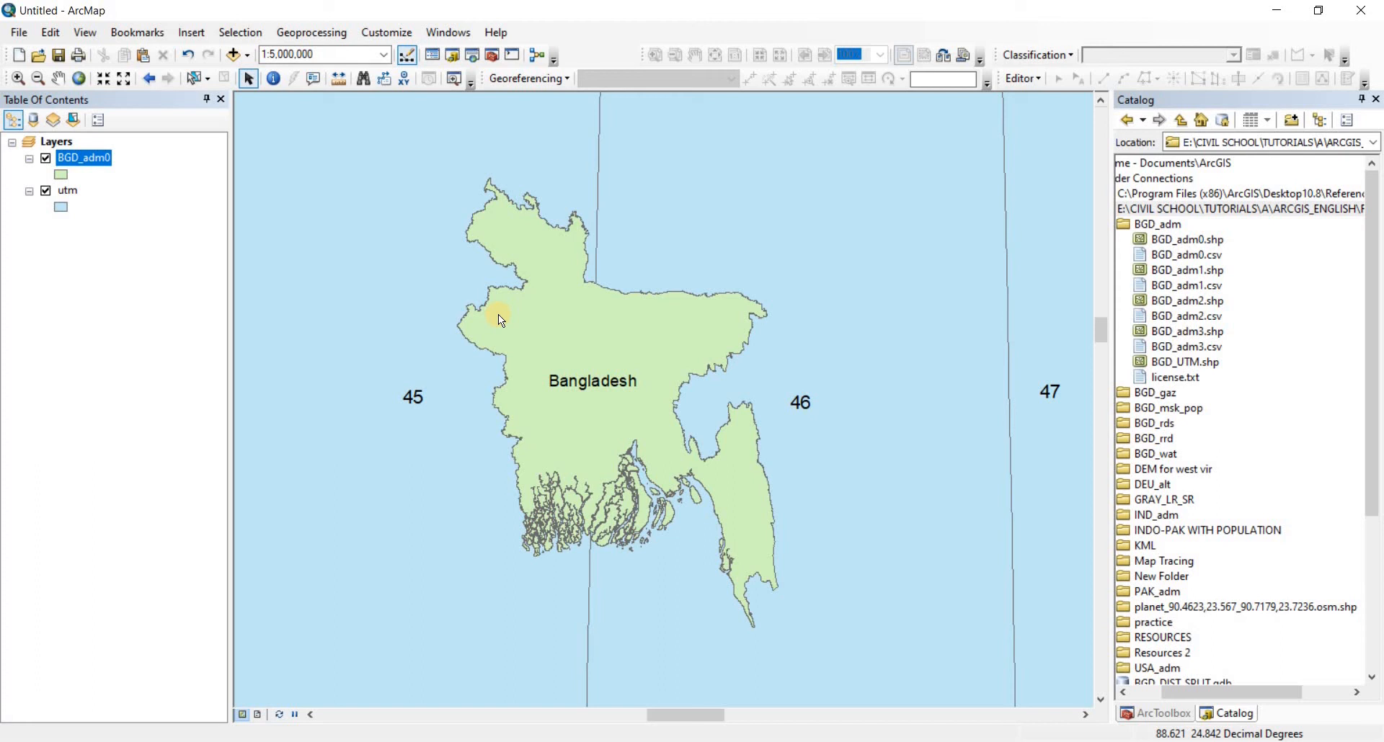
mouse_move(512, 300)
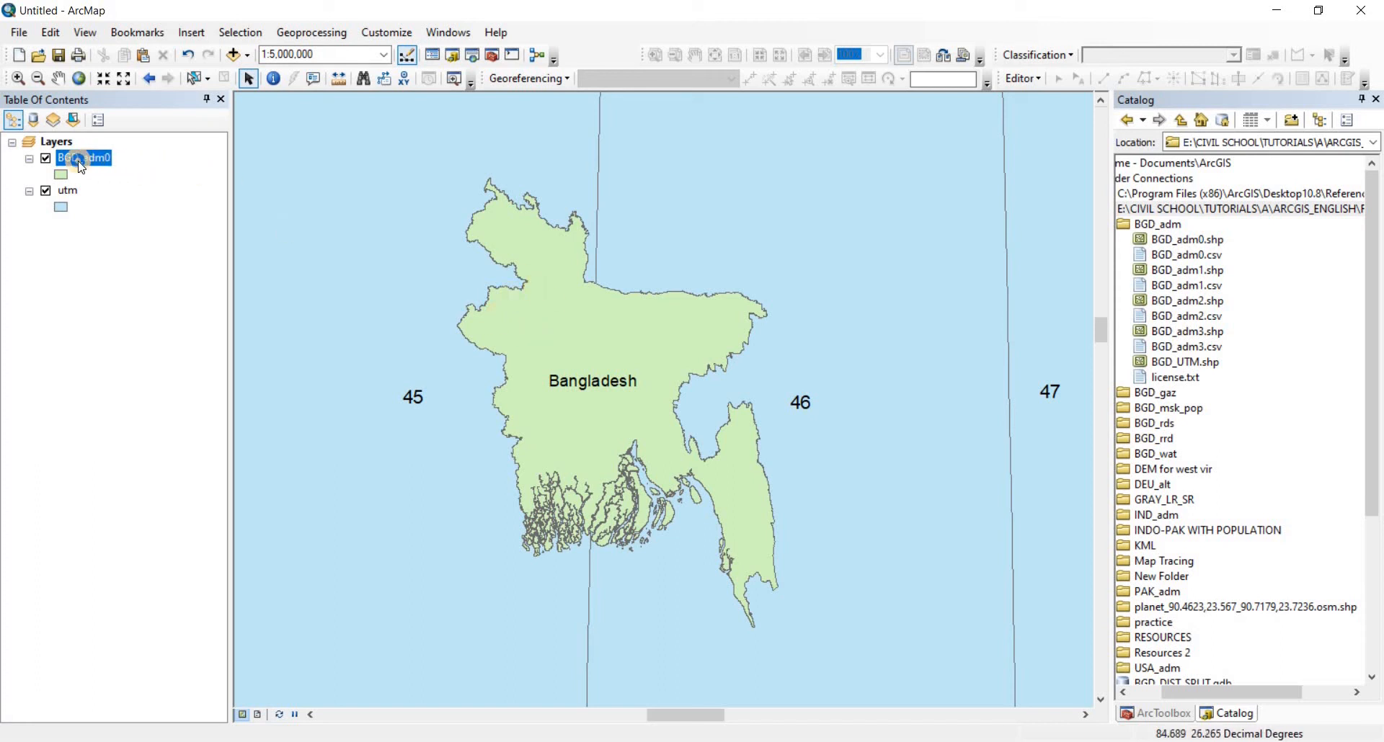
Set the BGD_adm0 Export Data dialog to use the data frame's coordinate system
right_click(84, 157)
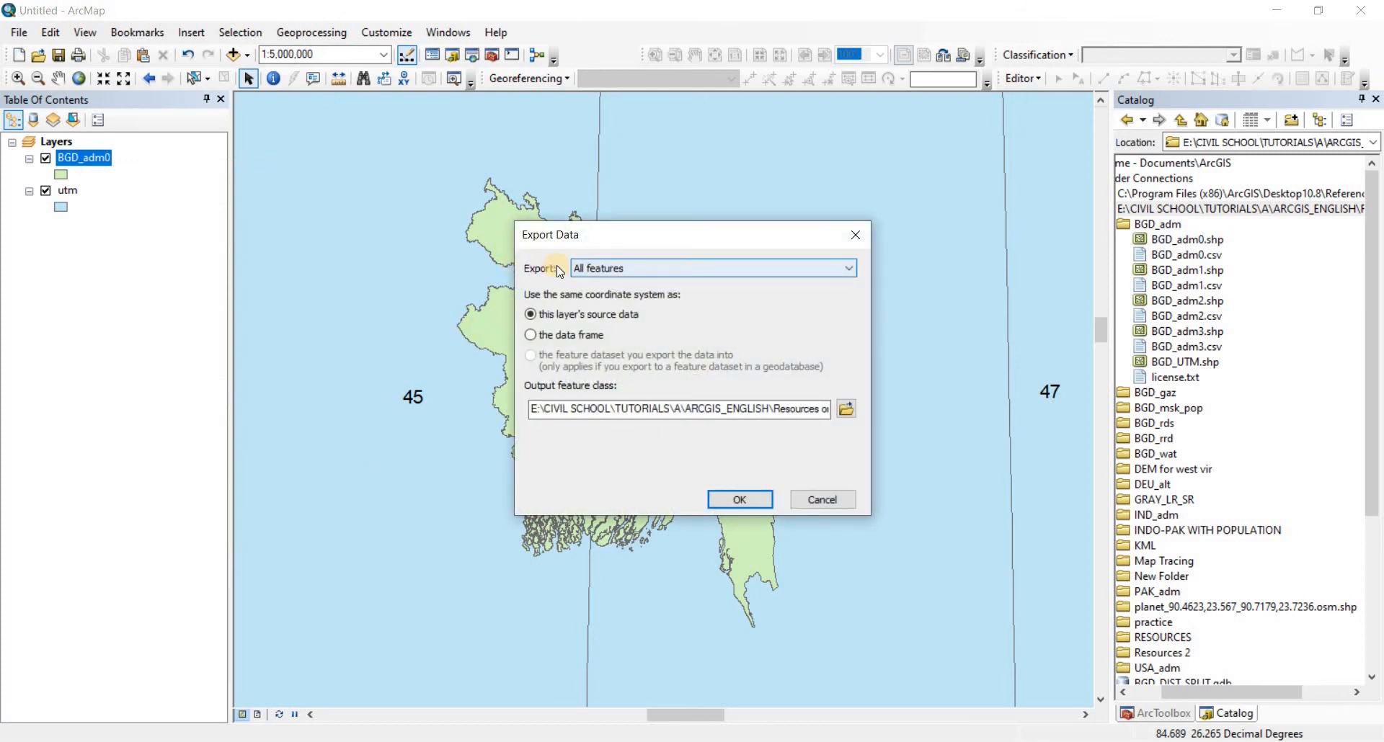
mouse_move(607, 309)
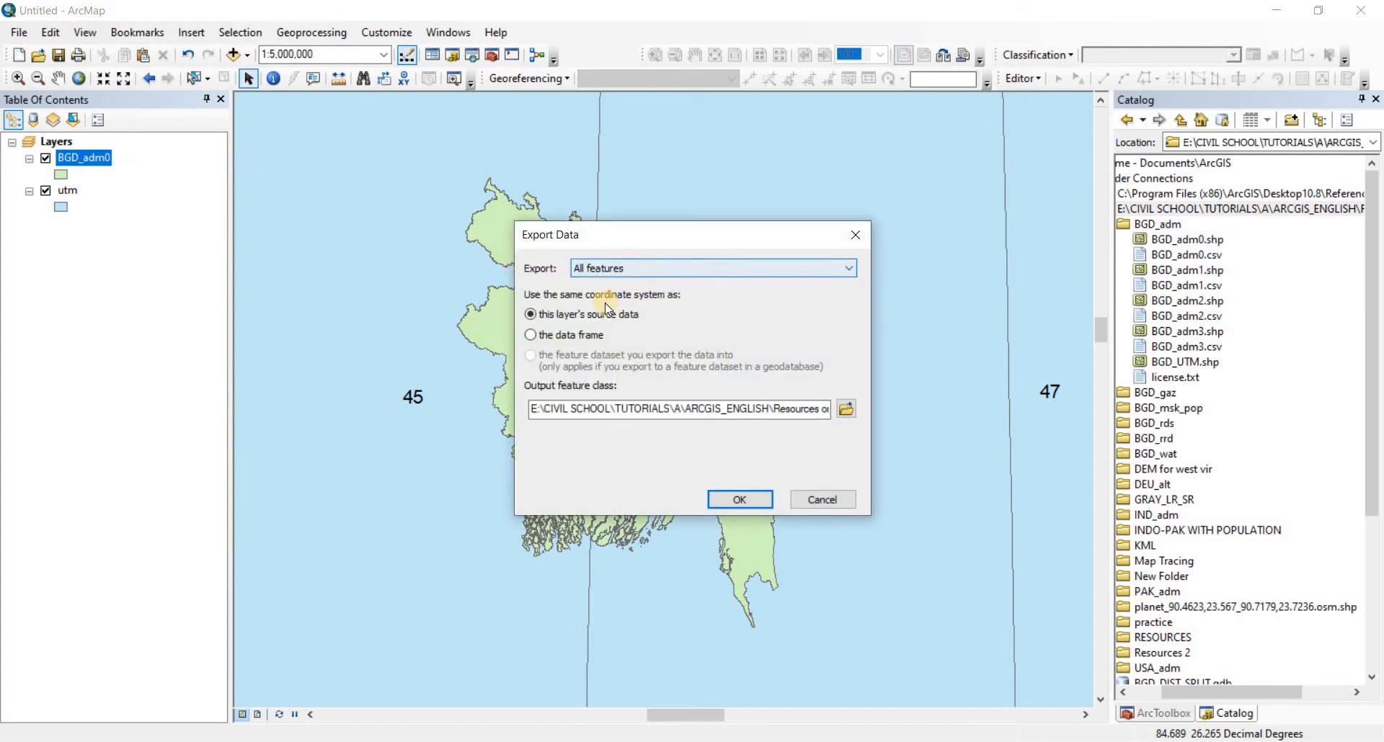
mouse_move(739, 469)
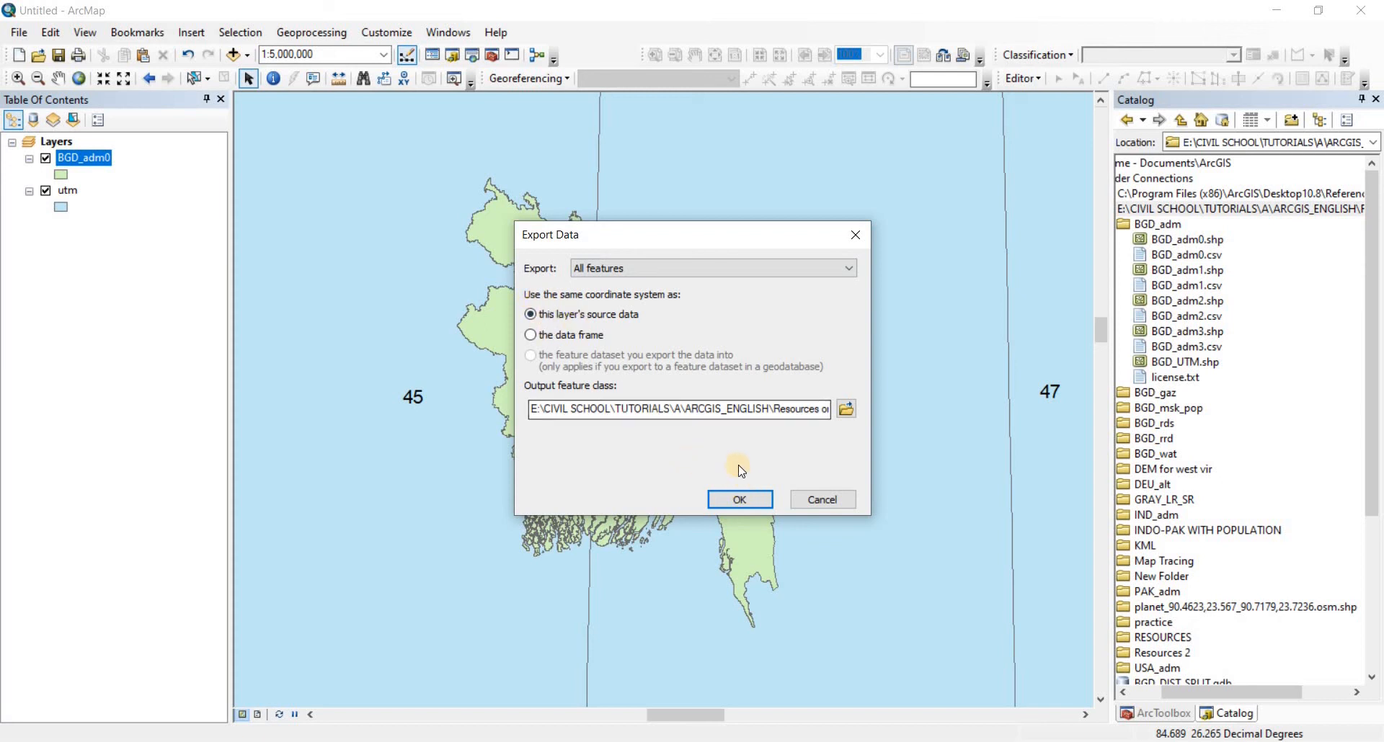
mouse_move(529, 304)
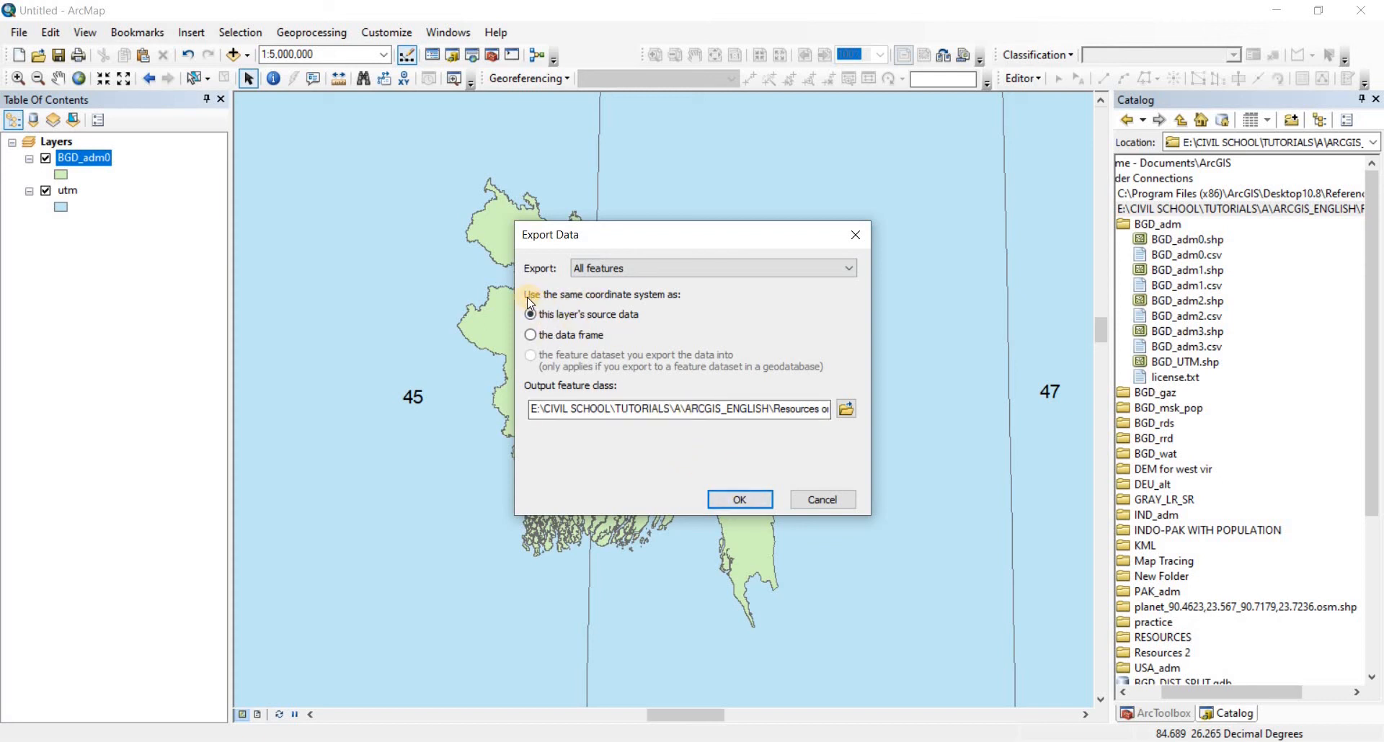
mouse_move(669, 300)
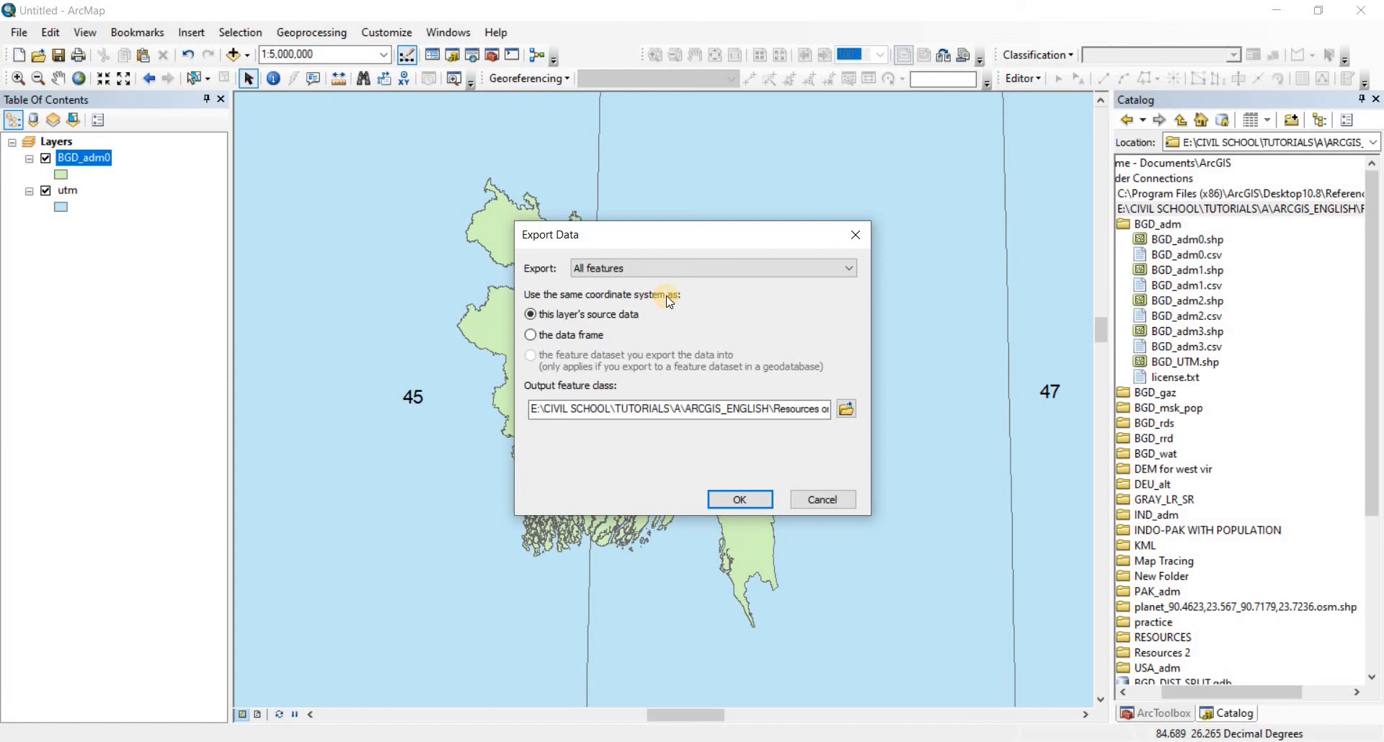
mouse_move(634, 317)
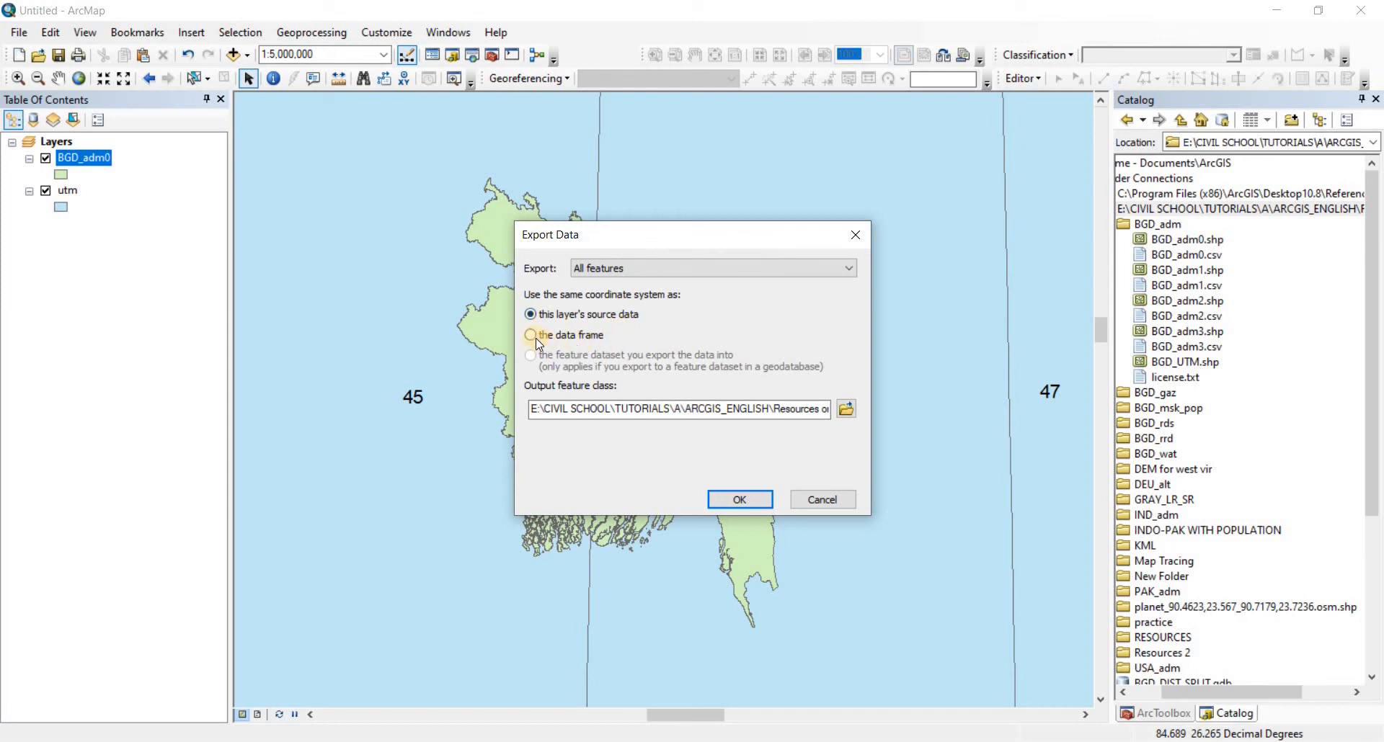
click(530, 334)
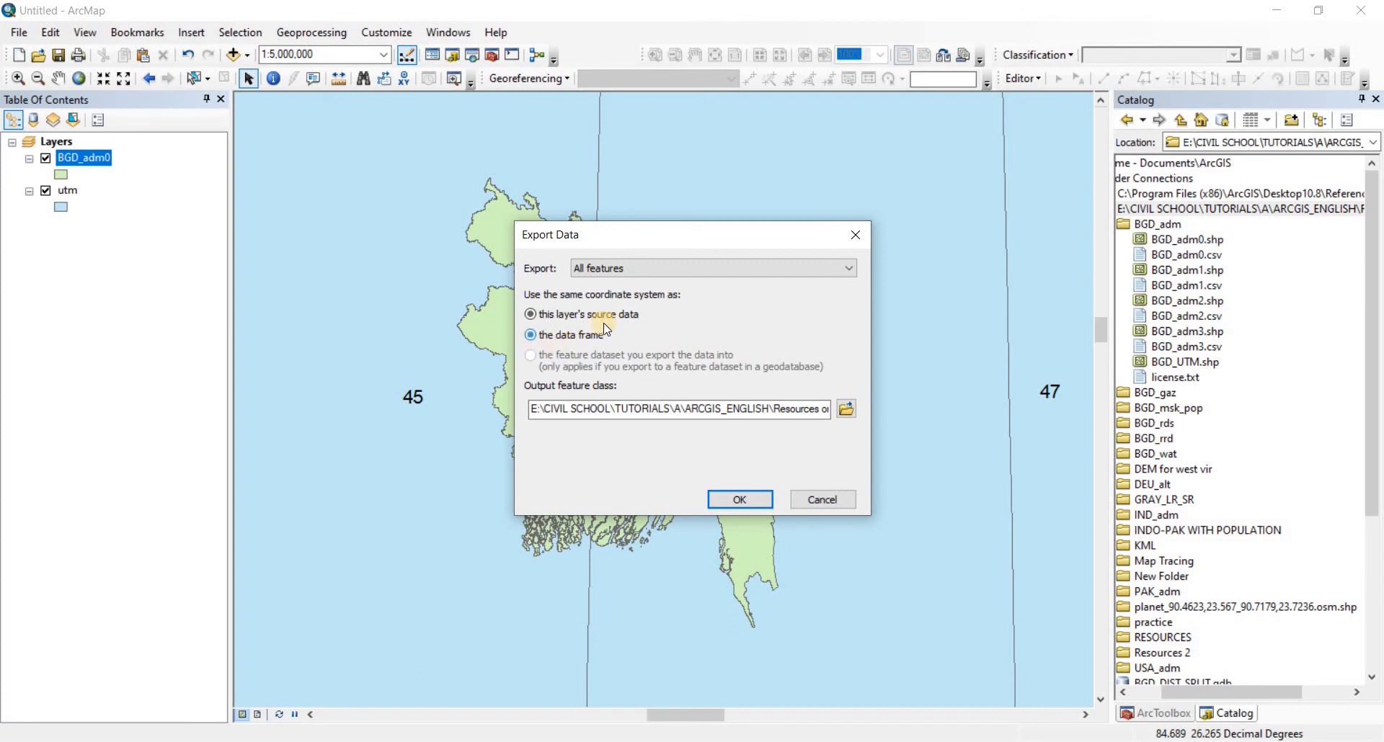
click(530, 334)
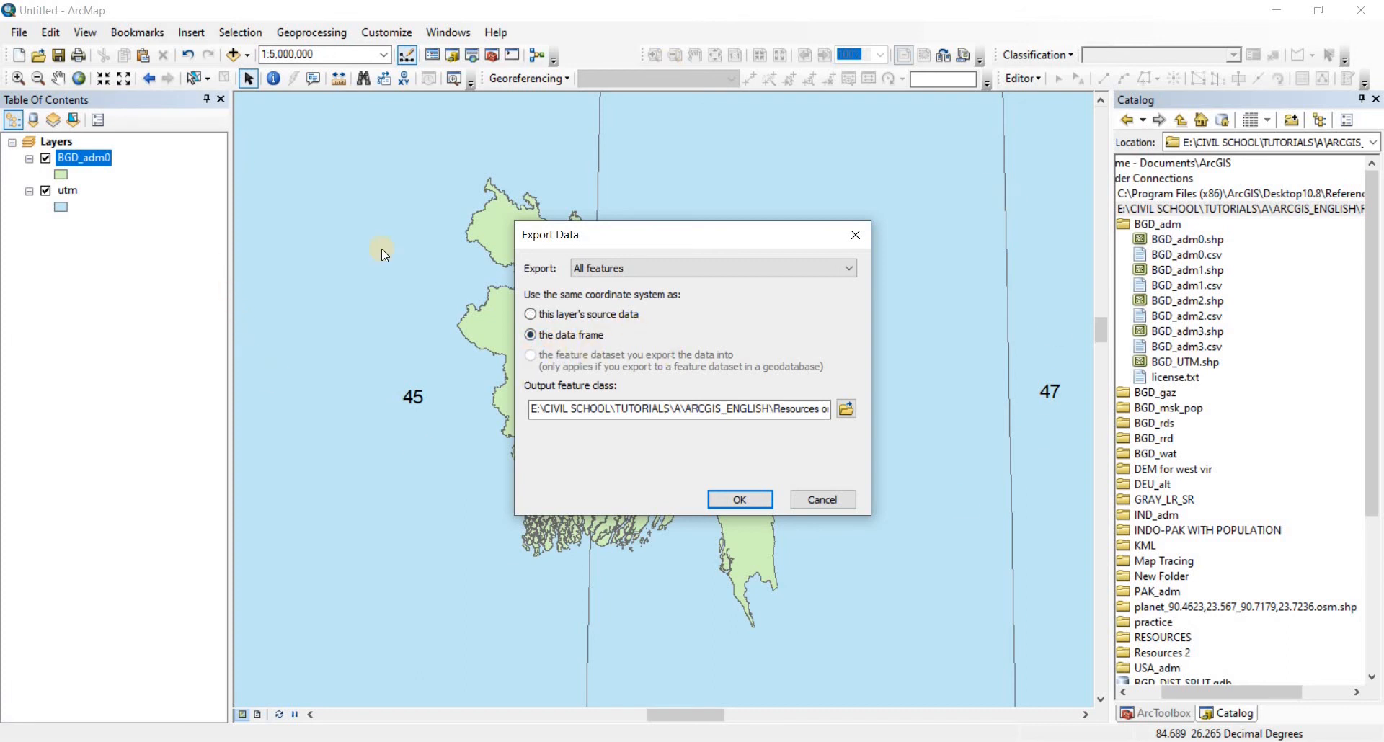
mouse_move(791, 181)
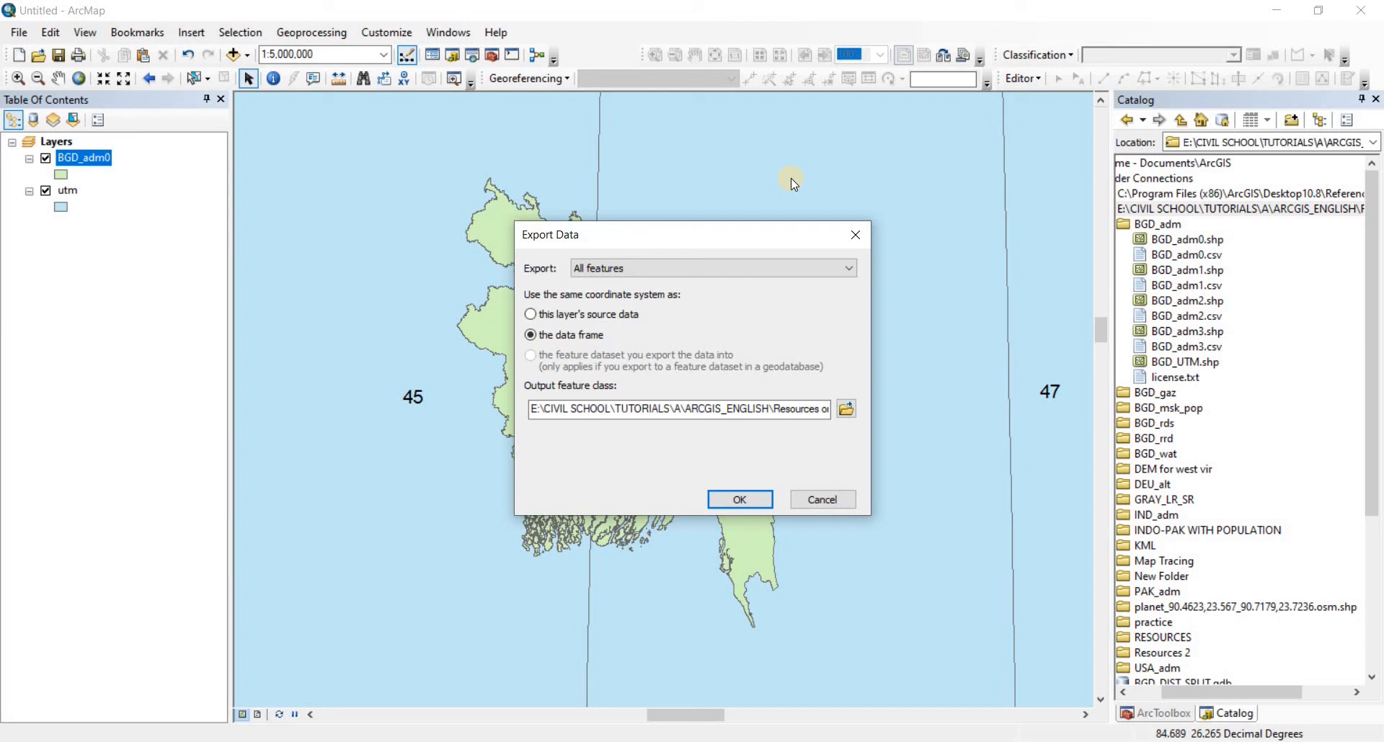
mouse_move(601, 148)
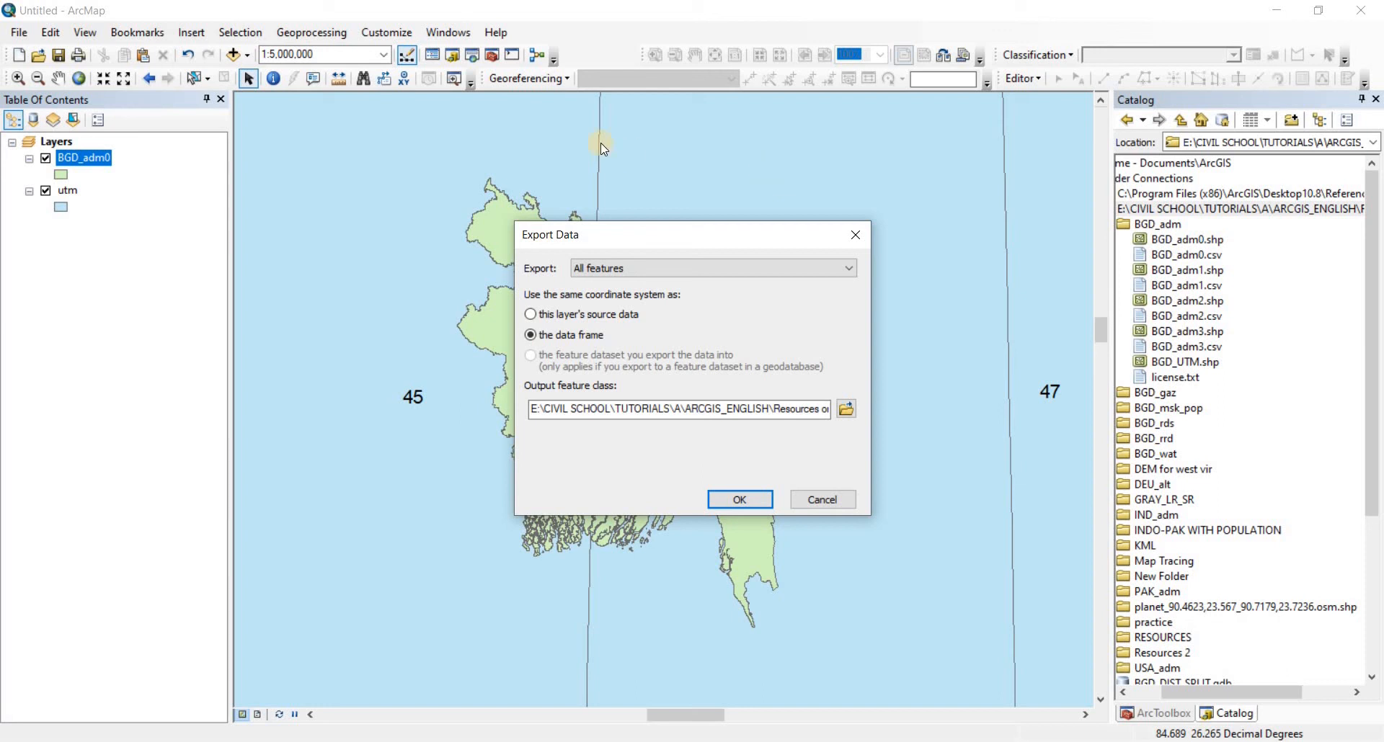
mouse_move(556, 277)
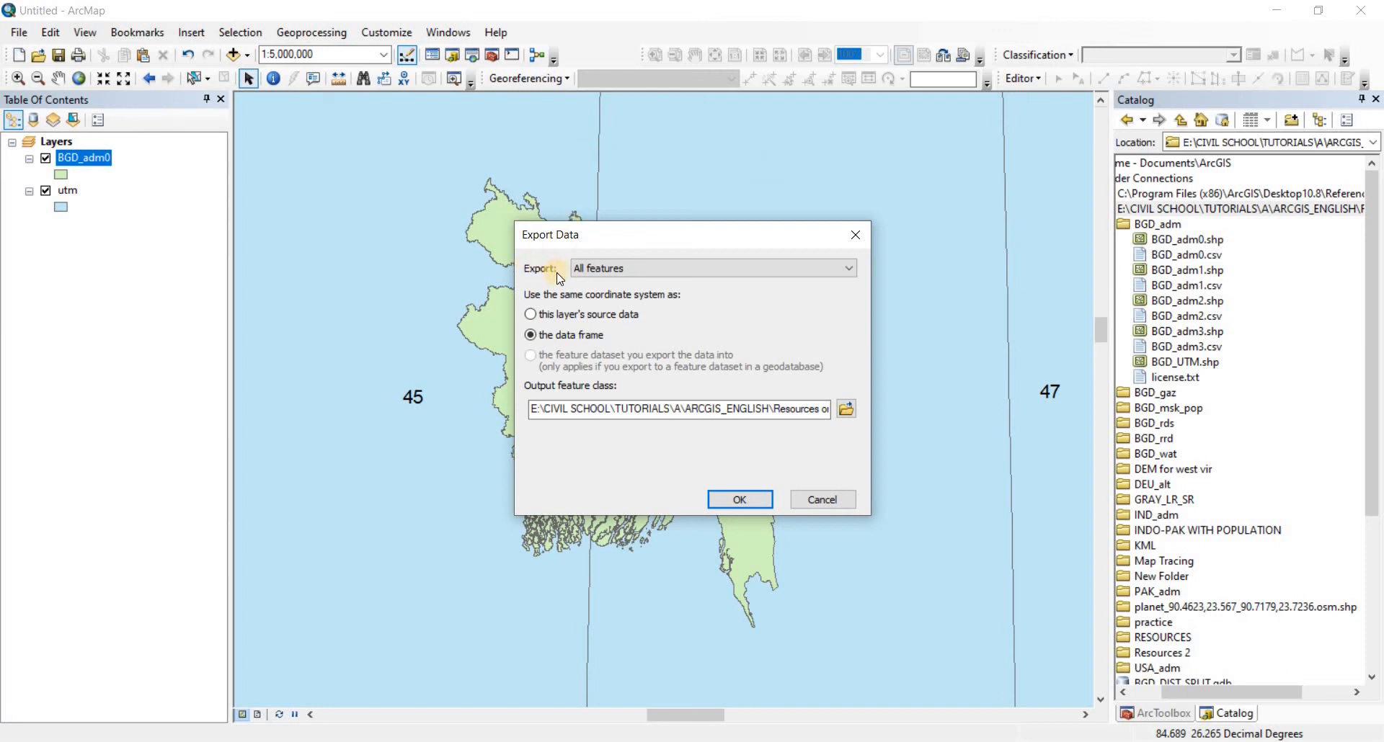
mouse_move(558, 283)
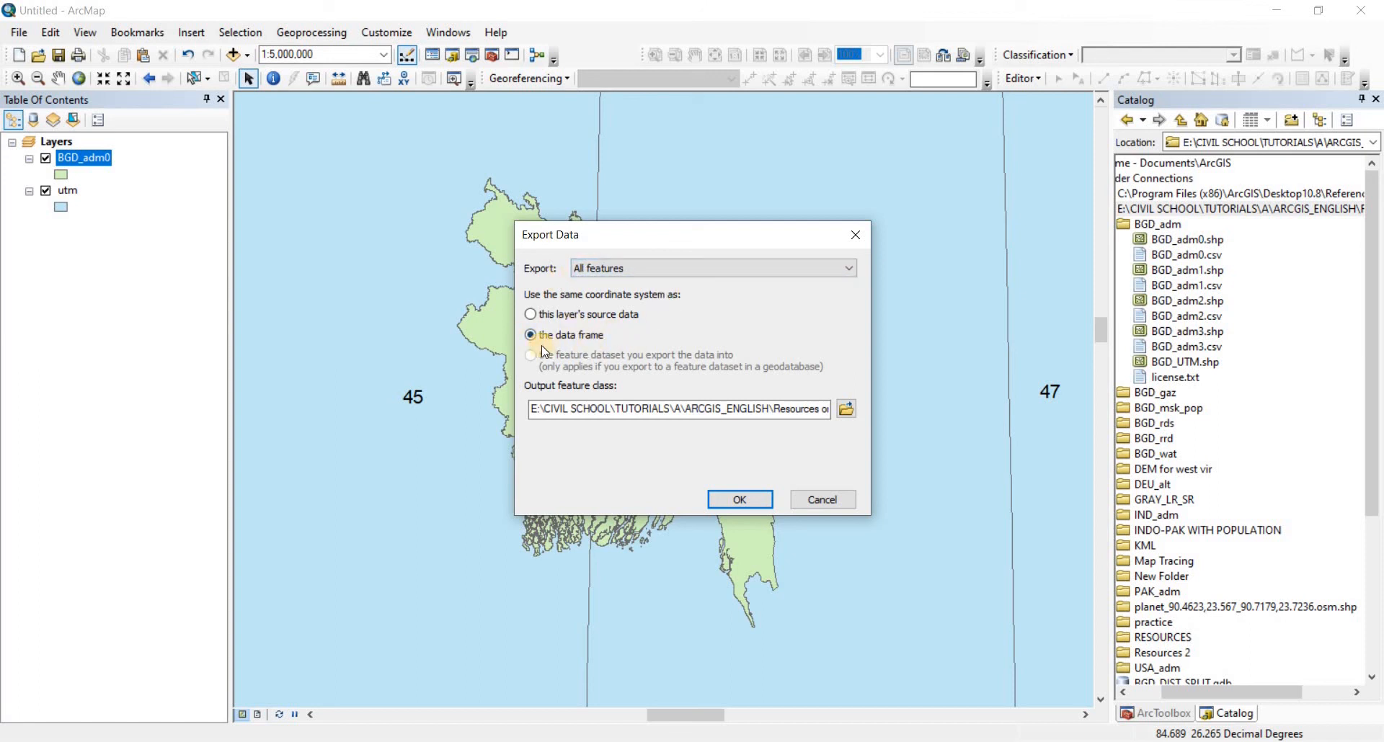
mouse_move(789, 347)
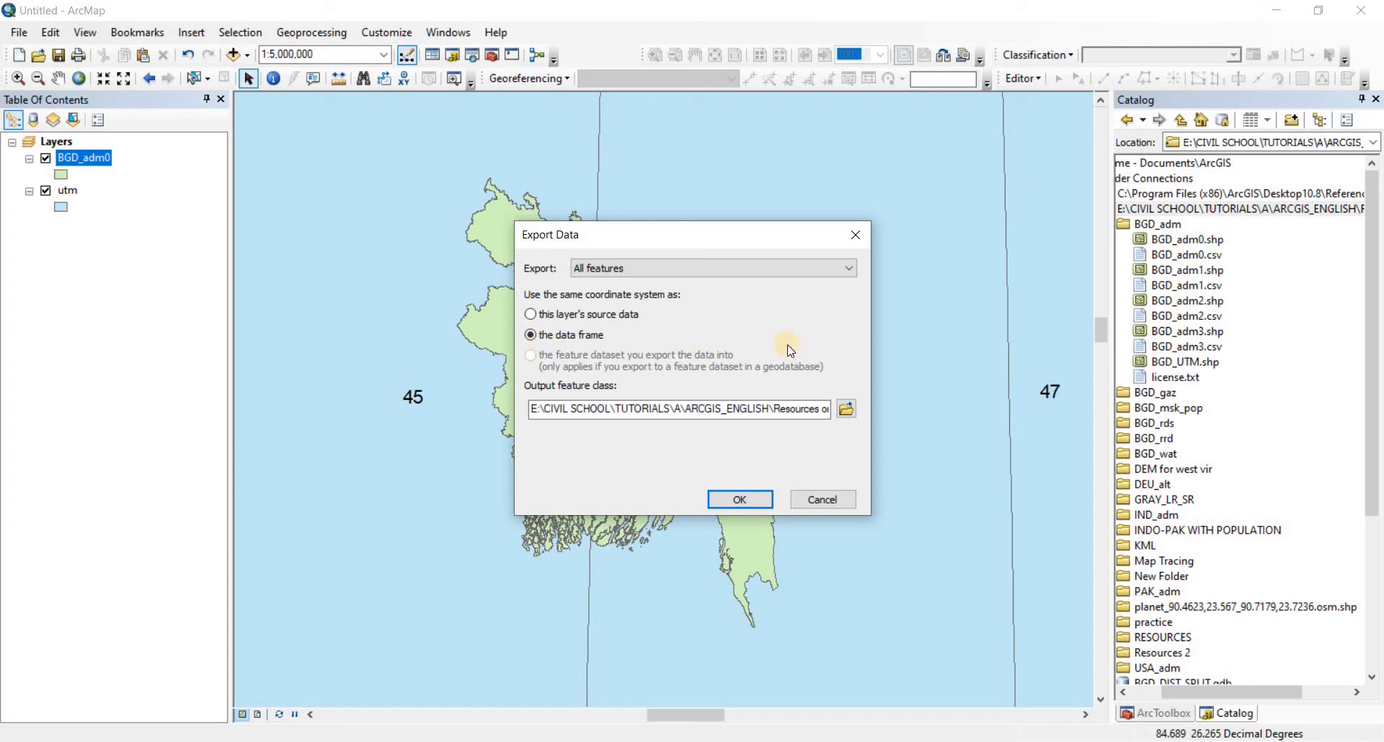
Save the export as tutorial_BGD_UTM in the BGD_adm folder without adding it to the map
click(845, 410)
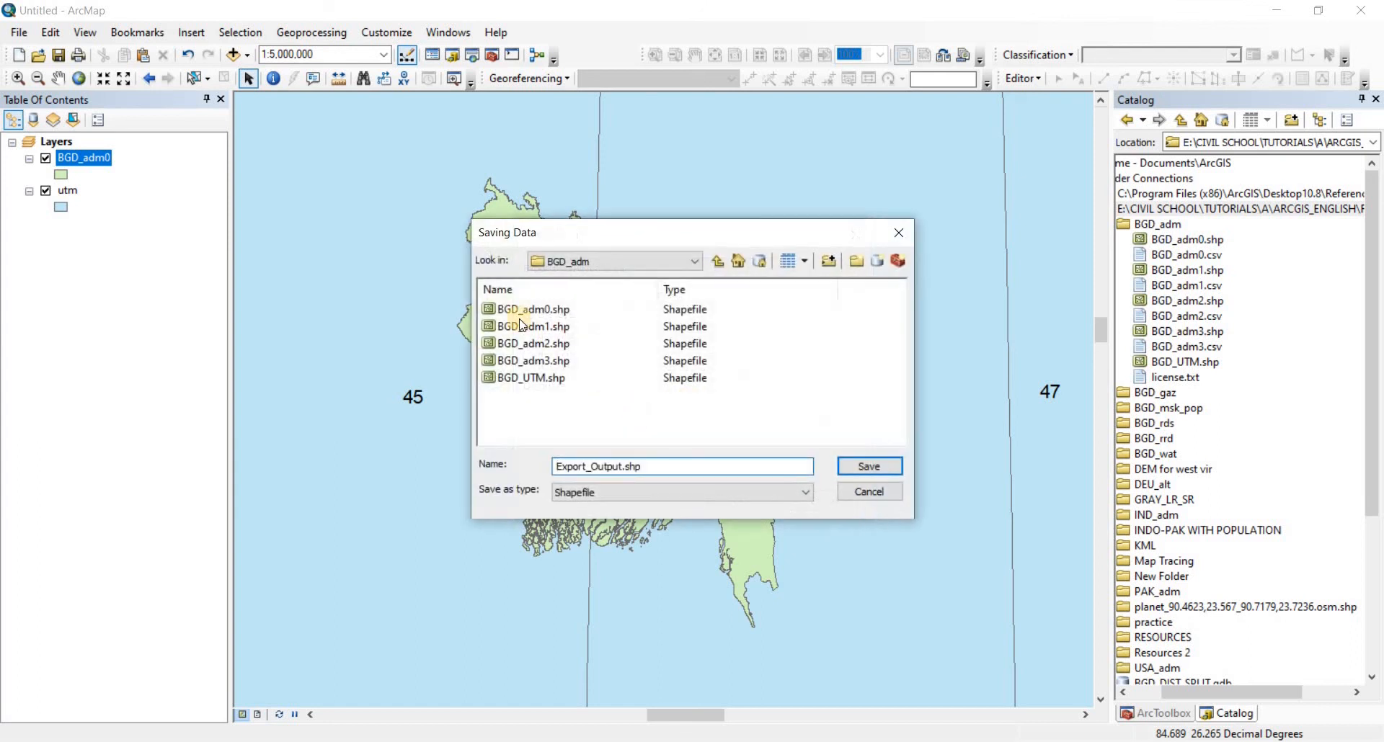
mouse_move(620, 409)
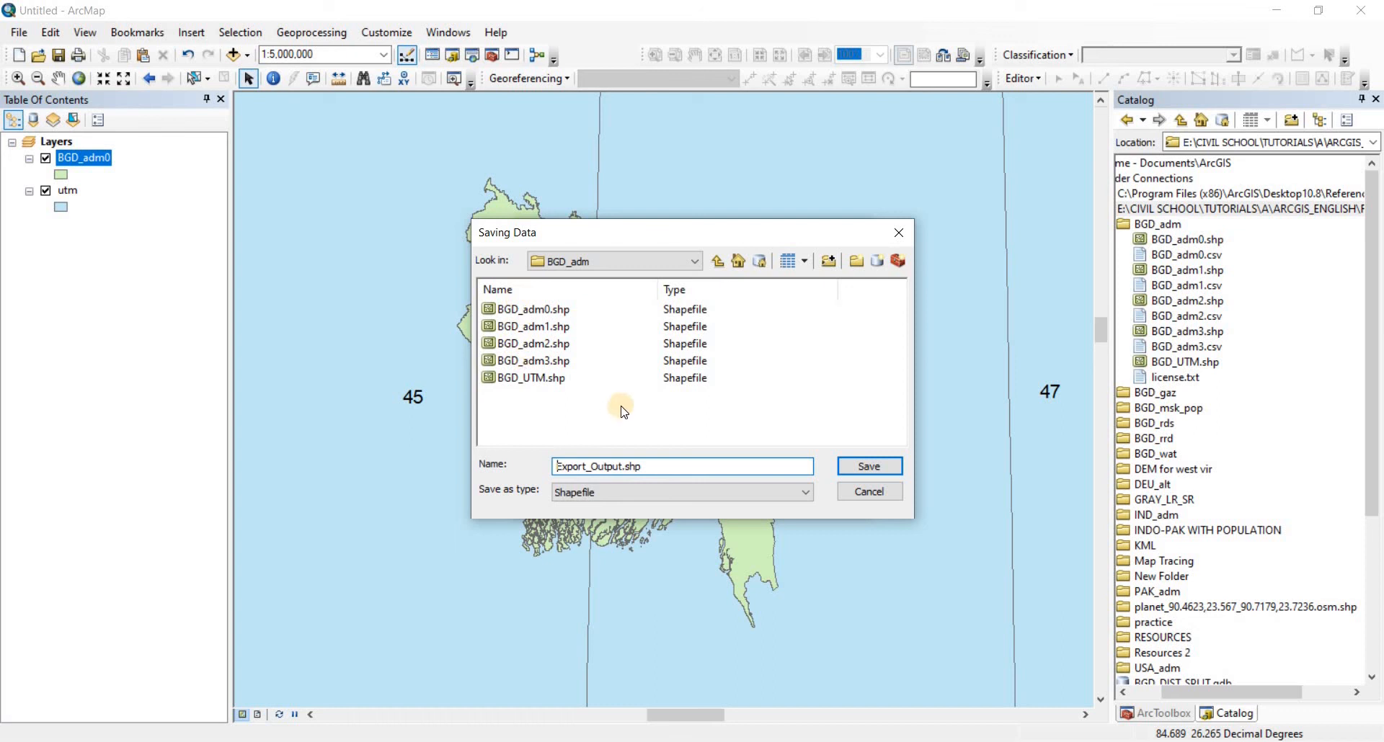
click(652, 466)
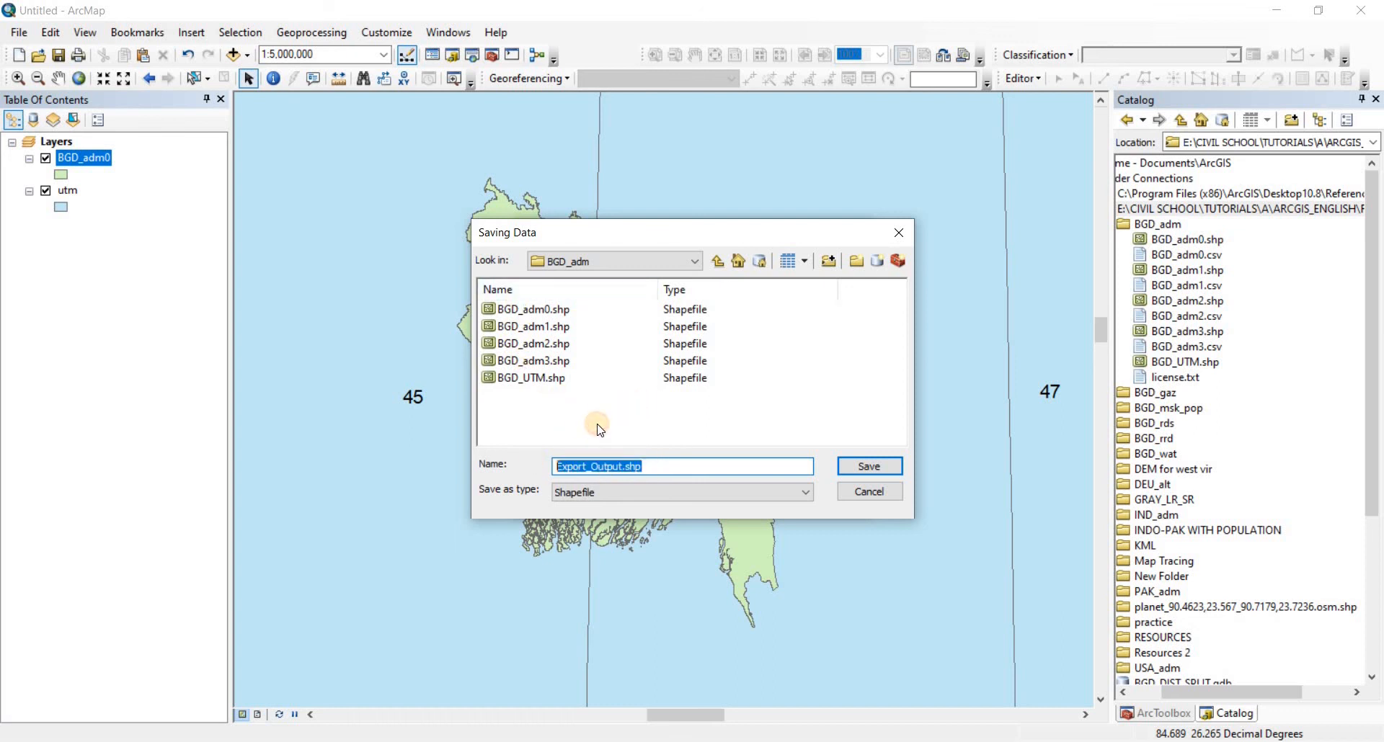
text(tuto)
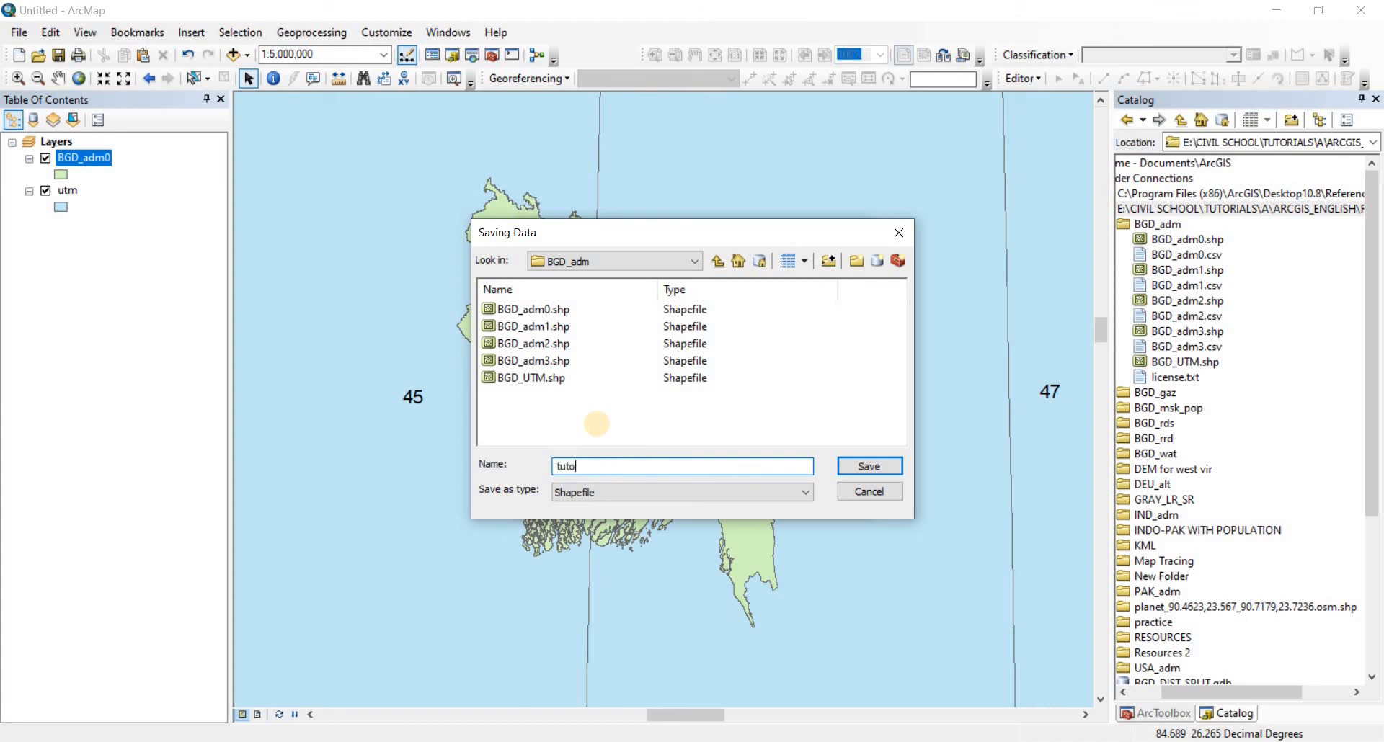
text(rial)
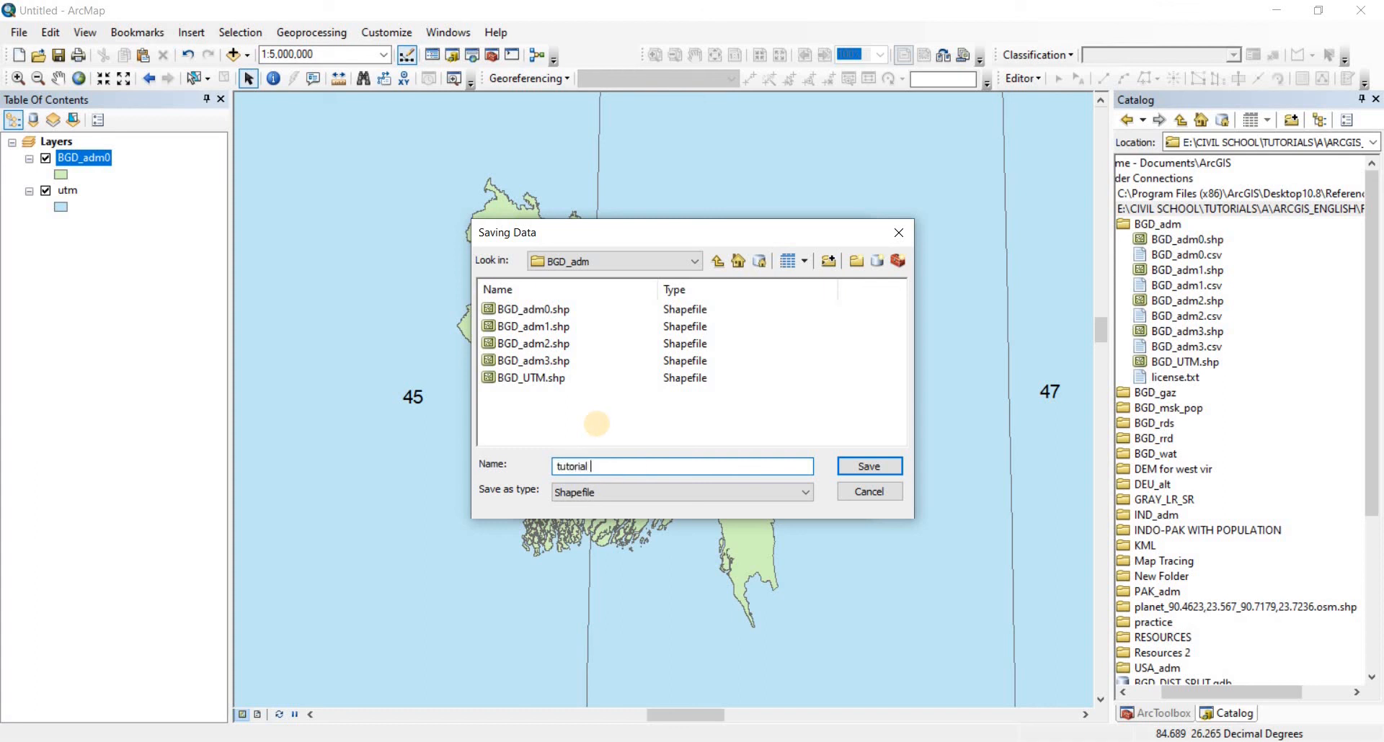
text(BGD)
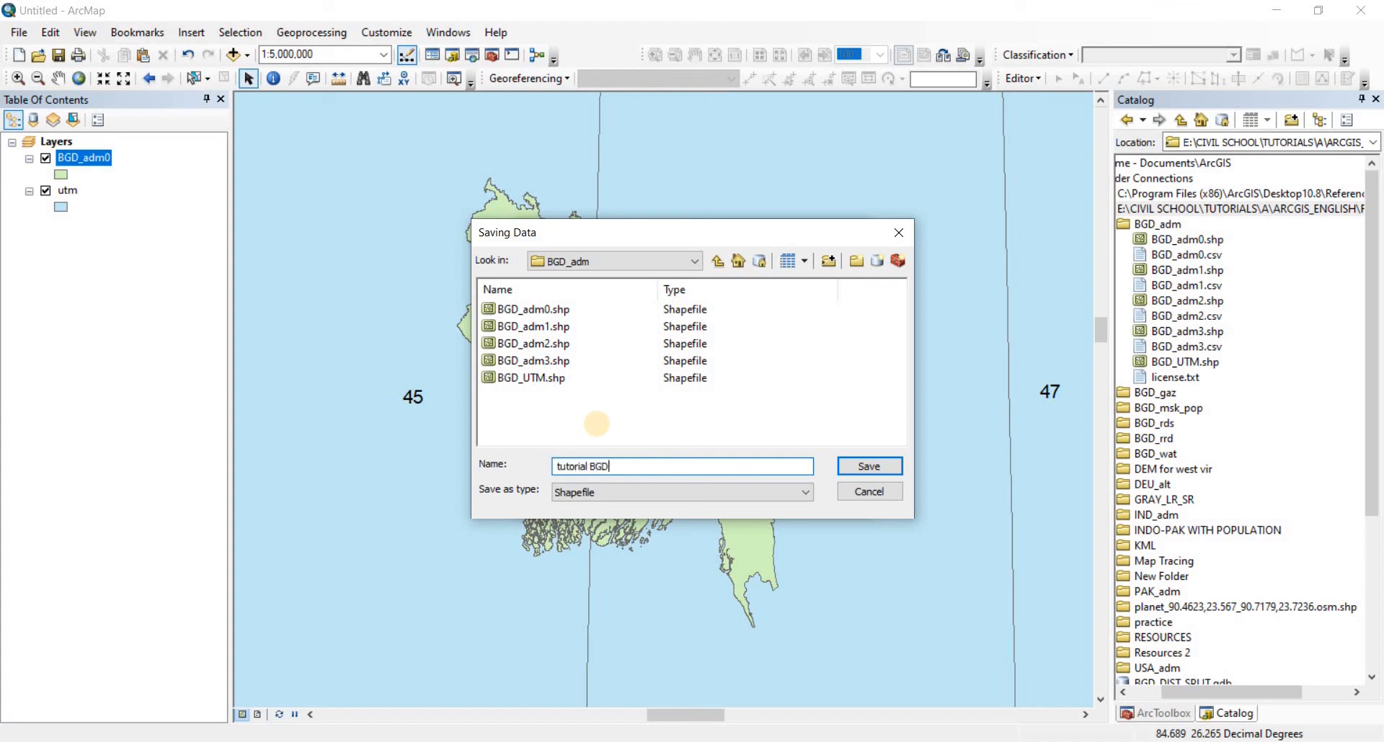
text(UTM)
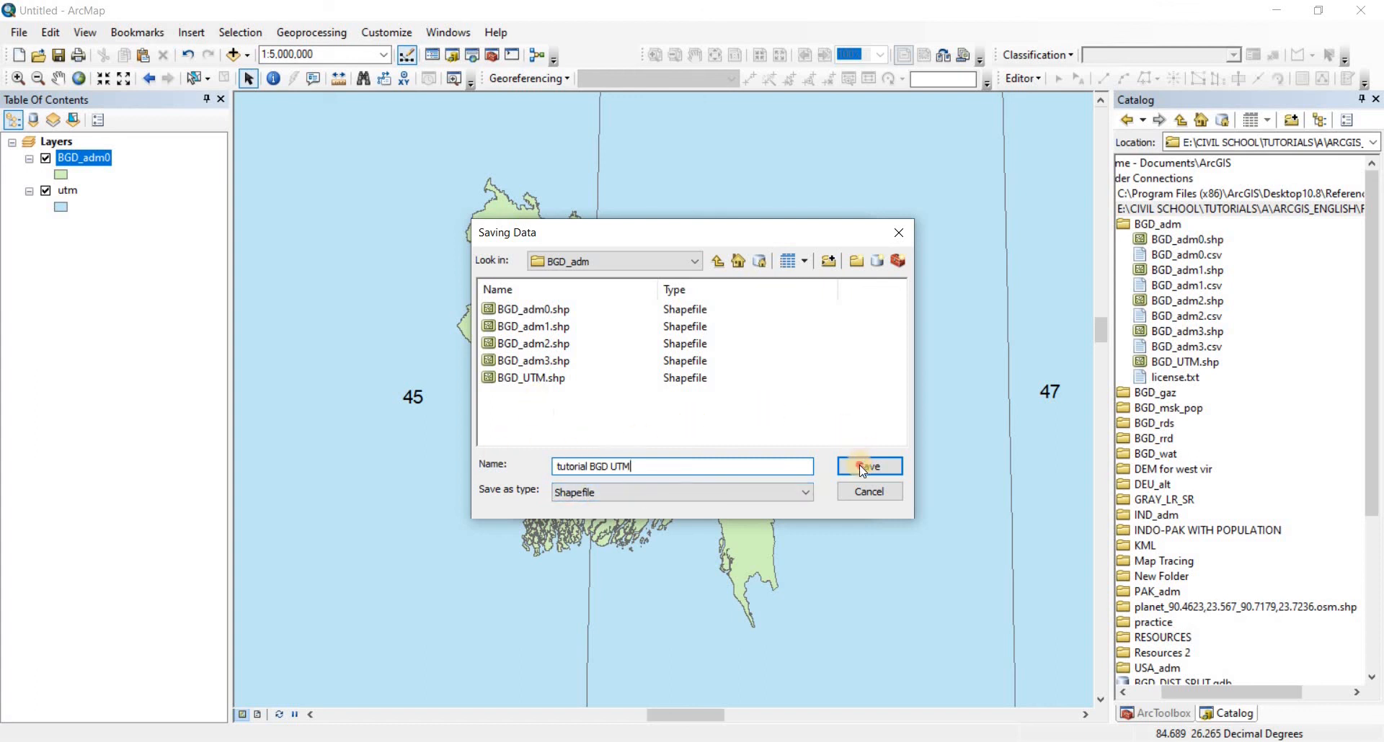
click(868, 466)
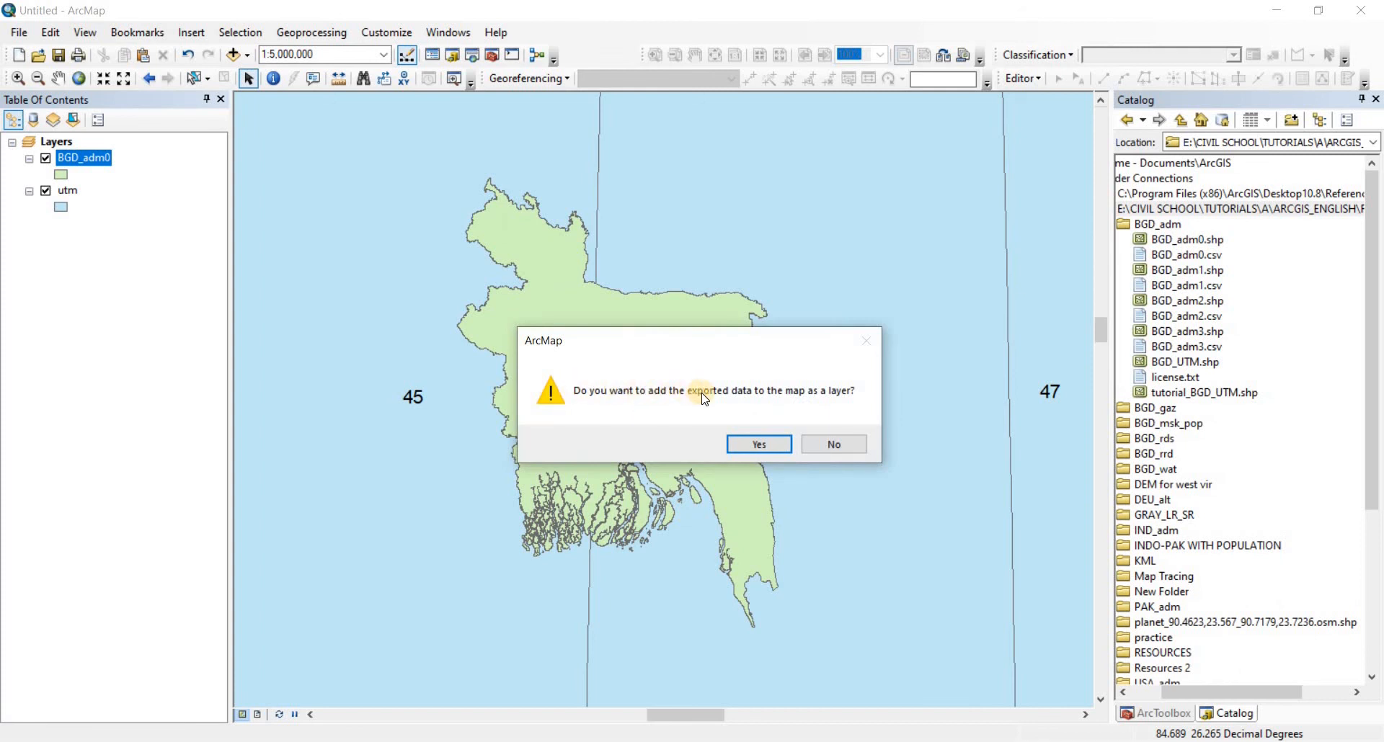
mouse_move(823, 399)
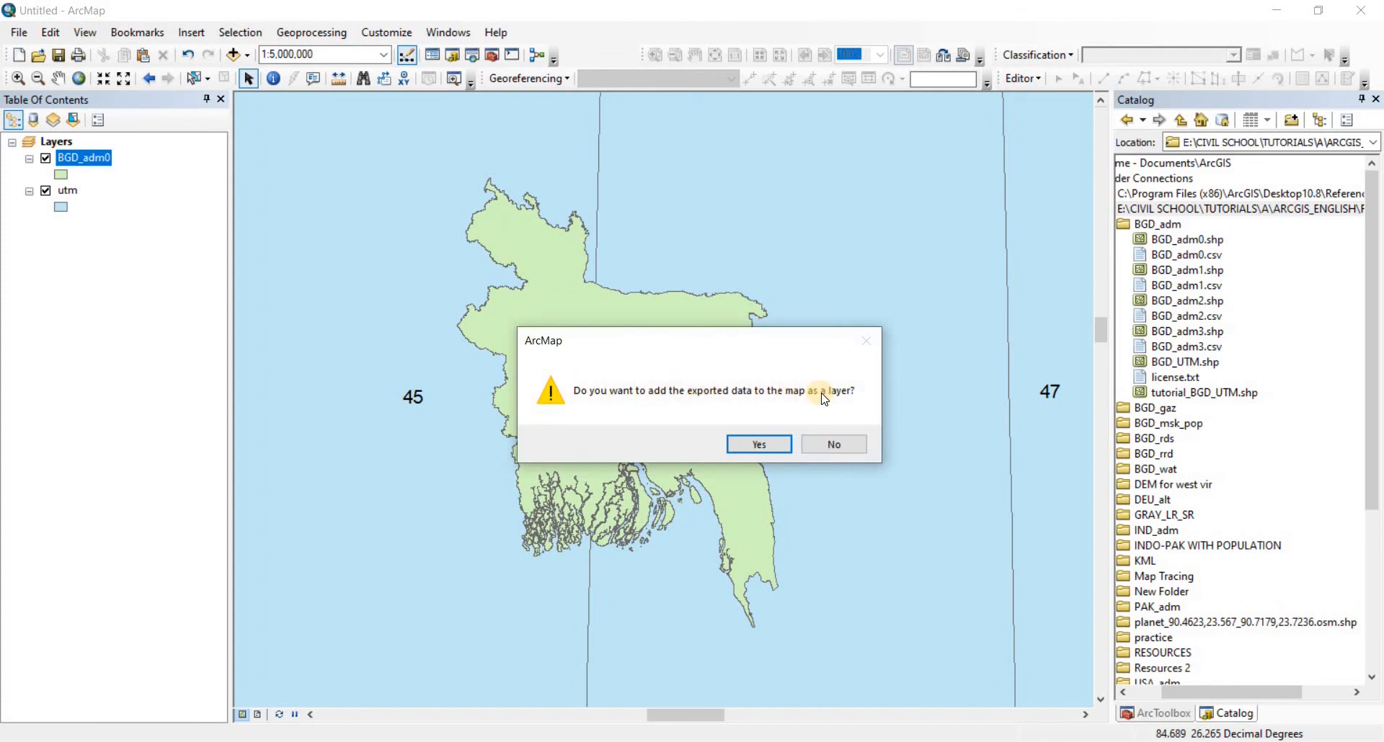
click(831, 444)
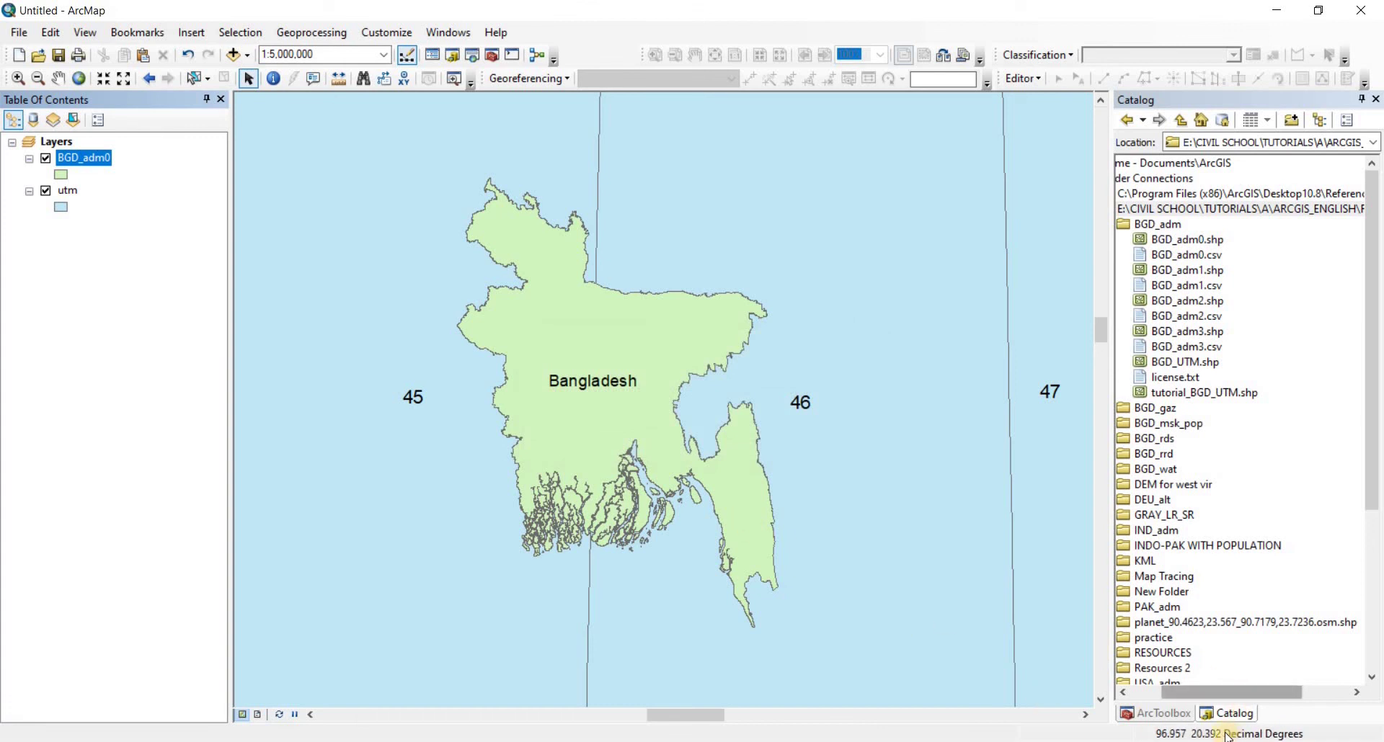
mouse_move(787, 456)
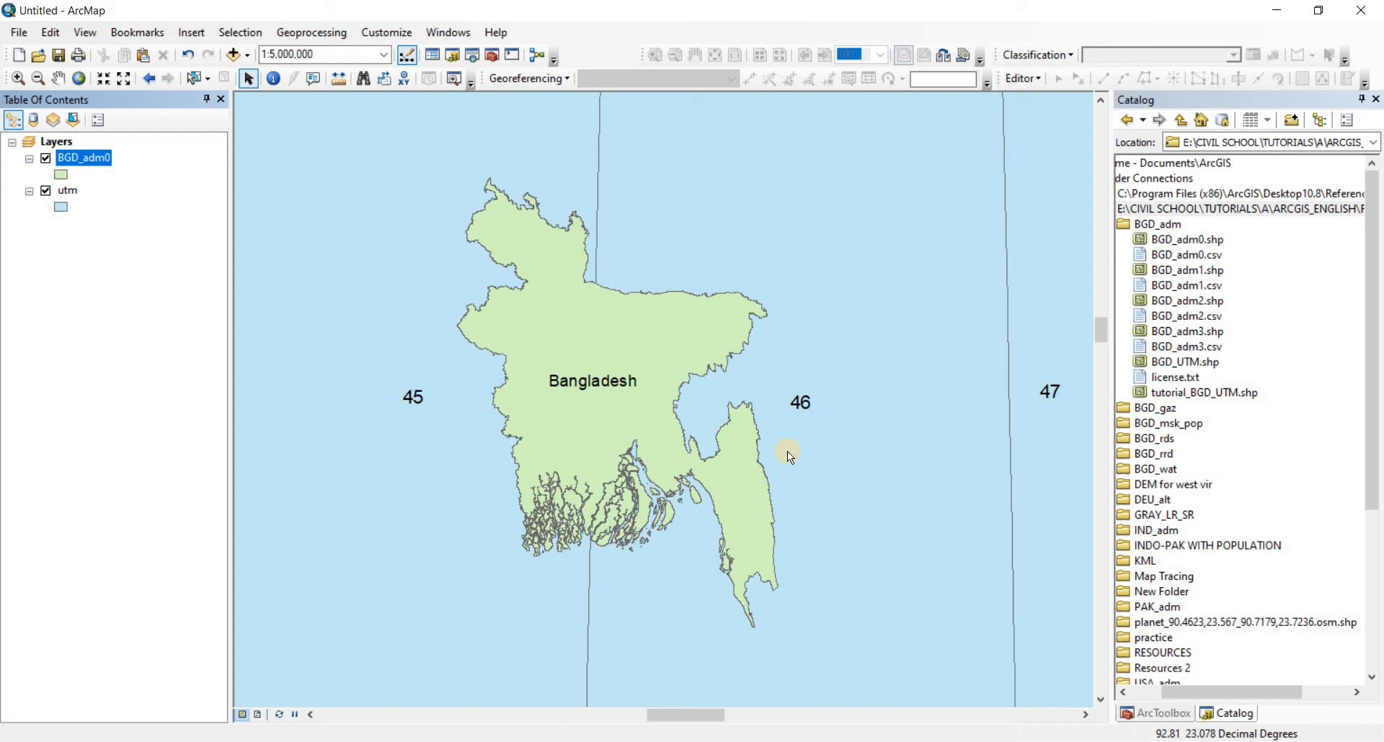
mouse_move(623, 319)
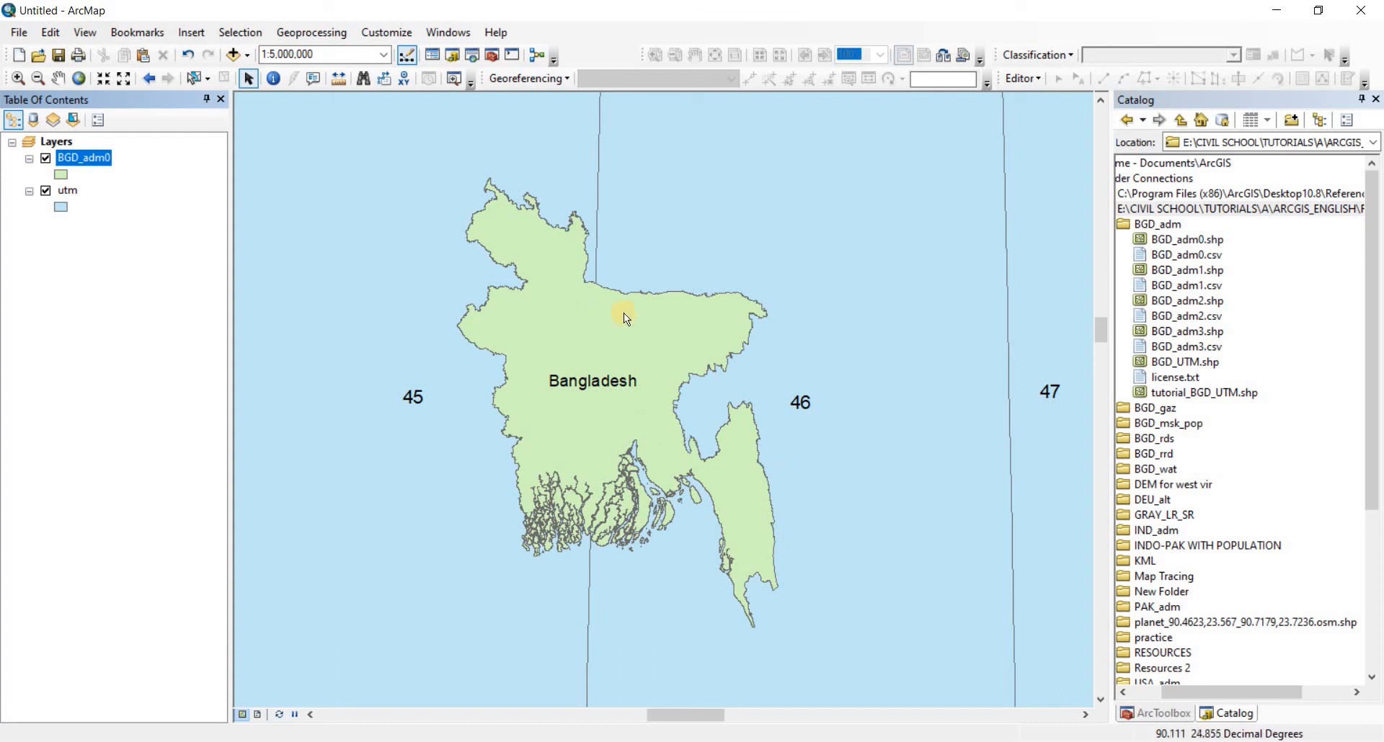
mouse_move(1186, 395)
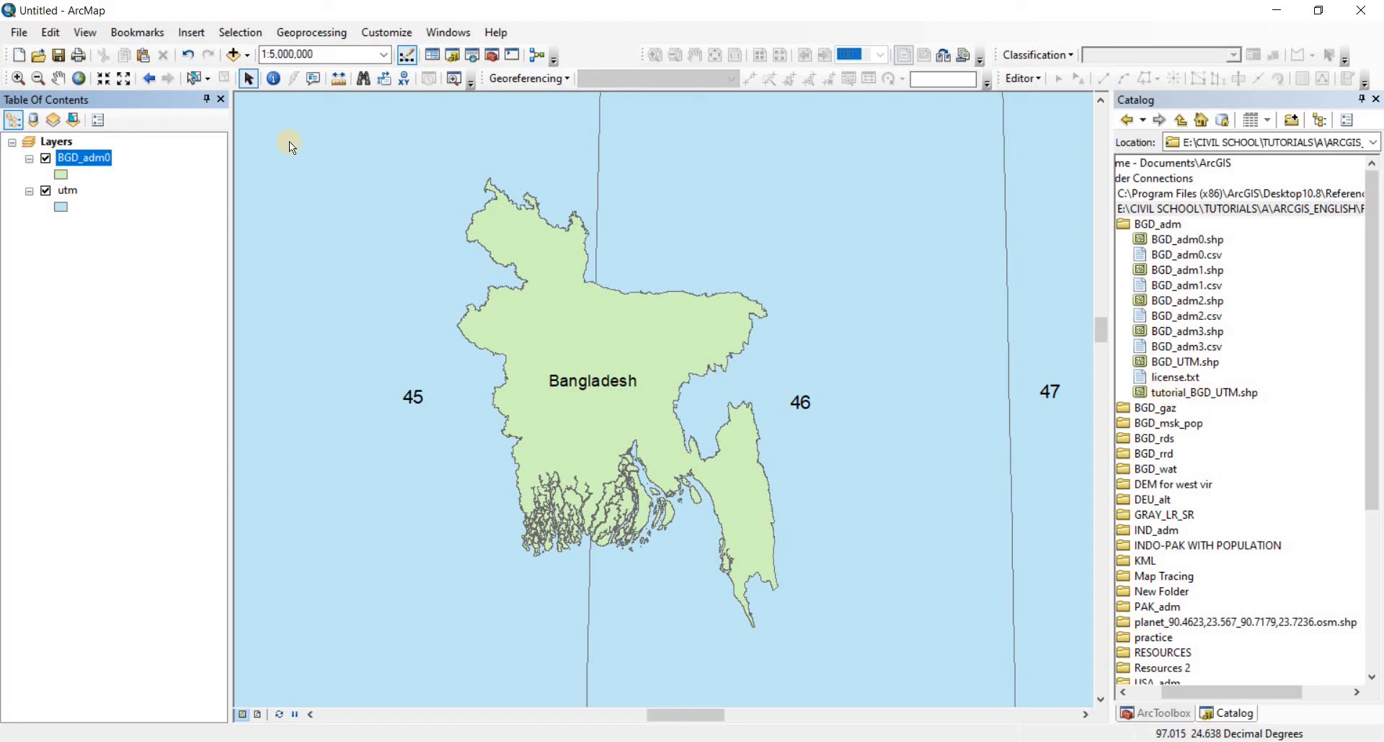
Create a new blank map, discarding unsaved changes to the untitled map
click(17, 33)
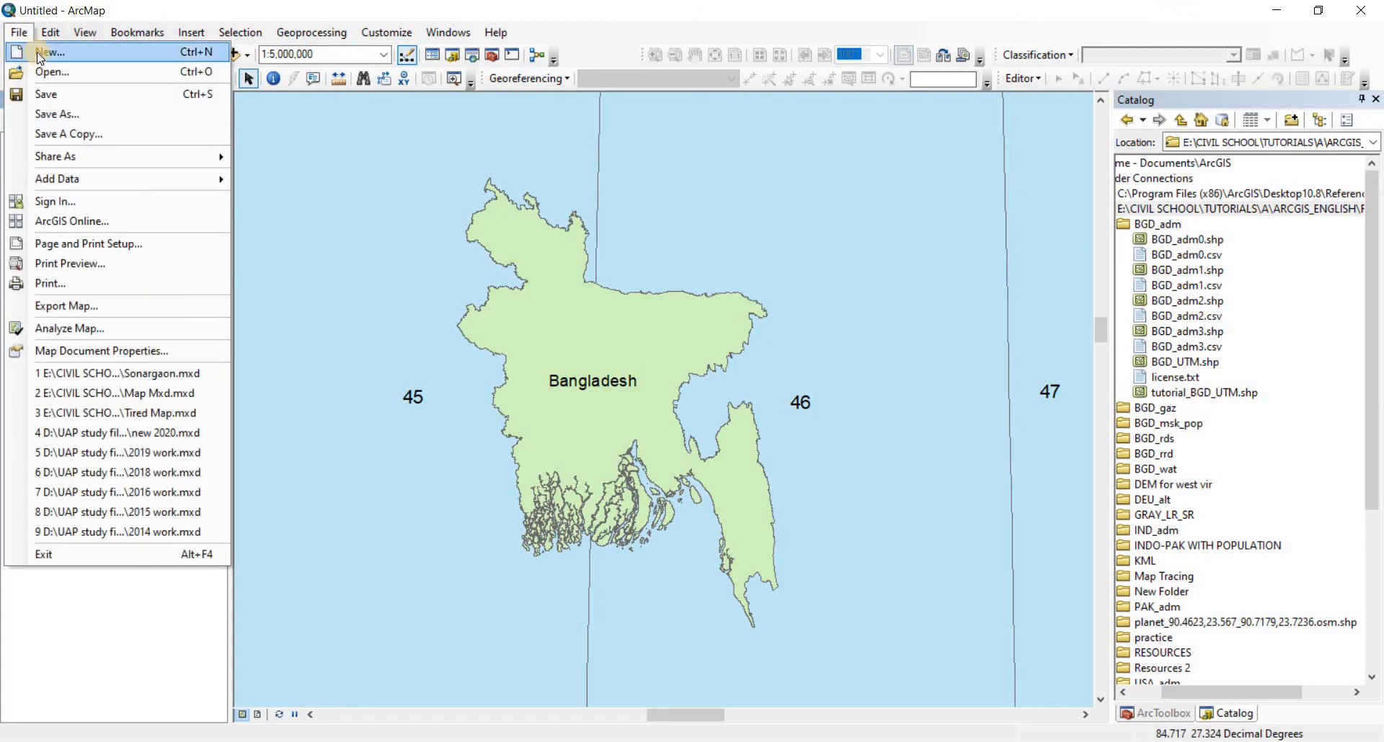
click(49, 52)
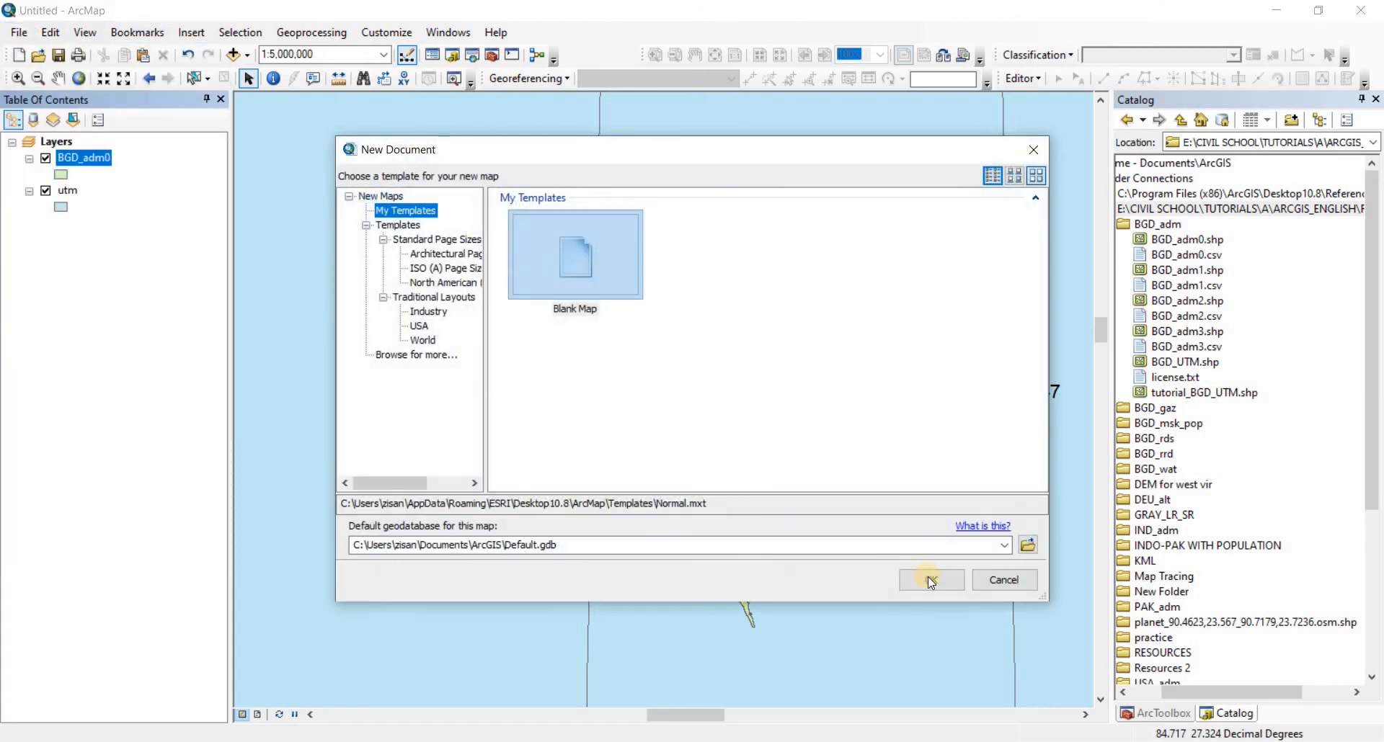
click(930, 579)
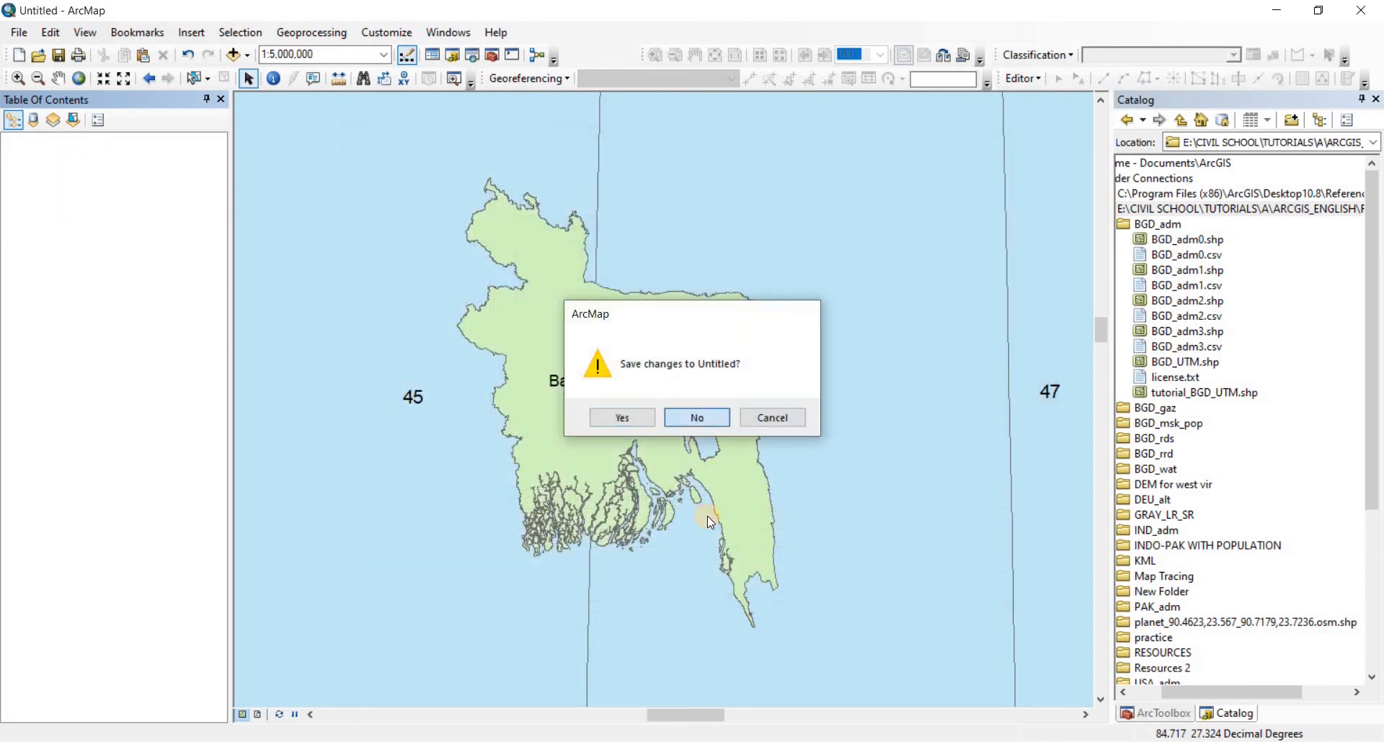
click(696, 418)
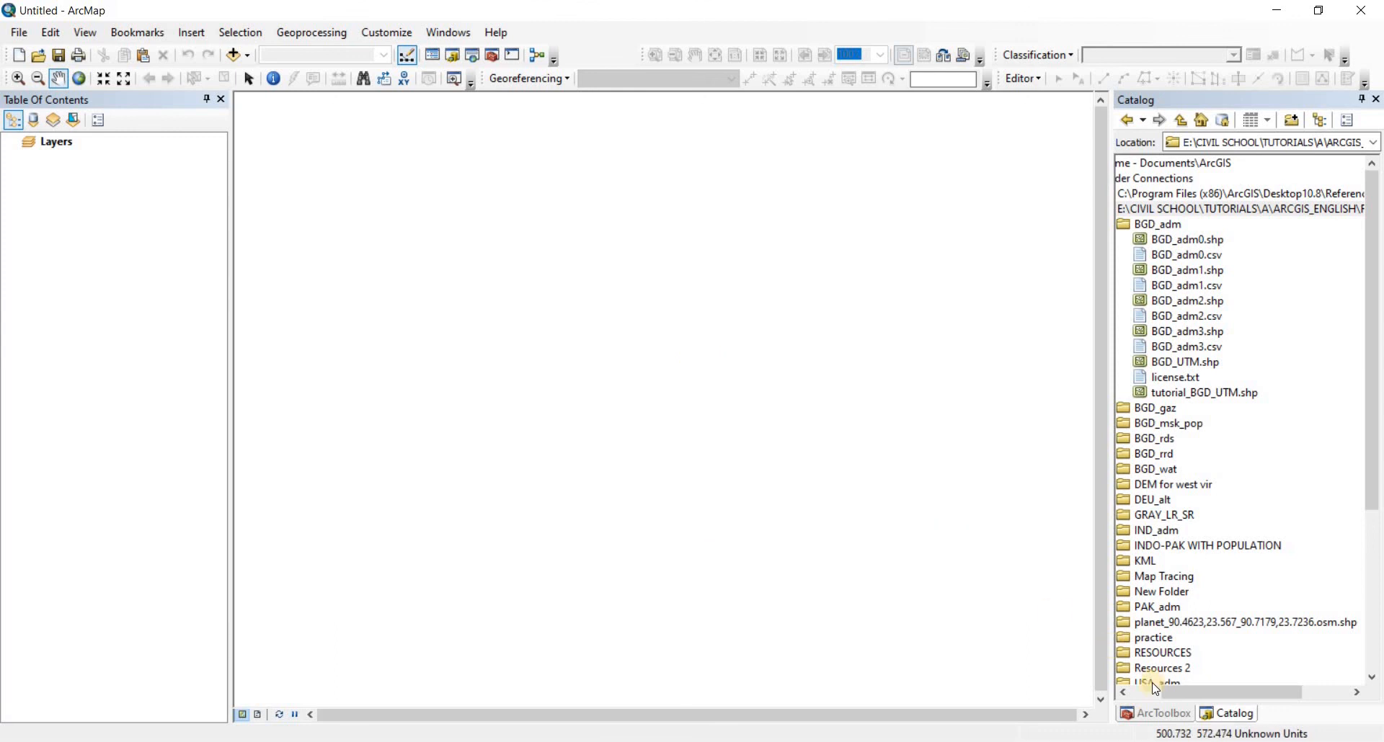
mouse_move(1278, 725)
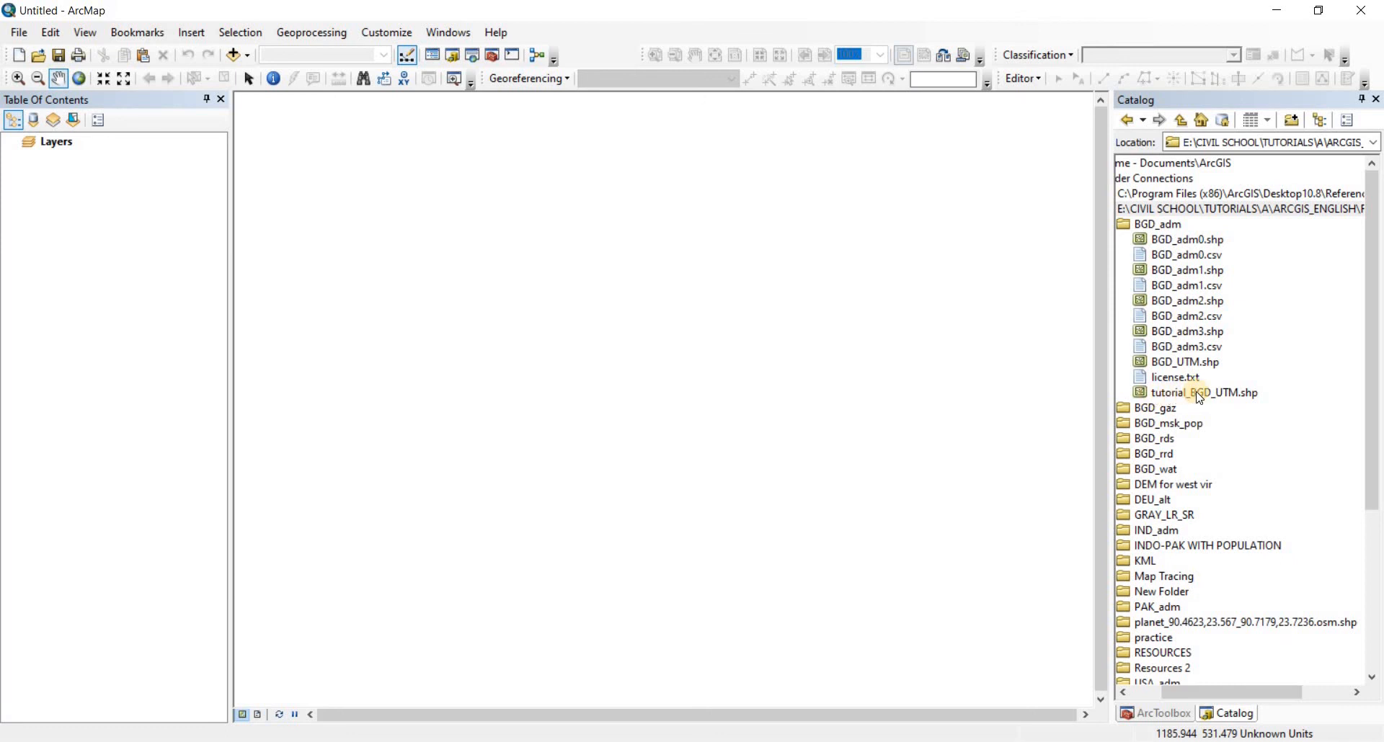
Add the tutorial_BGD_UTM shapefile from the Catalog into the new empty map
double_click(1208, 392)
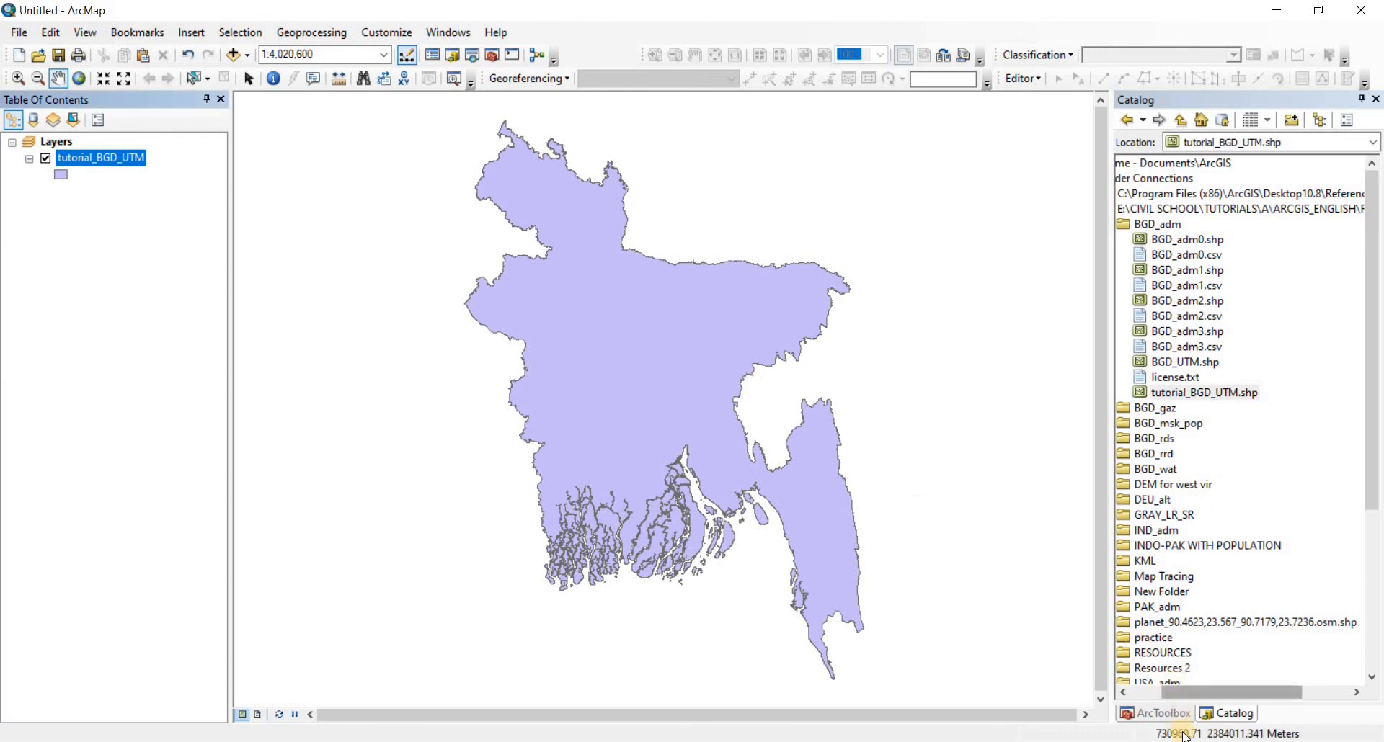
mouse_move(1302, 734)
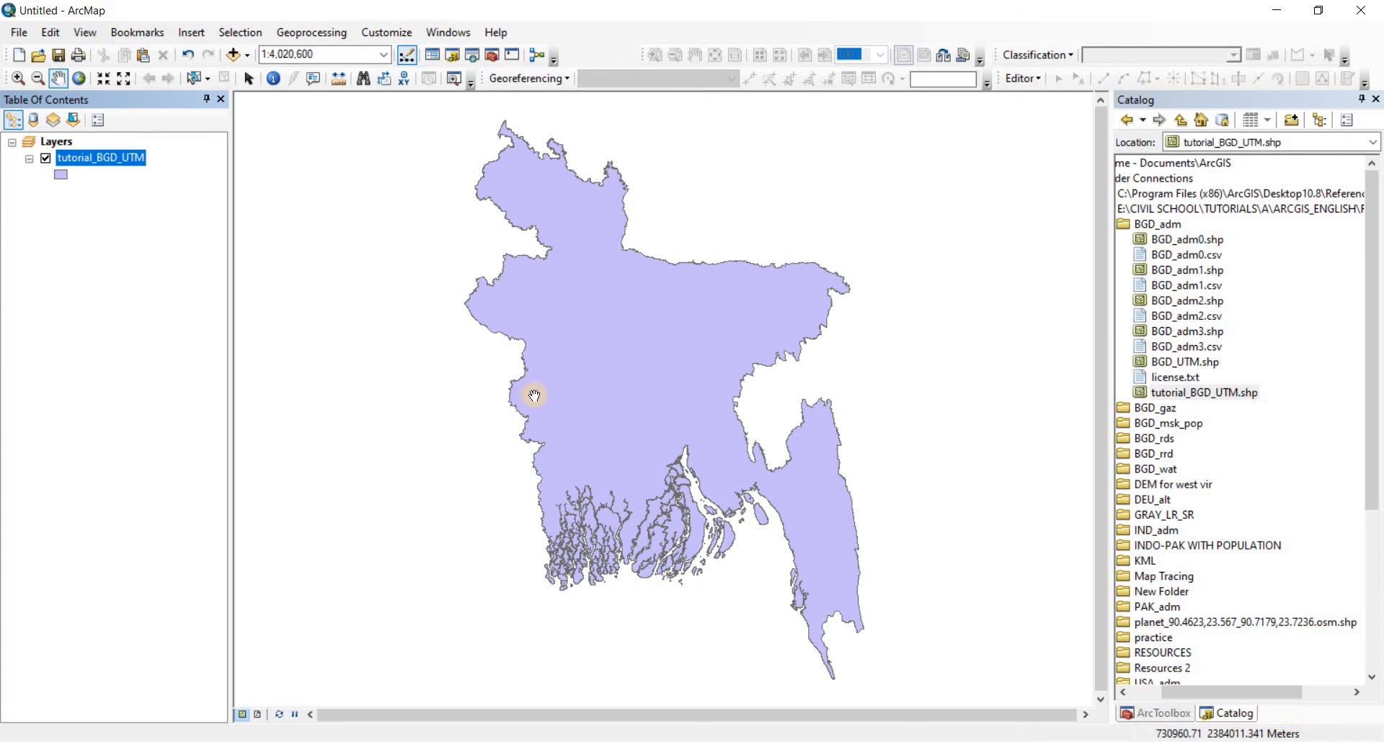
mouse_move(575, 358)
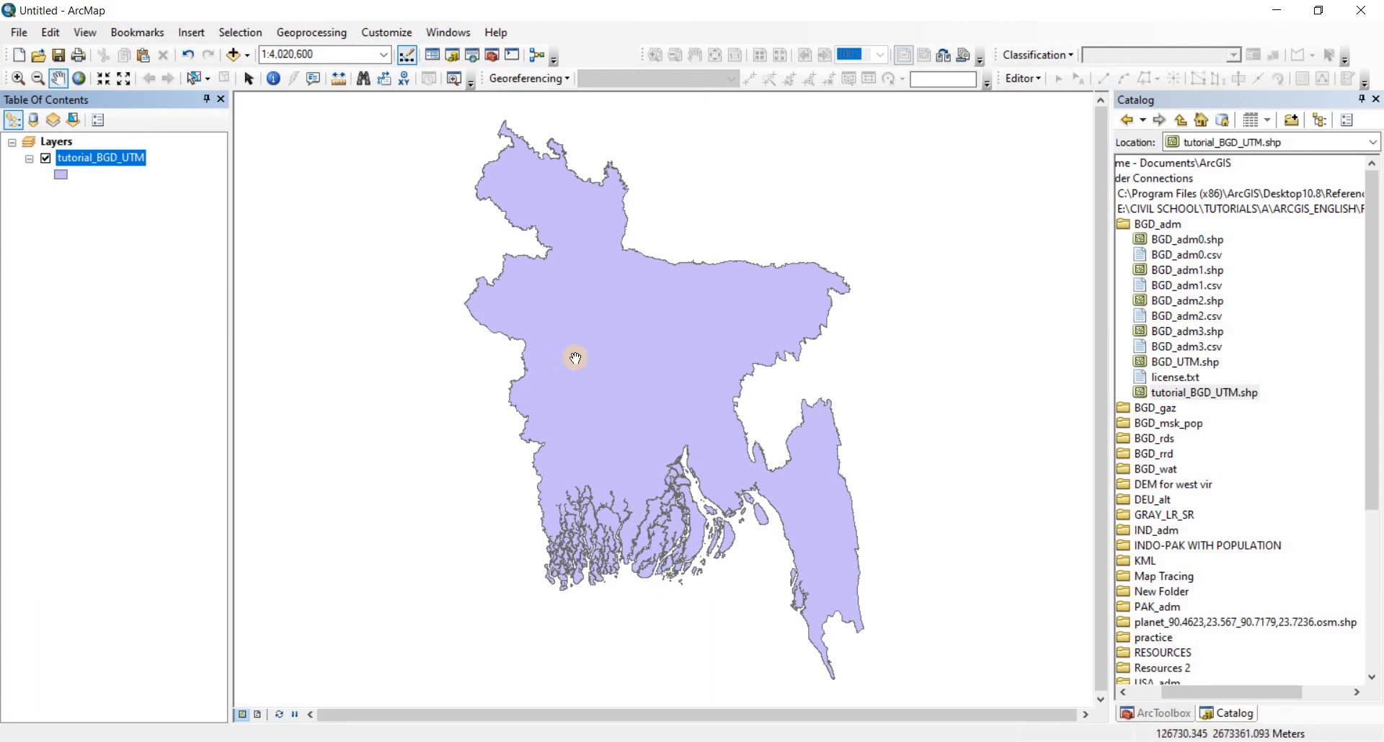
mouse_move(619, 329)
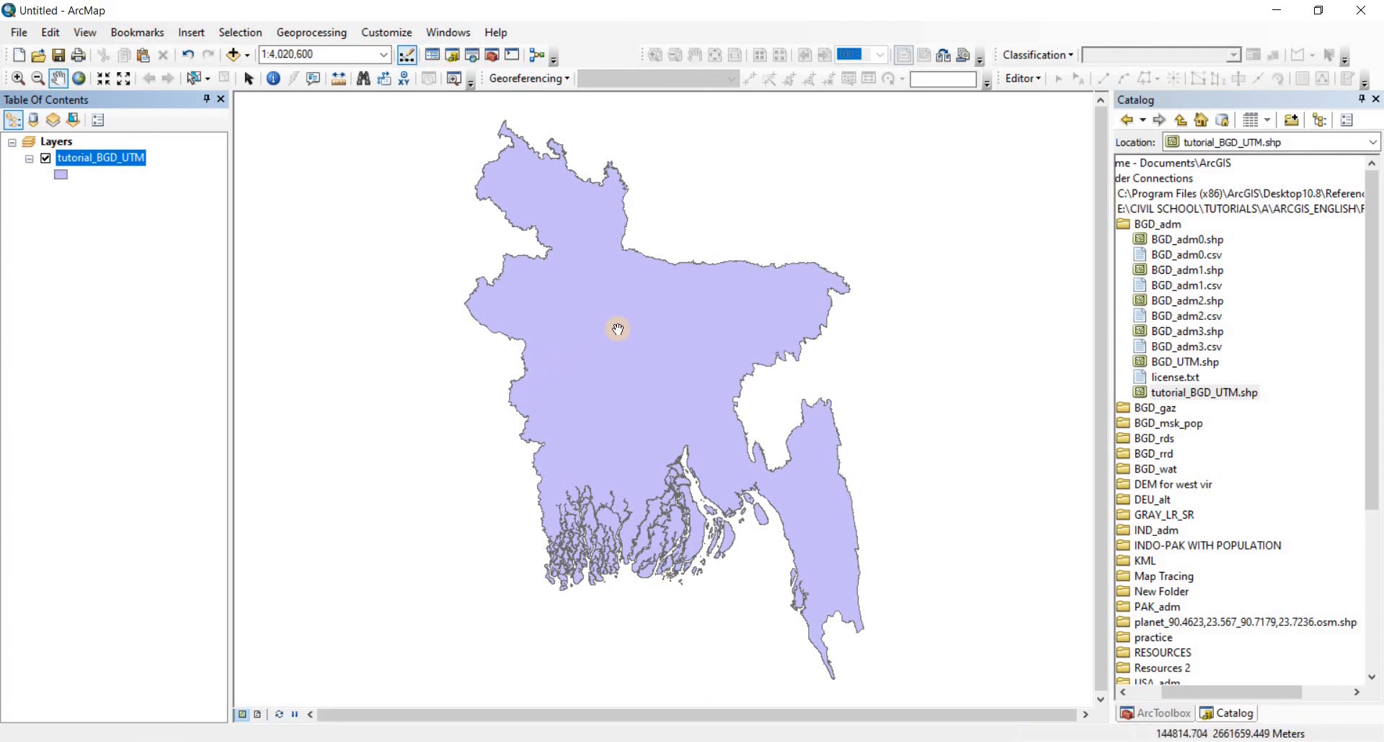